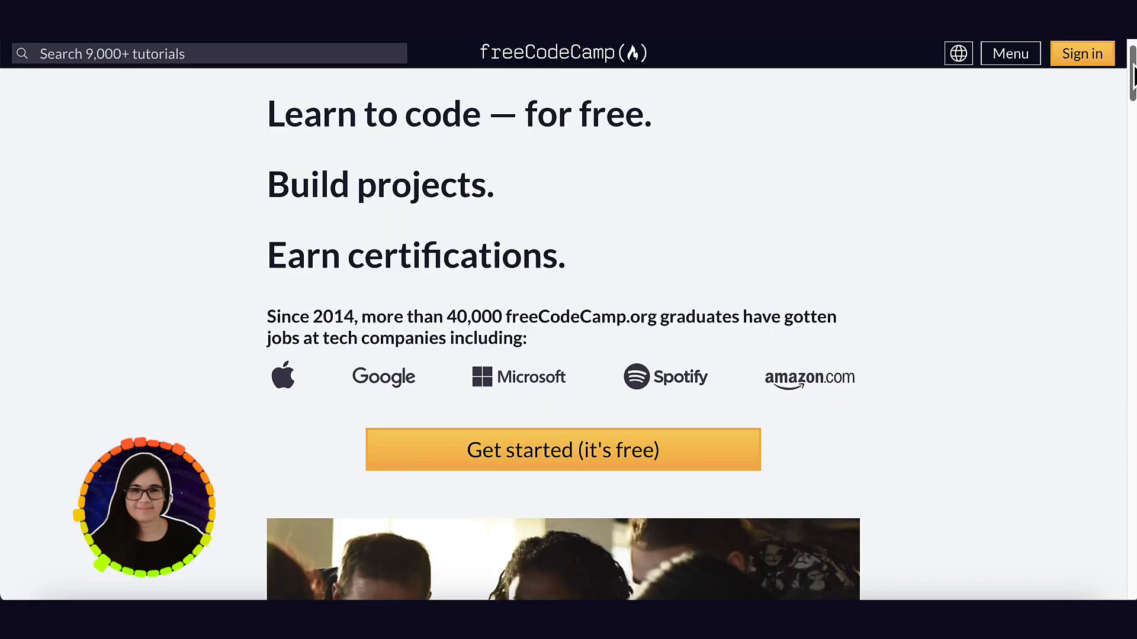
Step: Scroll down through the tutorial to reach the empty program.js file
{"action": "scroll", "scroll_direction": "down", "scroll_amount": 3}
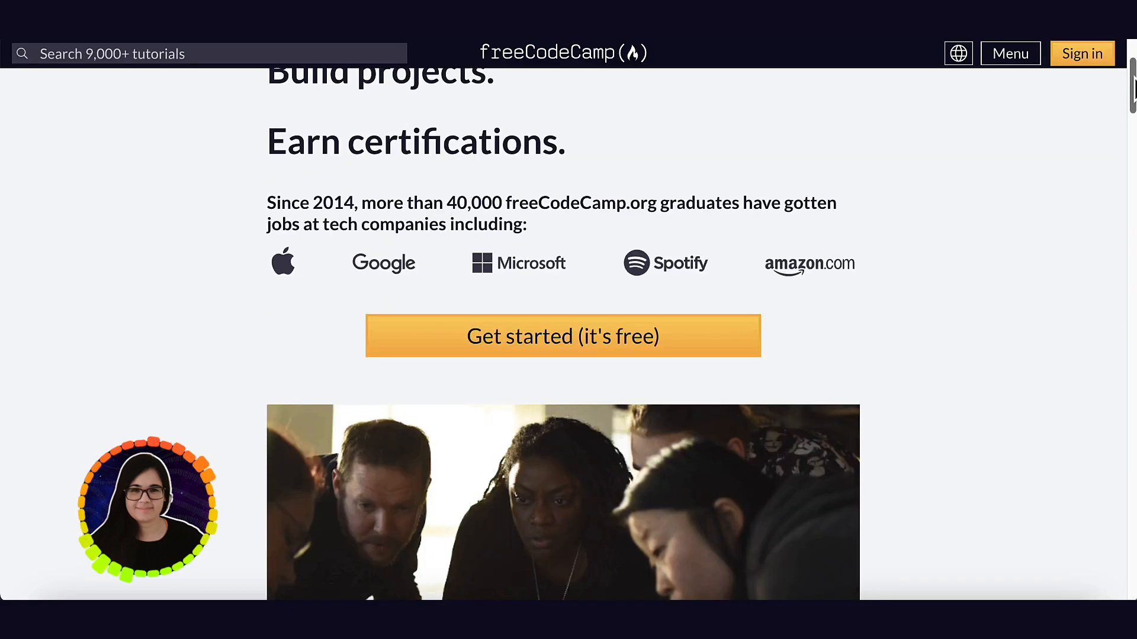
{"action": "scroll", "scroll_direction": "down", "scroll_amount": 3}
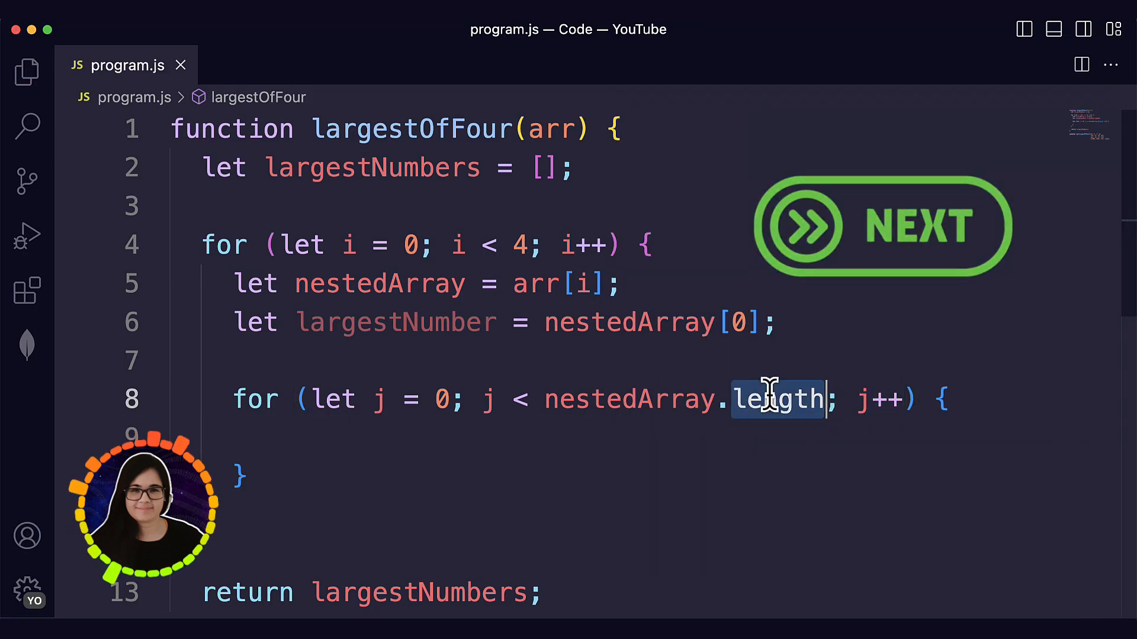
{"action": "scroll", "scroll_direction": "down", "scroll_amount": 3}
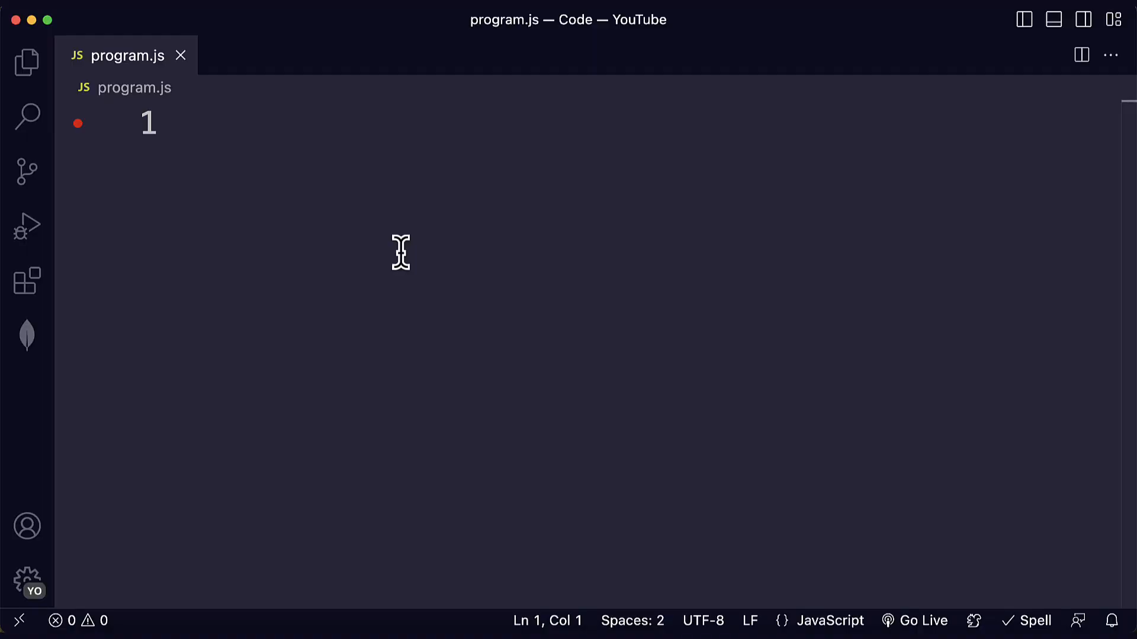
Step: Write function largestOfFour(arr) with let largestNumbers = []; and return largestNumbers;
{"action": "type", "text": "function l"}
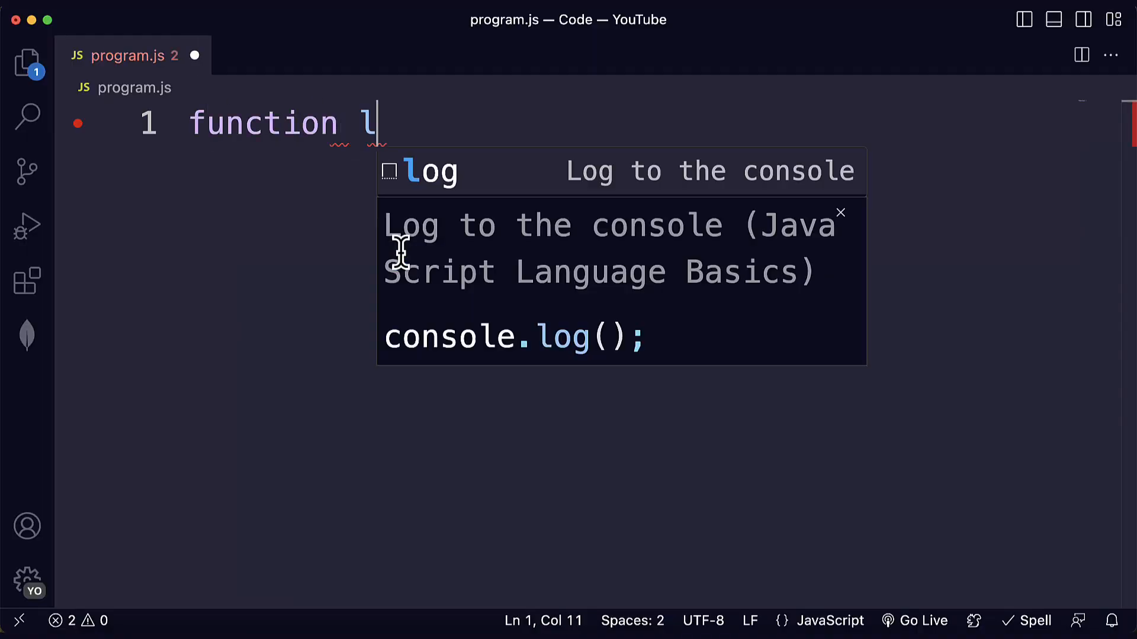
{"action": "type", "text": "argestOf"}
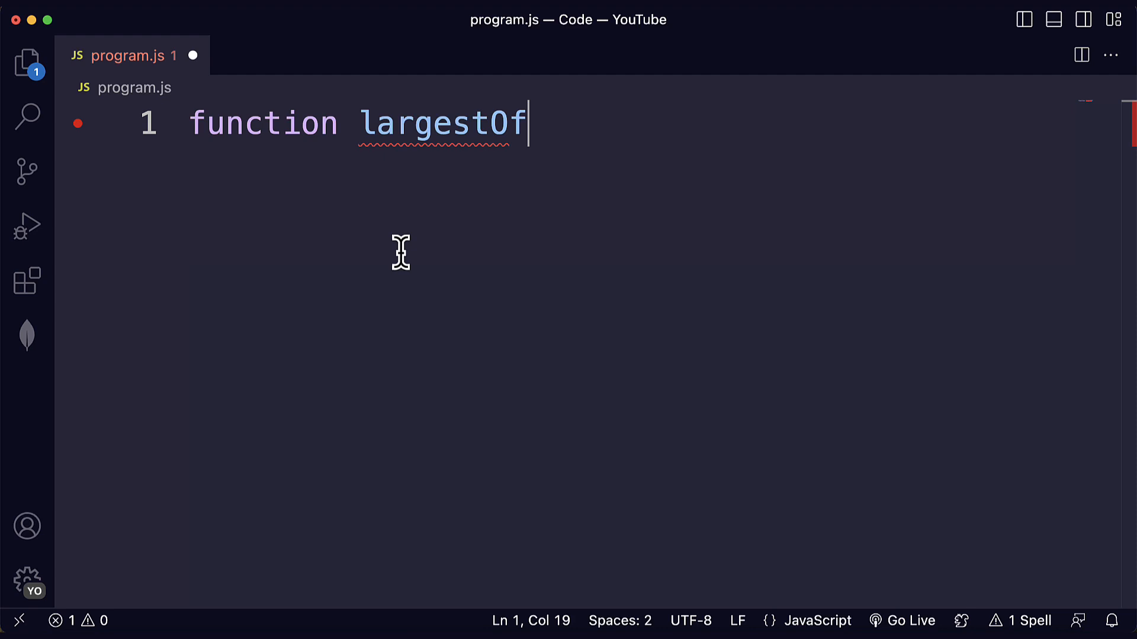
{"action": "type", "text": "Four() {"}
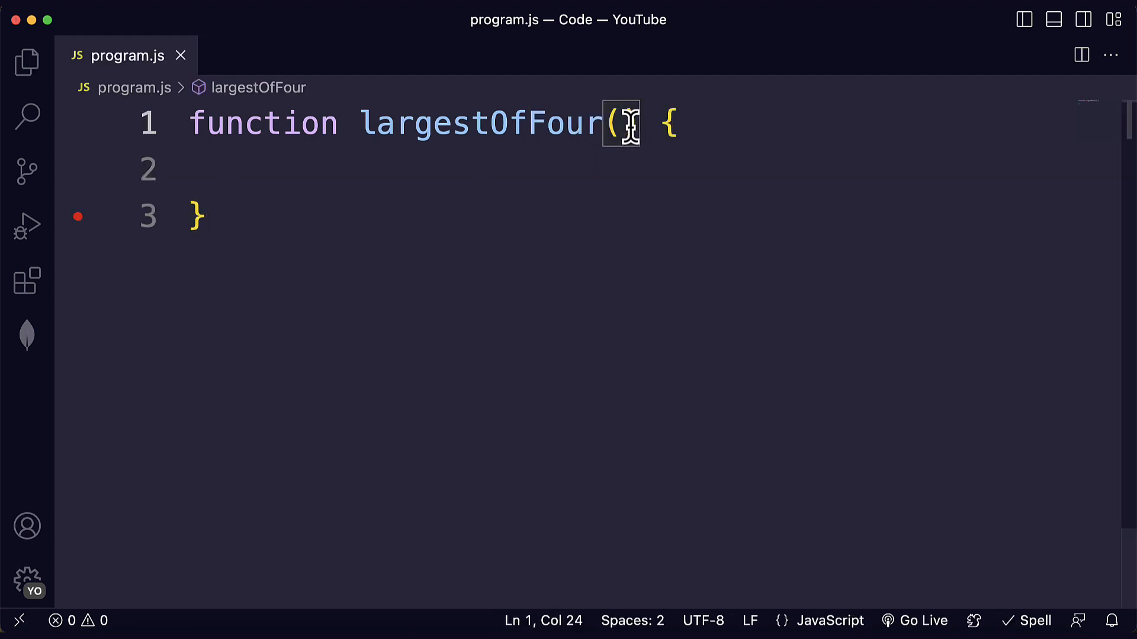
{"action": "type", "text": "arr"}
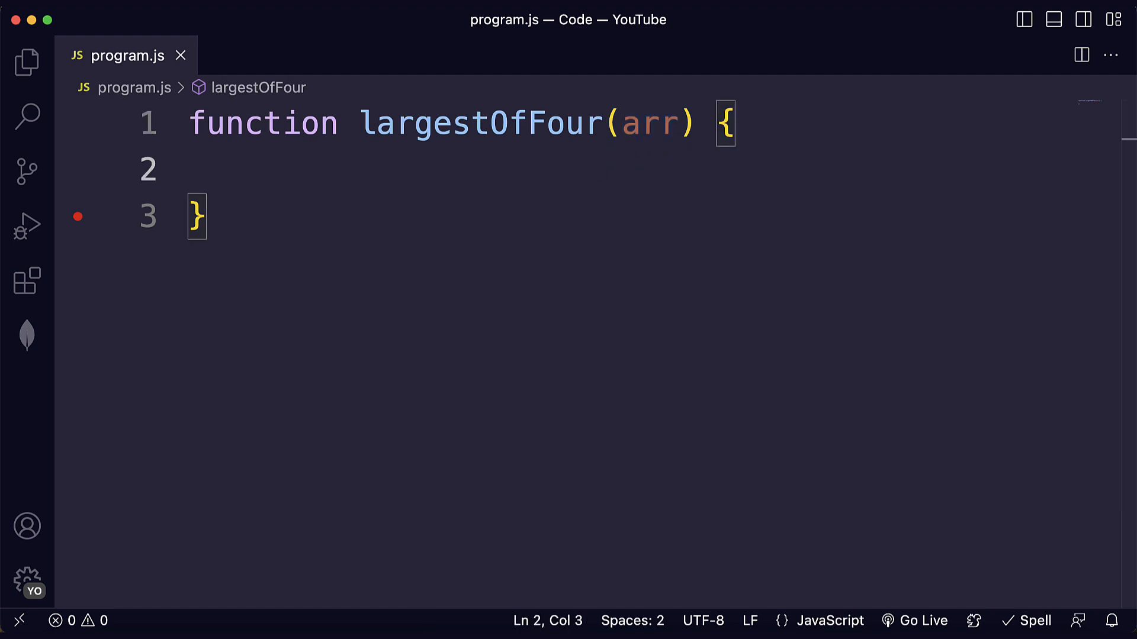
{"action": "type", "text": "let"}
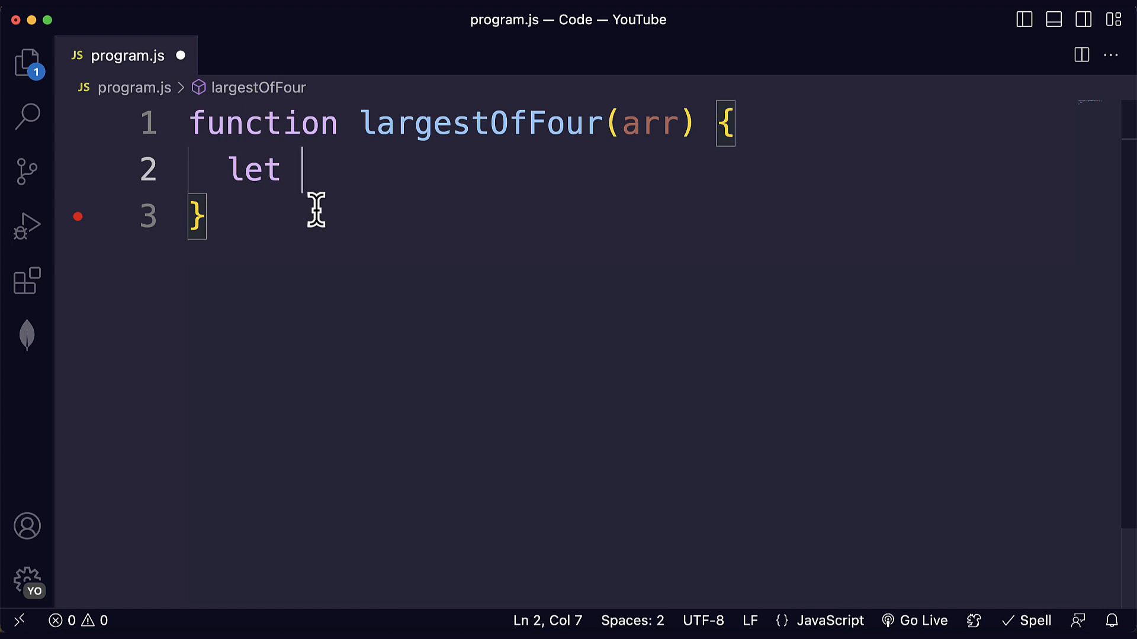
{"action": "type", "text": "largestNumbers ="}
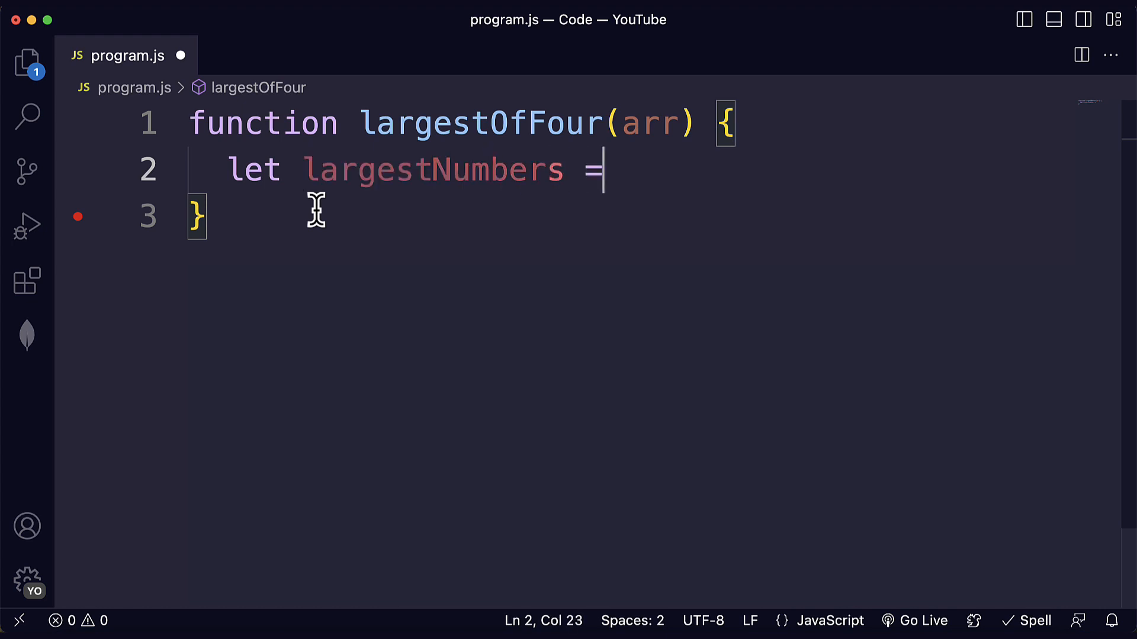
{"action": "type", "text": "[];"}
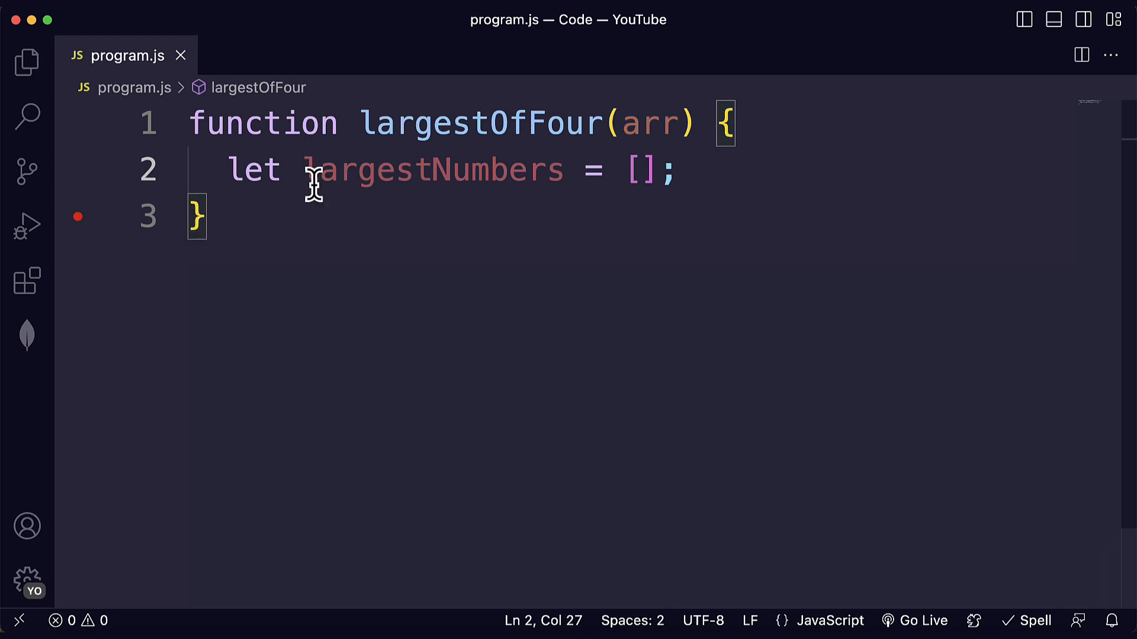
{"action": "double_click", "coordinate": [431, 170]}
{"action": "type", "text": "return largestNumbers;"}
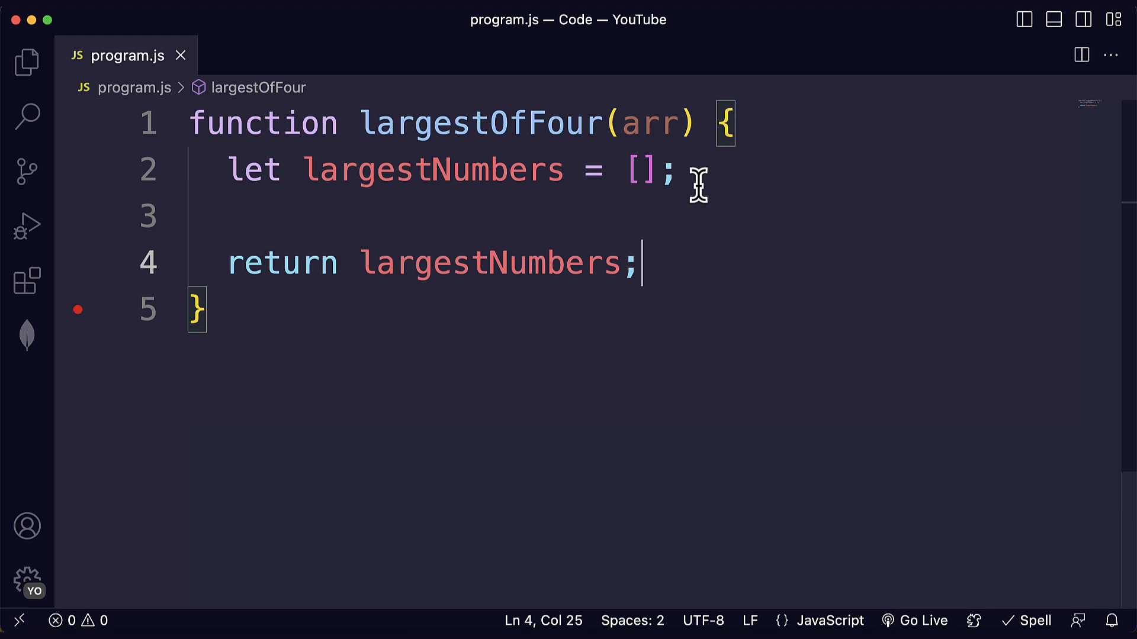
{"action": "mouse_move", "coordinate": [617, 183]}
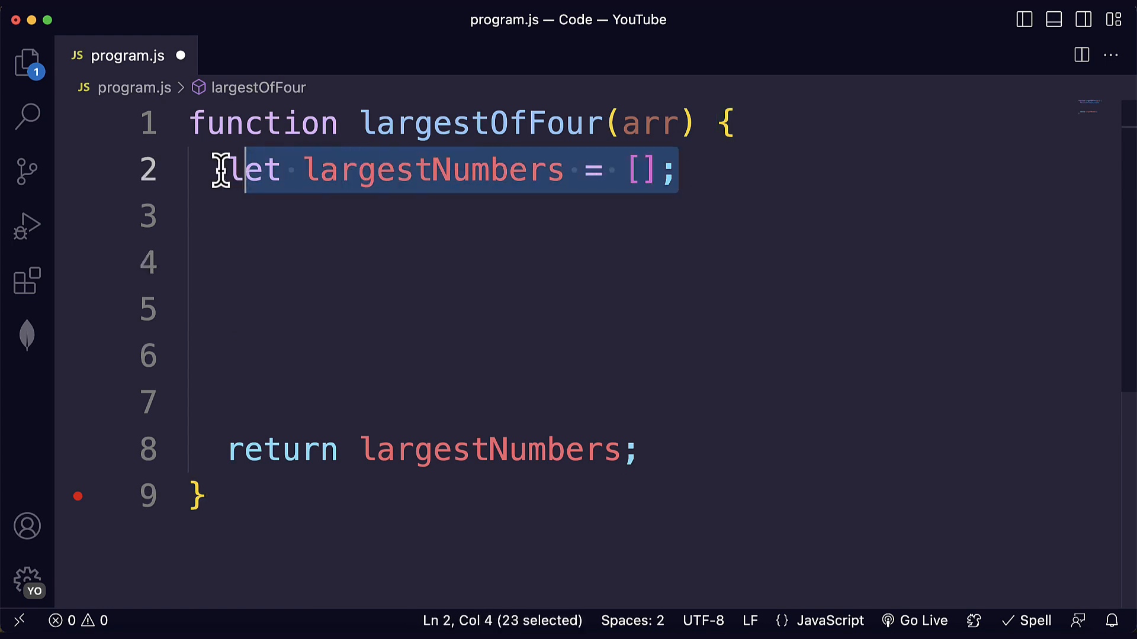
{"action": "left_click", "coordinate": [640, 449]}
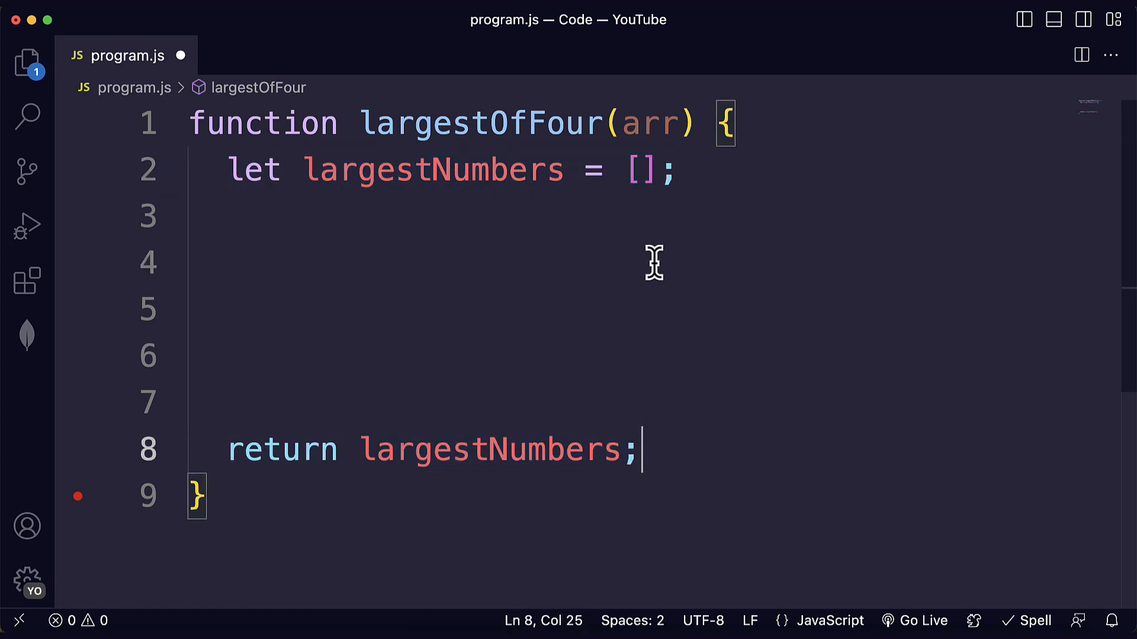
{"action": "double_click", "coordinate": [640, 169]}
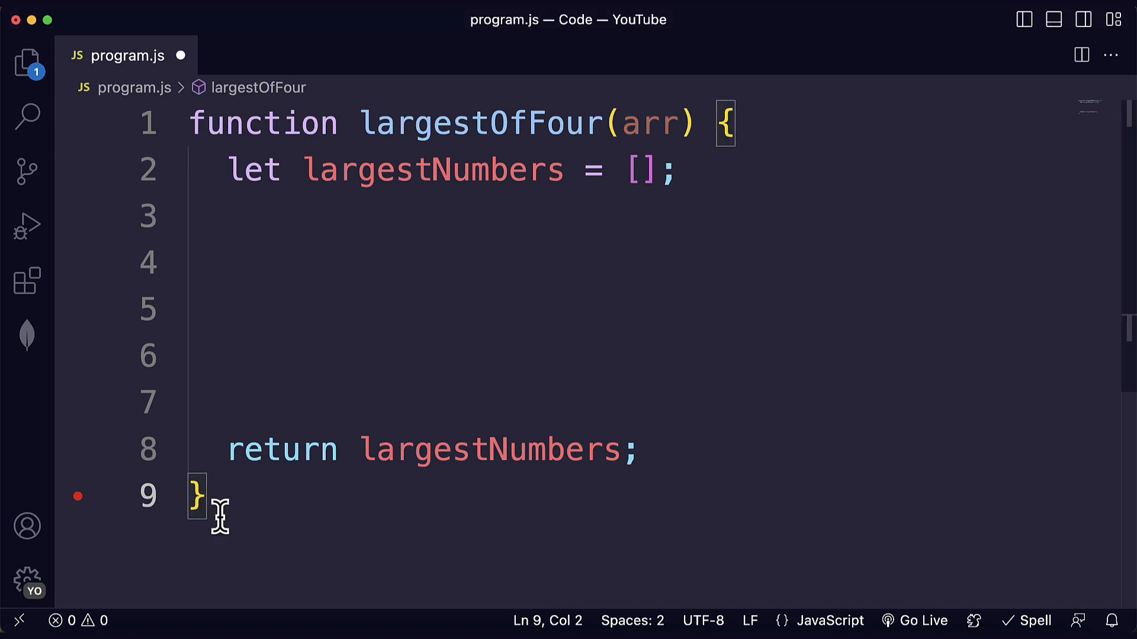
Step: Type console.log(largestOfFour(...)) with four test arrays and fix its closing brackets
{"action": "type", "text": "console.log(largestOfFour([[4, 5, 1, 3], [13, 27, 18, 26], [3"}
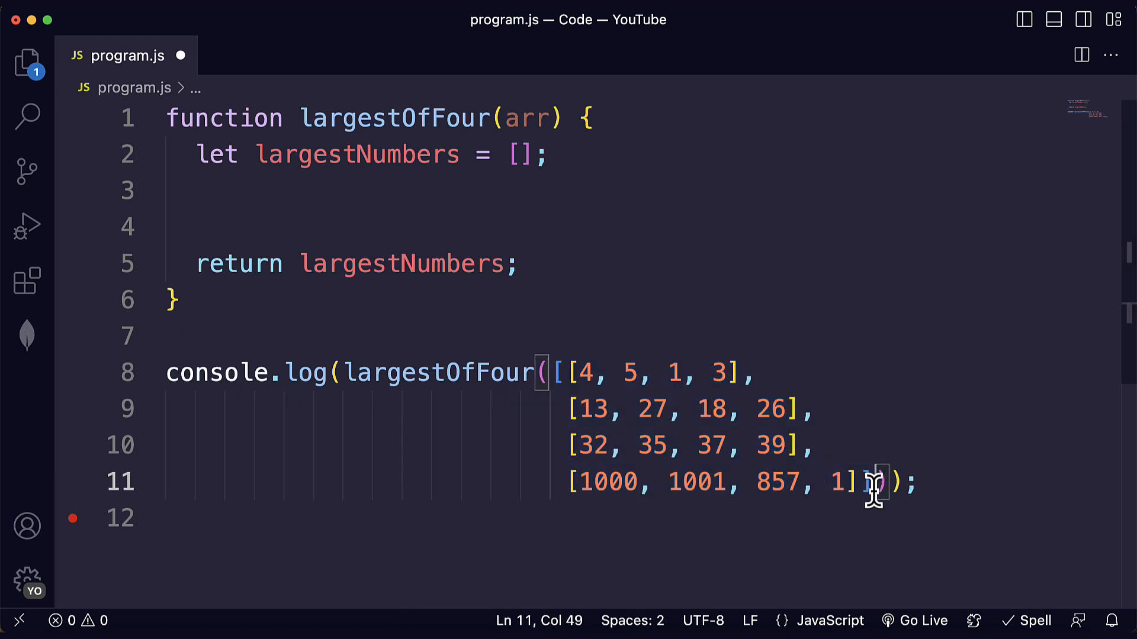
{"action": "left_click", "coordinate": [573, 372]}
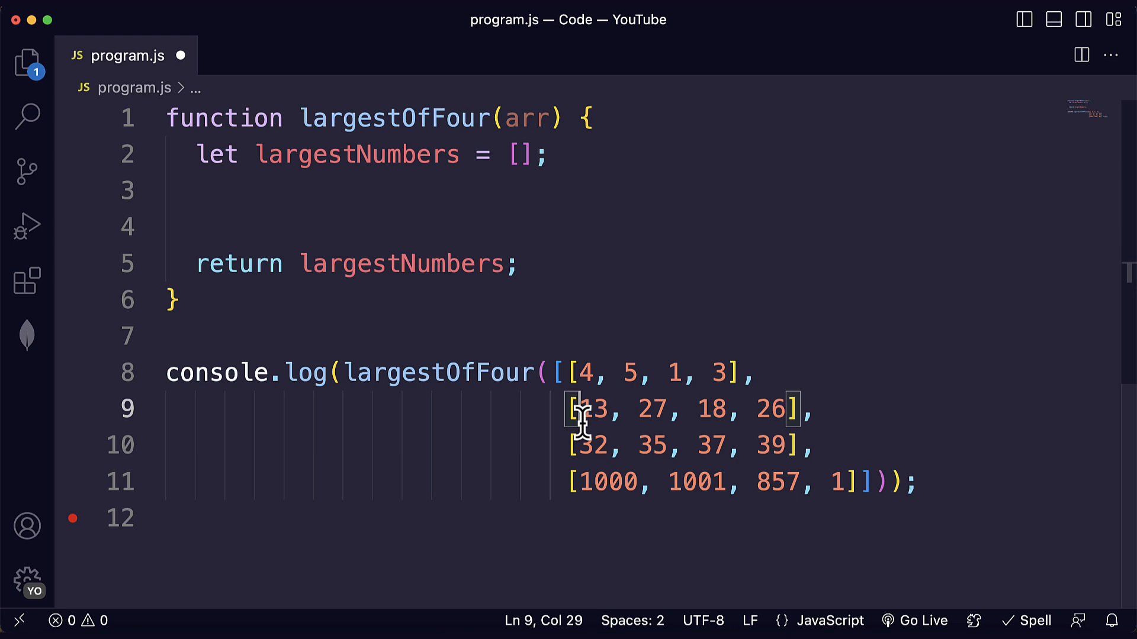
{"action": "double_click", "coordinate": [591, 410]}
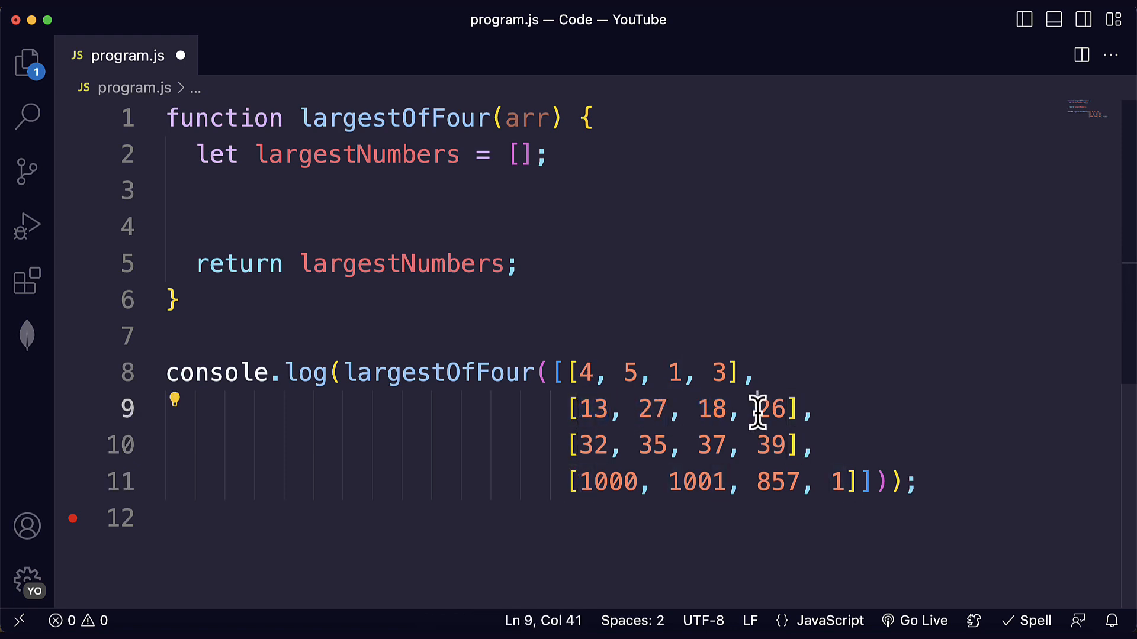
Step: Highlight each test array's largest number: 5, 27, 39 and 1001
{"action": "double_click", "coordinate": [769, 409]}
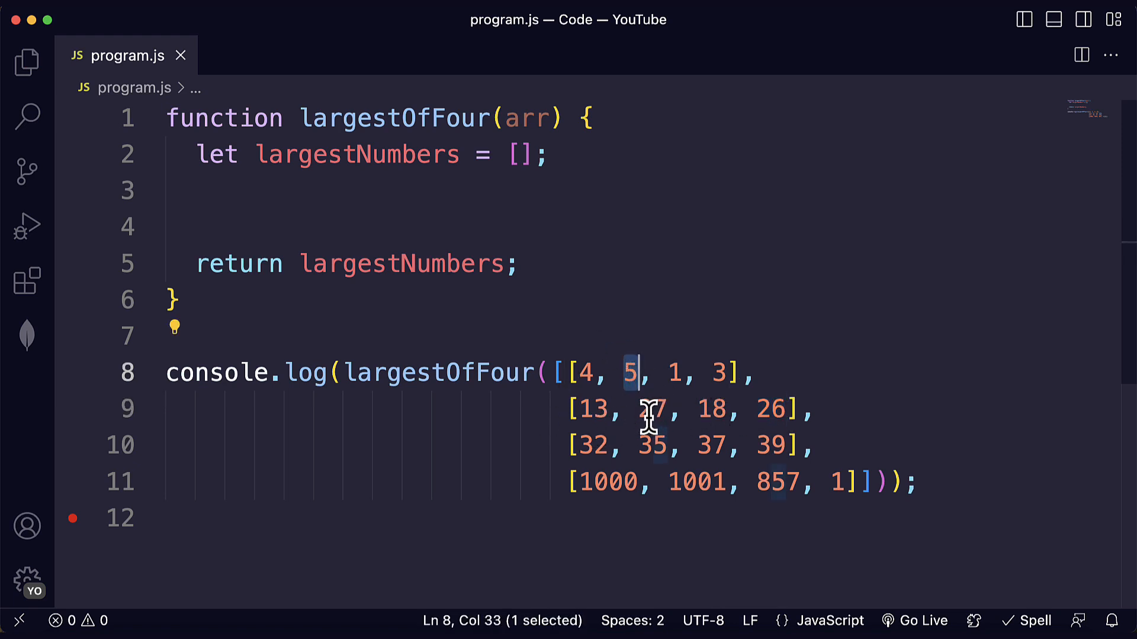
{"action": "double_click", "coordinate": [652, 410]}
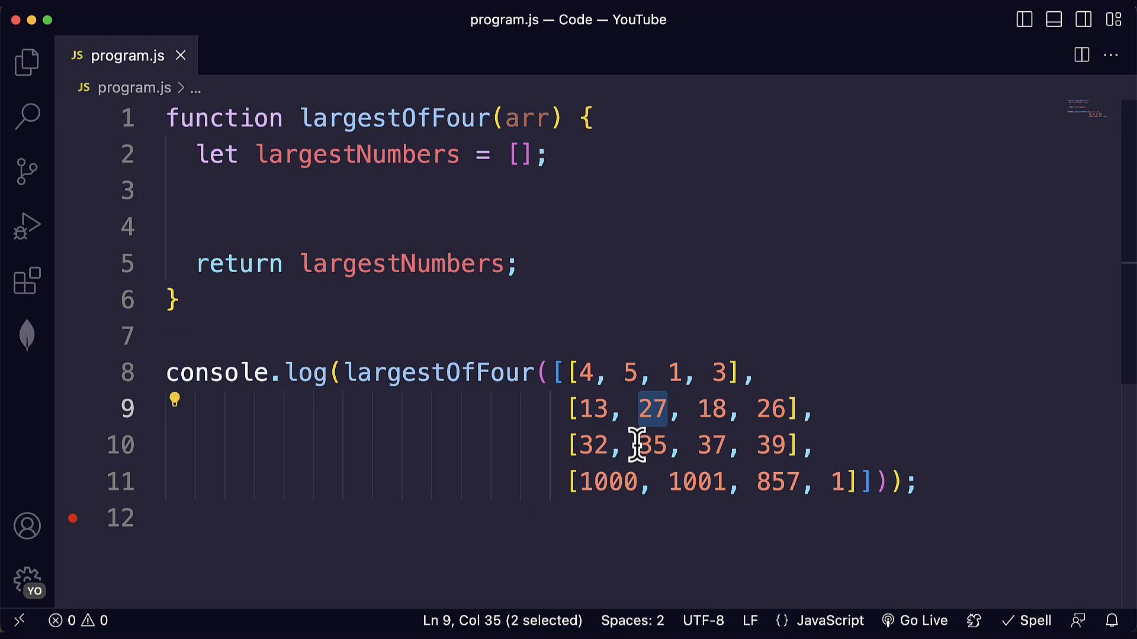
{"action": "double_click", "coordinate": [769, 444]}
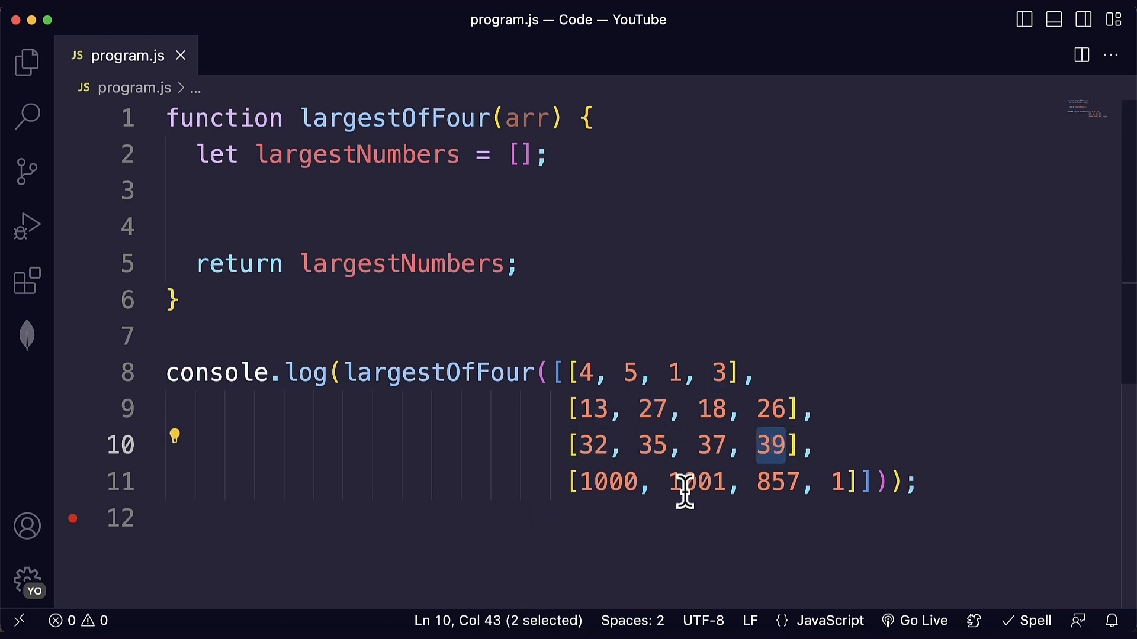
{"action": "double_click", "coordinate": [695, 482]}
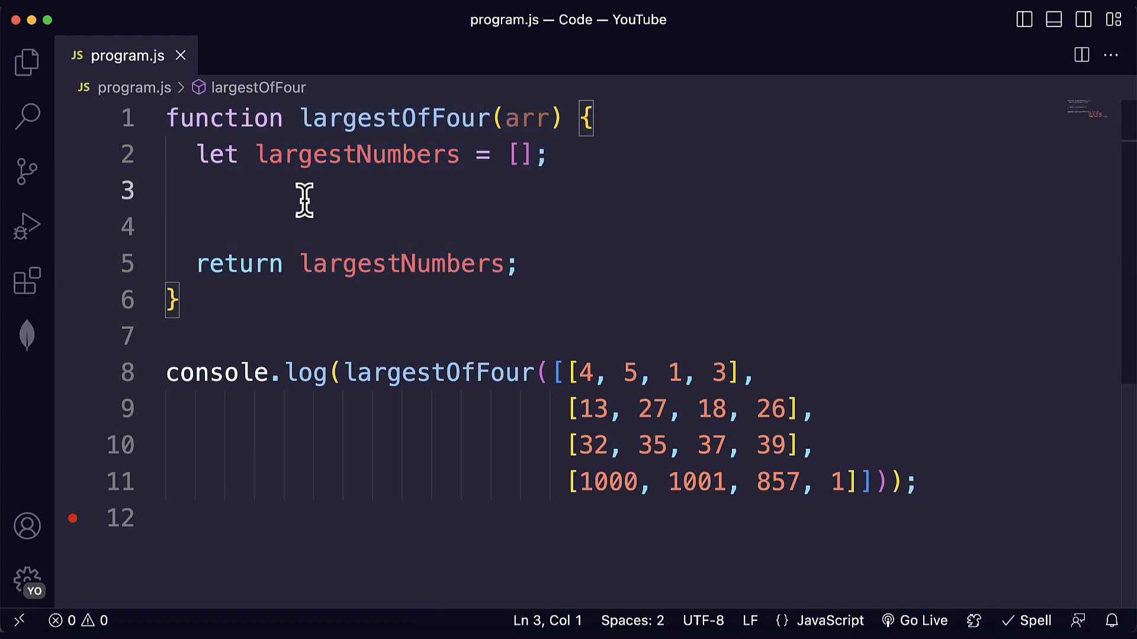
Step: Start the outer for loop header with let i = 0 and i < 4
{"action": "key", "text": "Enter"}
{"action": "type", "text": "for () {"}
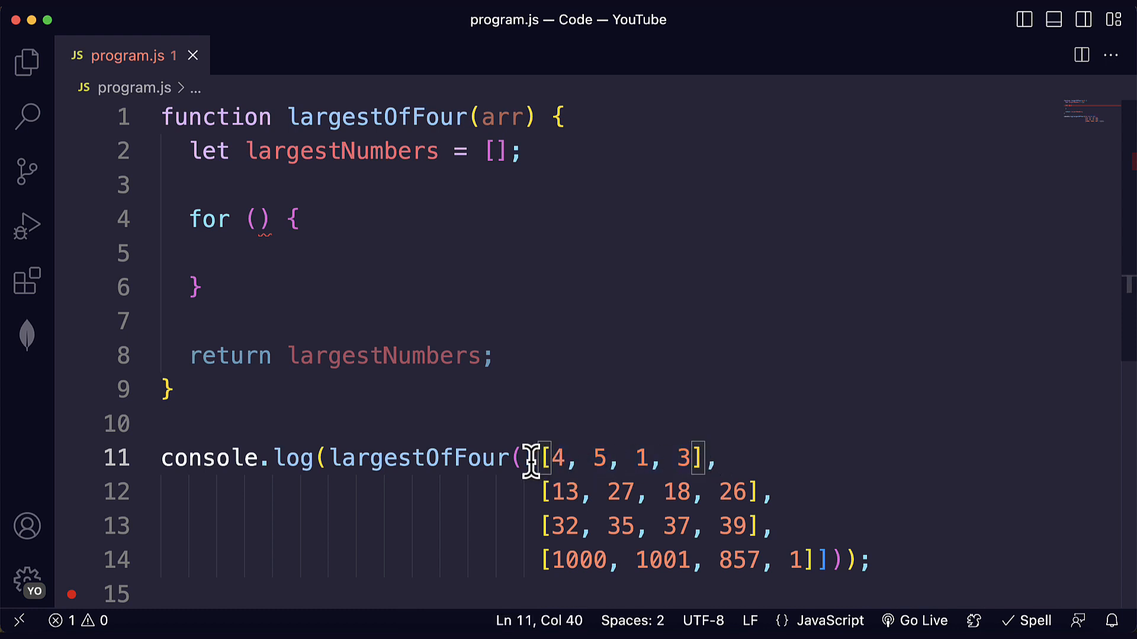
{"action": "double_click", "coordinate": [503, 117]}
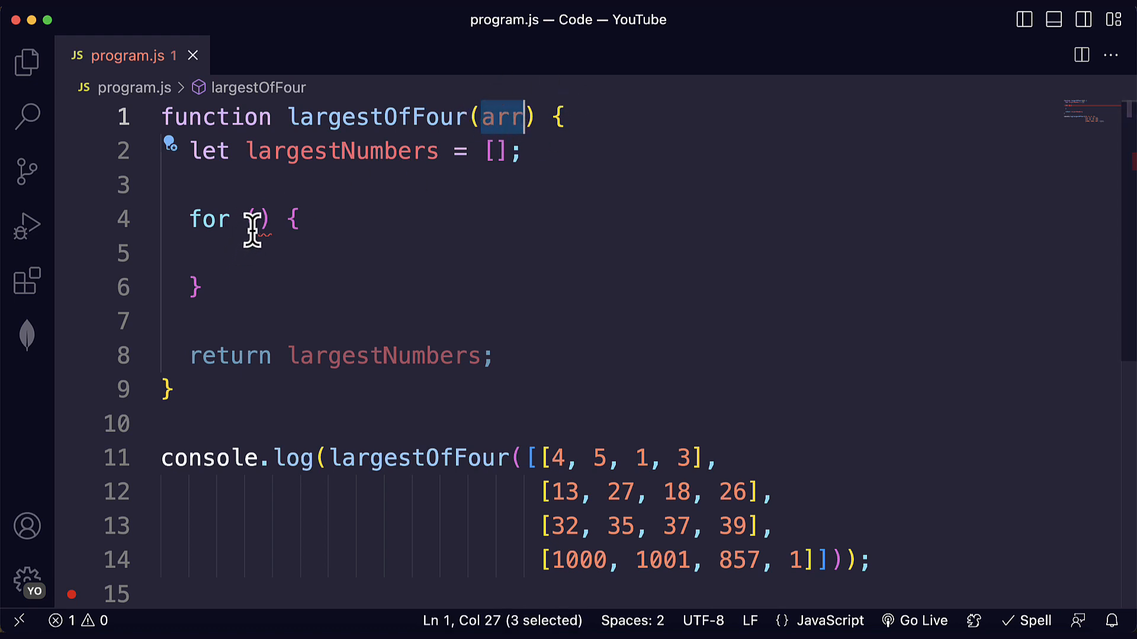
{"action": "left_click", "coordinate": [258, 219]}
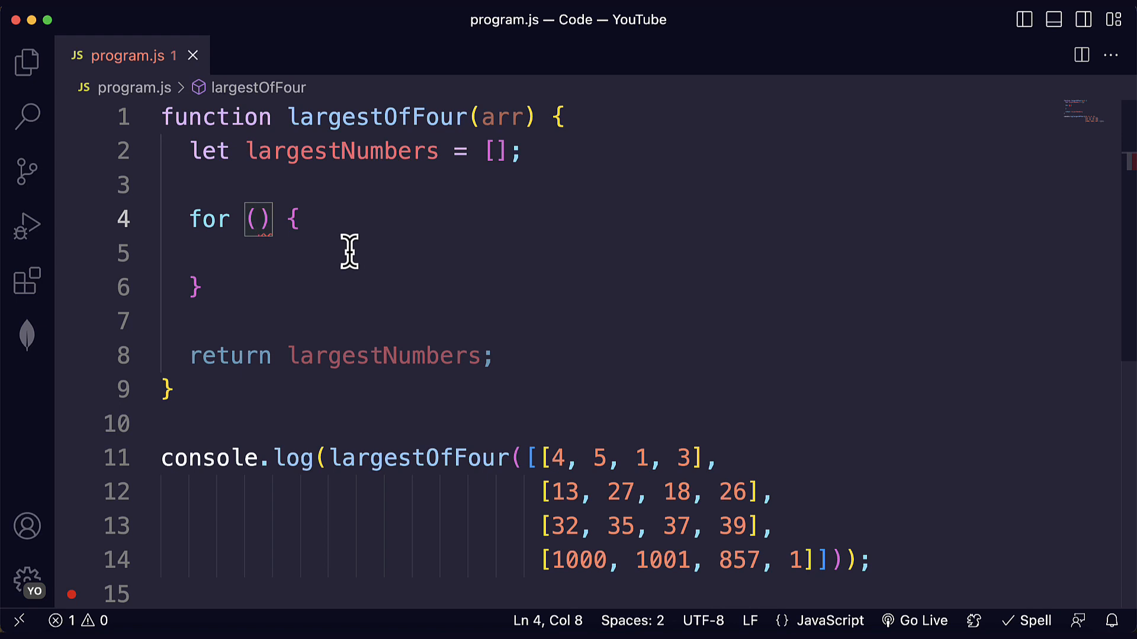
{"action": "type", "text": "let i = 0;"}
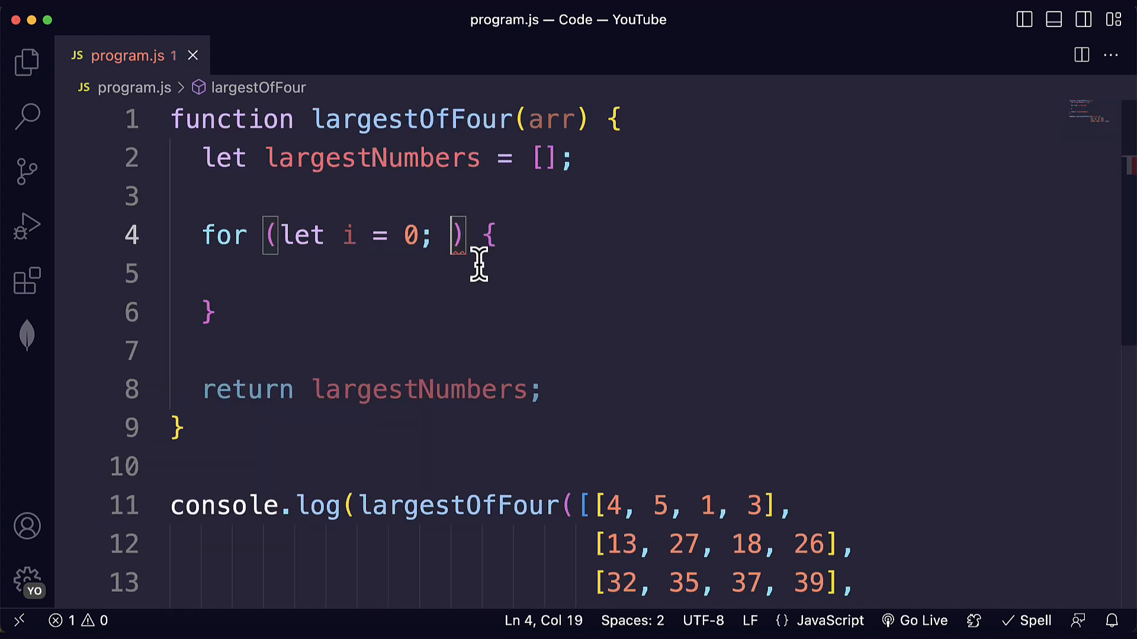
{"action": "type", "text": "i < 4;"}
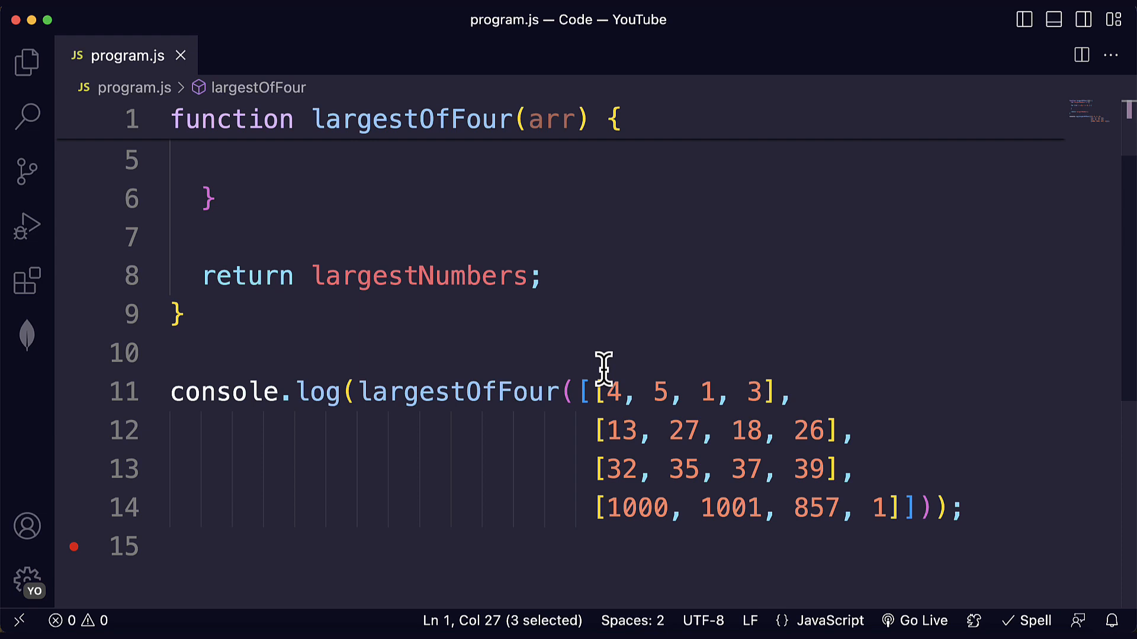
Step: Add the i++ increment and begin a let nestedArray declaration inside the loop
{"action": "left_click_drag", "start_coordinate": [595, 392], "coordinate": [903, 507]}
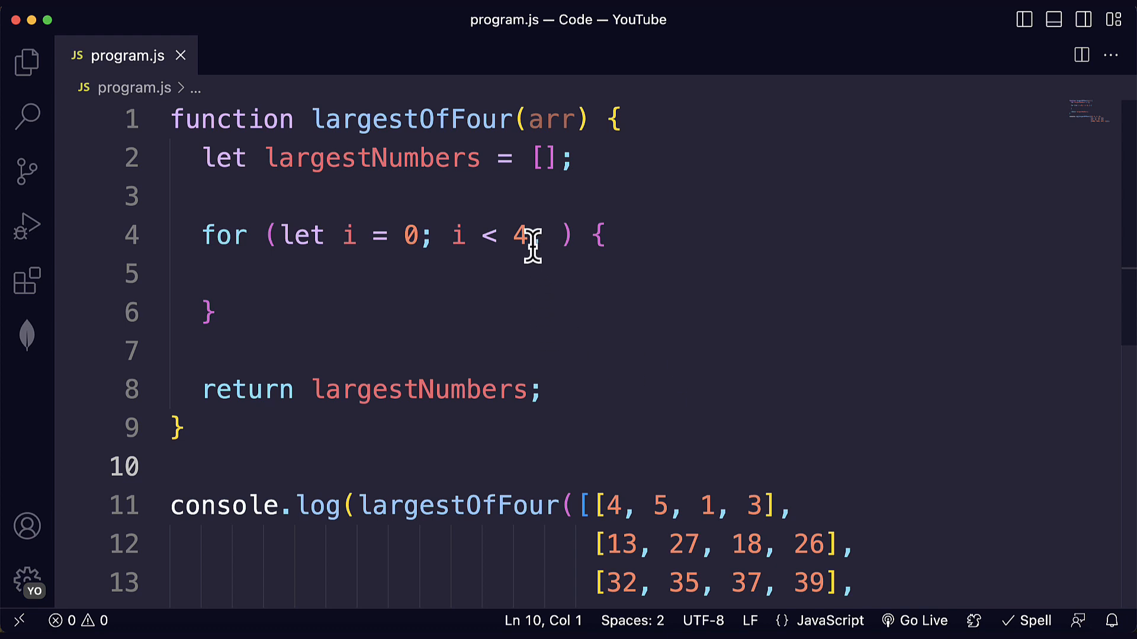
{"action": "double_click", "coordinate": [520, 235]}
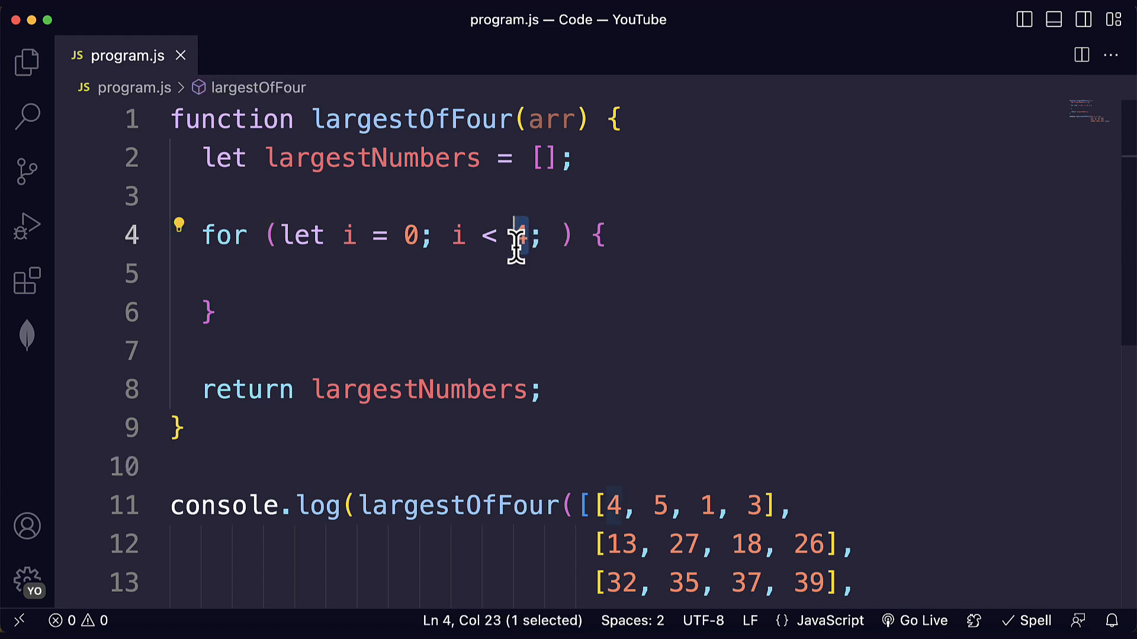
{"action": "double_click", "coordinate": [551, 119]}
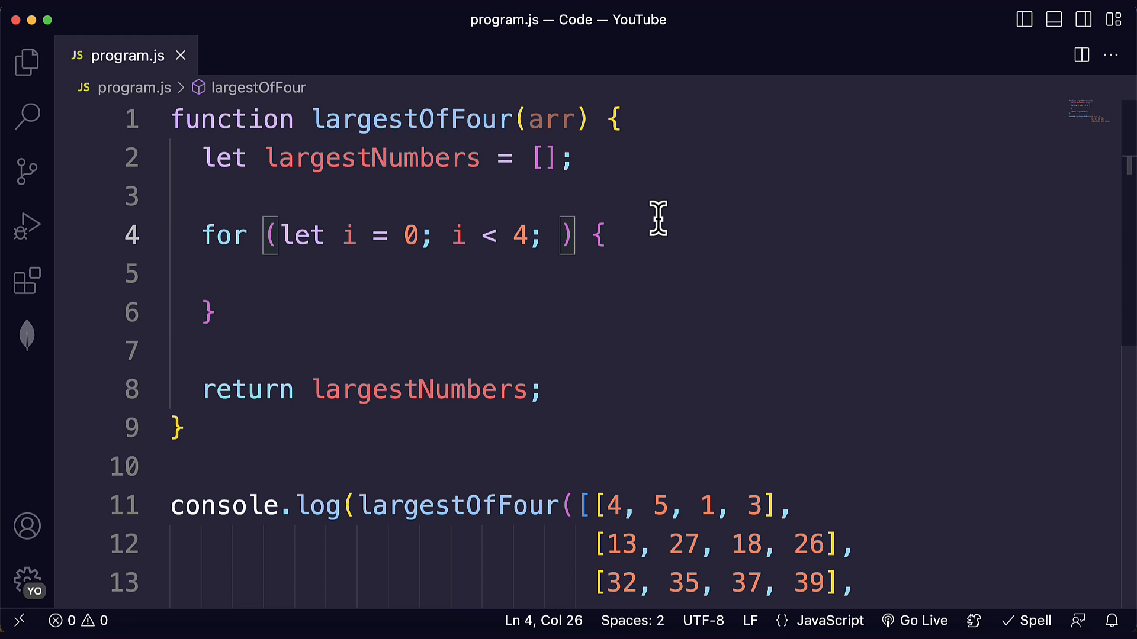
{"action": "type", "text": "i++"}
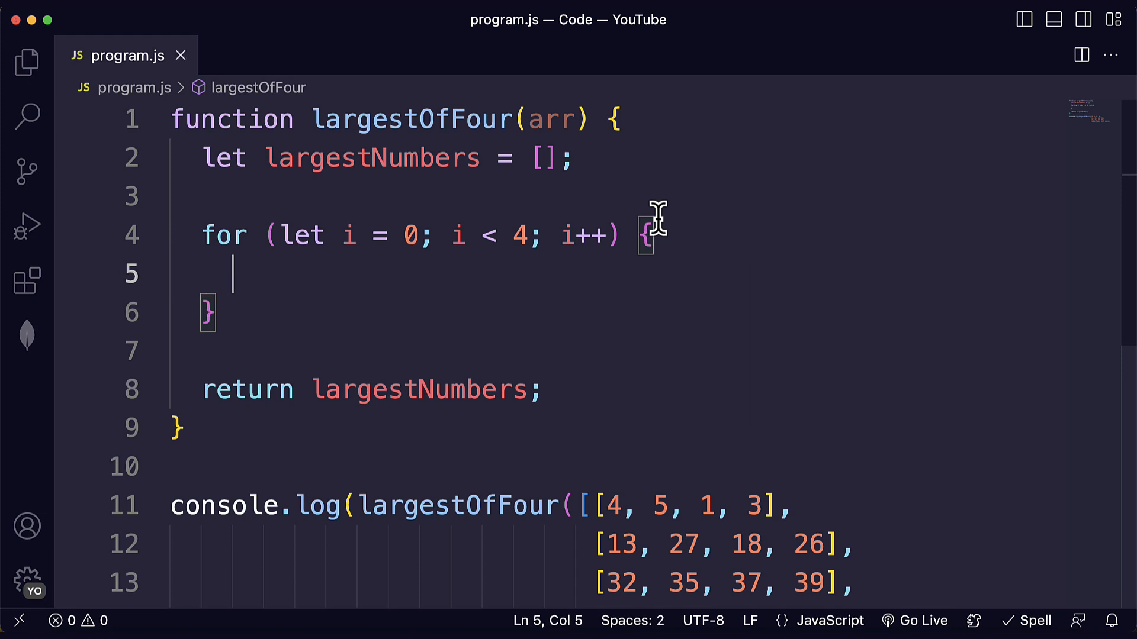
{"action": "type", "text": "let nestedArray ="}
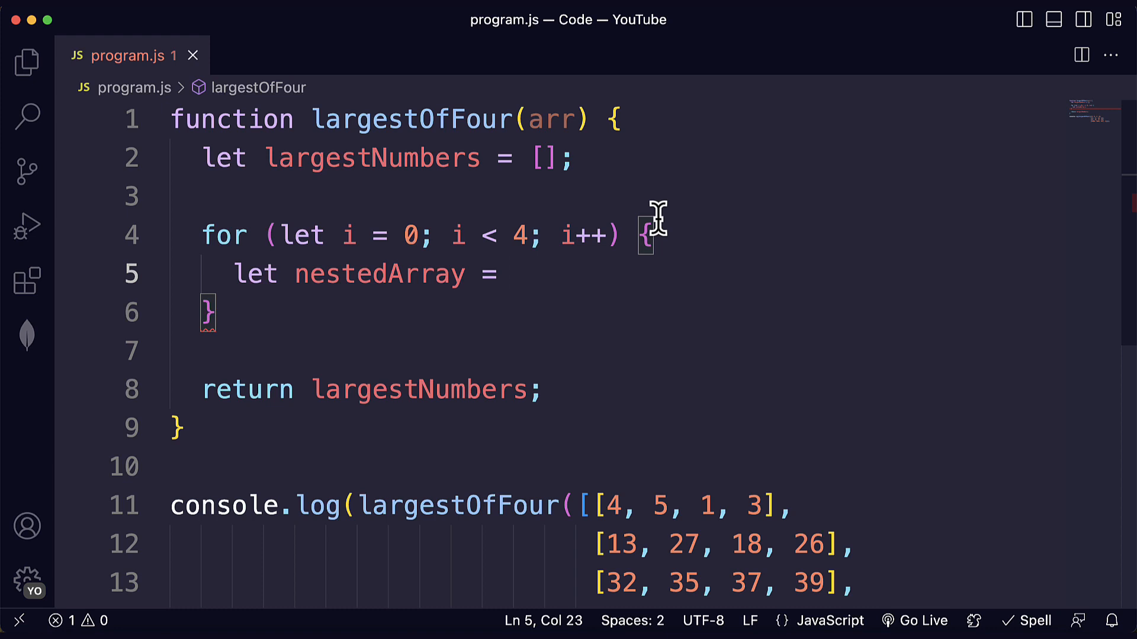
Step: Assign arr[i] to nestedArray and begin the largestNumber declaration
{"action": "type", "text": "arr[]"}
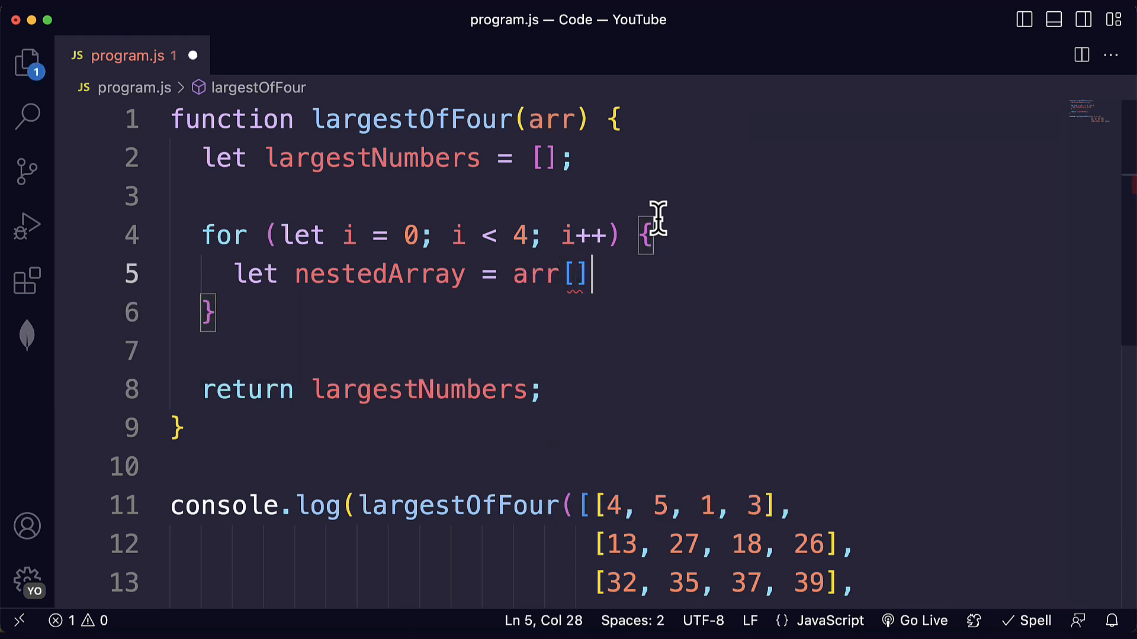
{"action": "type", "text": "i;"}
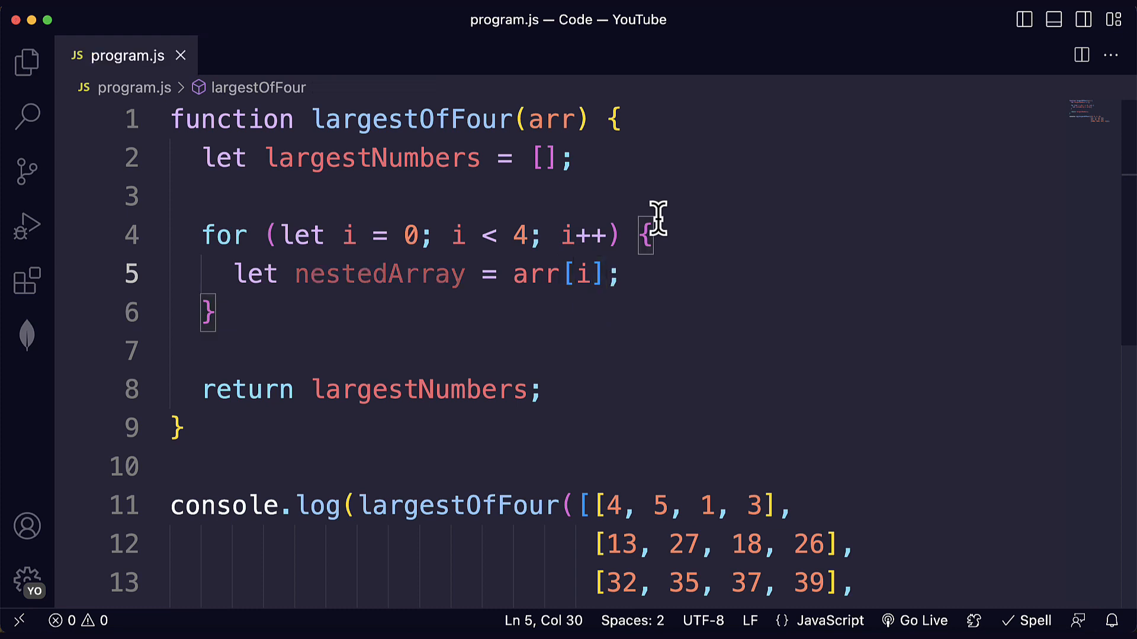
{"action": "type", "text": "let large"}
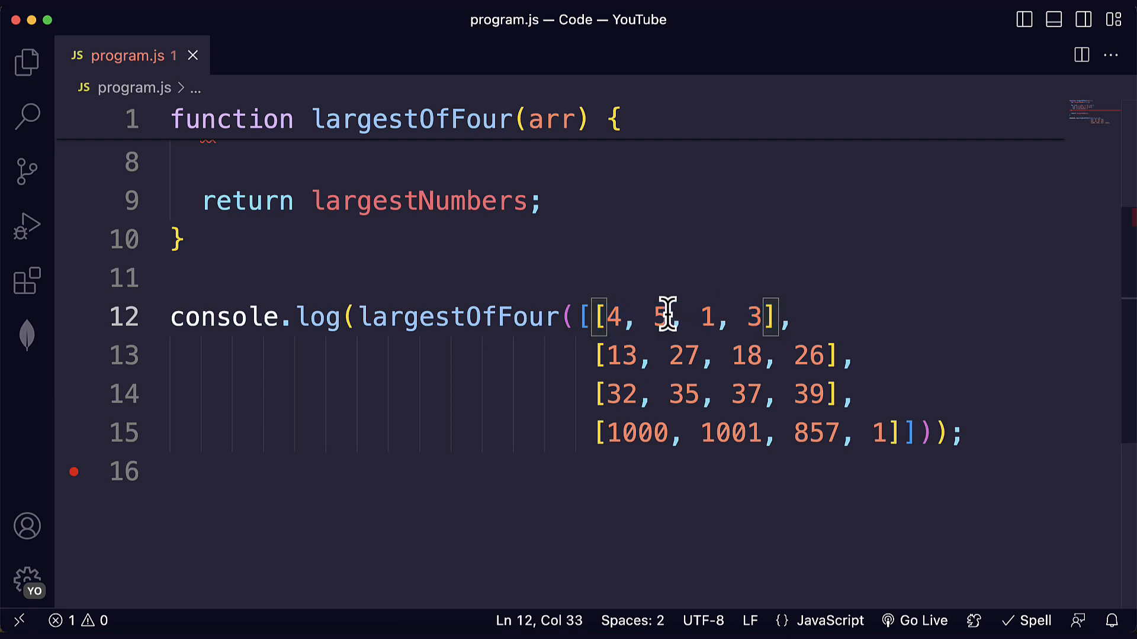
{"action": "left_click_drag", "start_coordinate": [605, 316], "coordinate": [765, 317]}
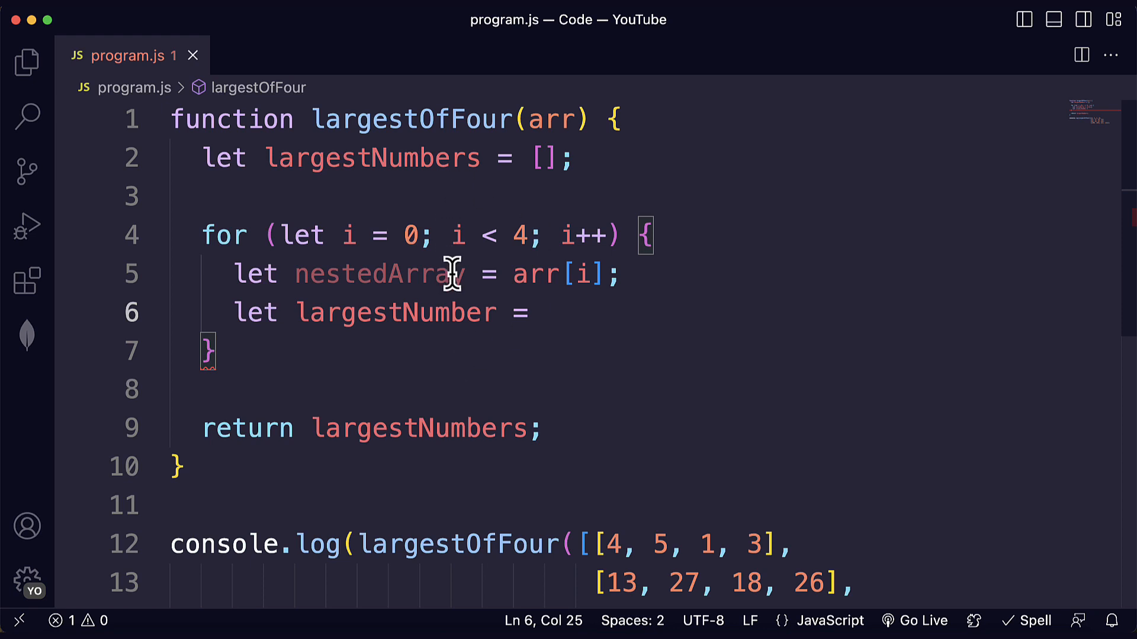
{"action": "mouse_move", "coordinate": [423, 368]}
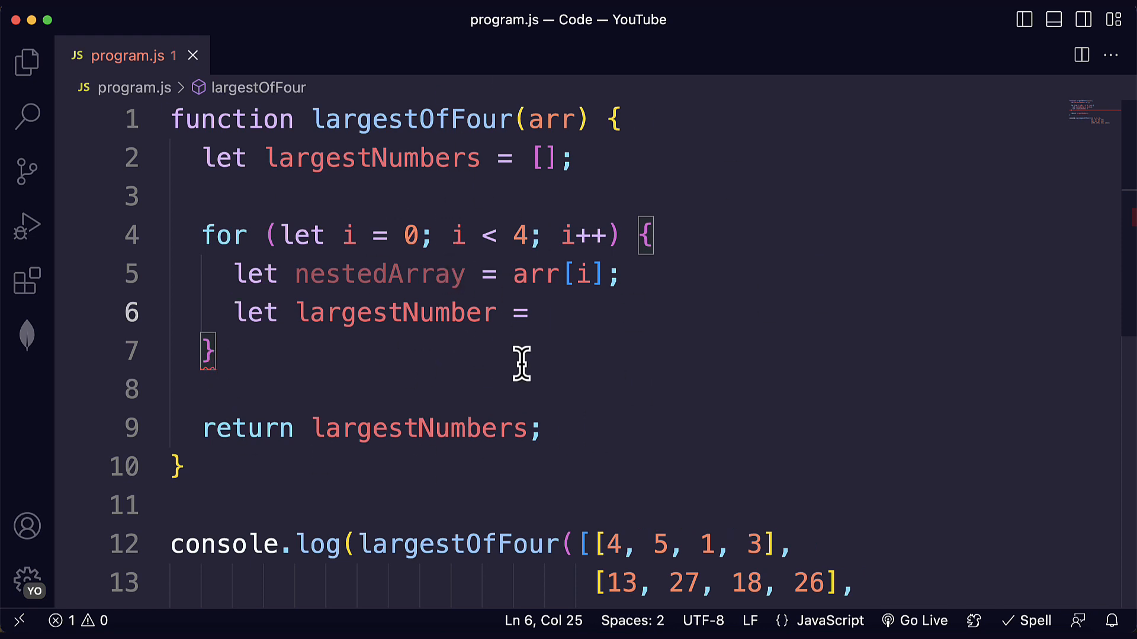
{"action": "left_click", "coordinate": [540, 313]}
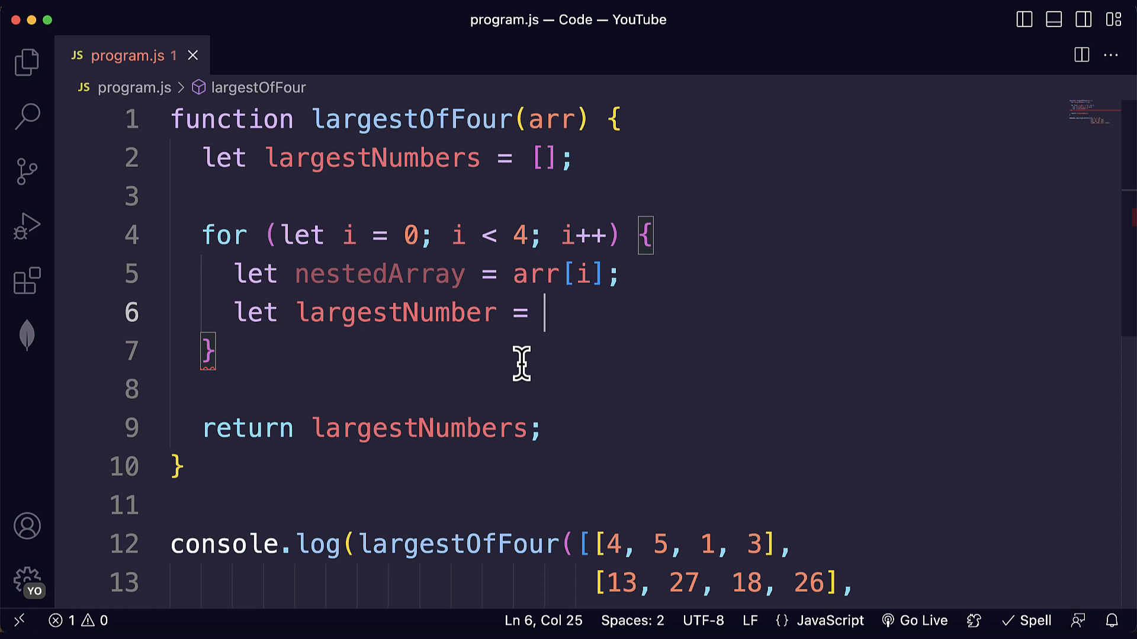
{"action": "scroll", "scroll_direction": "down", "scroll_amount": 3}
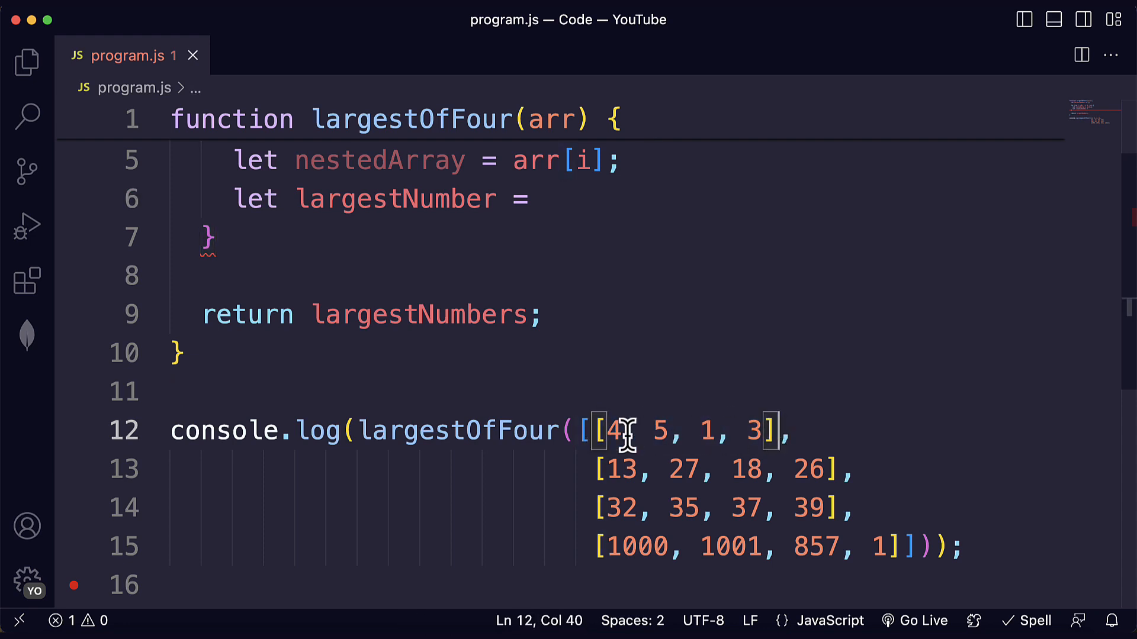
Step: Initialize largestNumber to nestedArray[0] and begin a new for statement
{"action": "left_click_drag", "start_coordinate": [600, 430], "coordinate": [761, 430]}
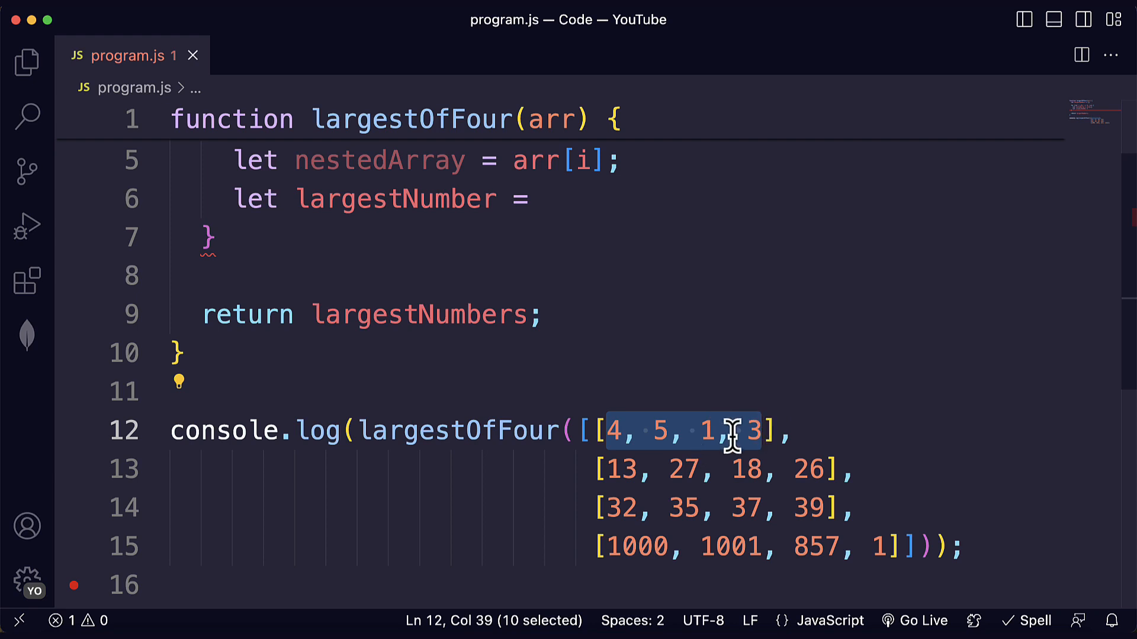
{"action": "left_click", "coordinate": [558, 199]}
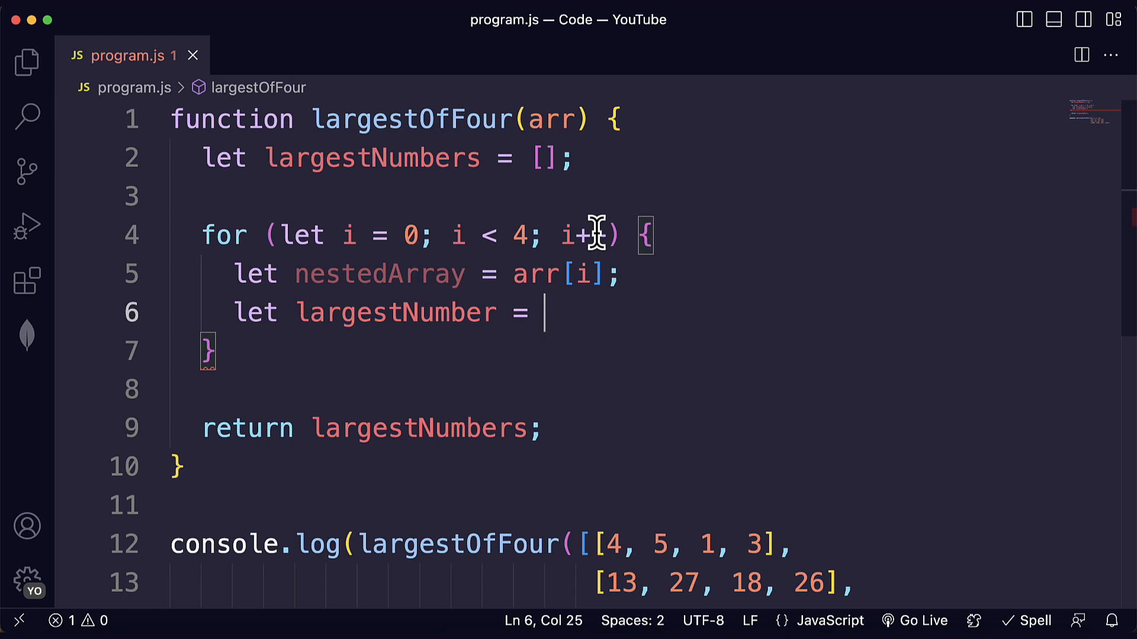
{"action": "type", "text": "nestedArray"}
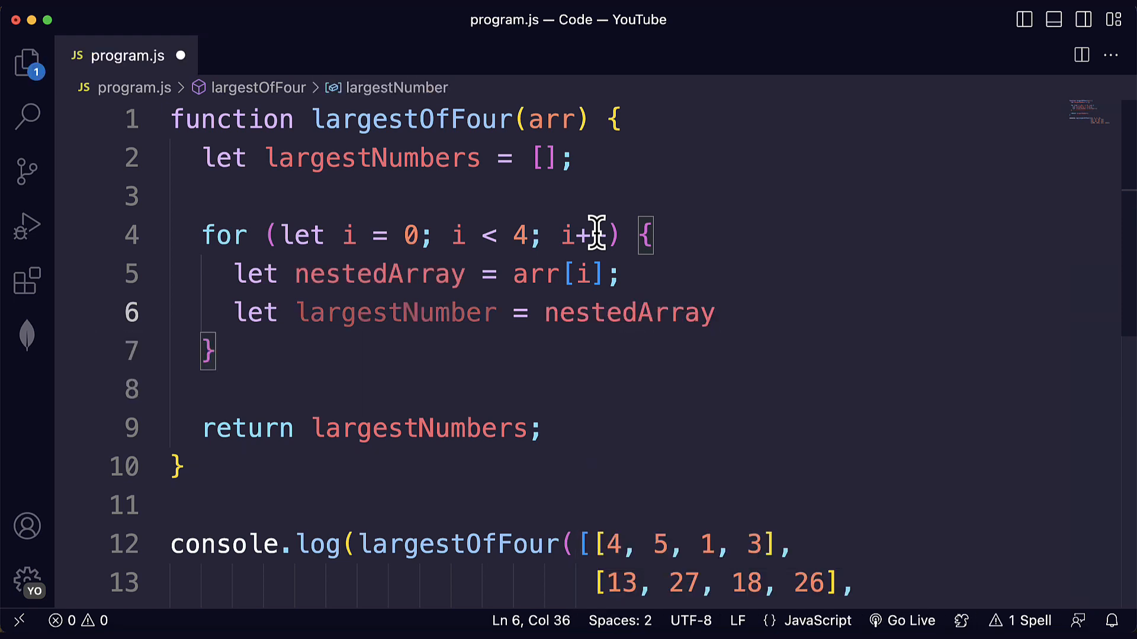
{"action": "type", "text": "[0];"}
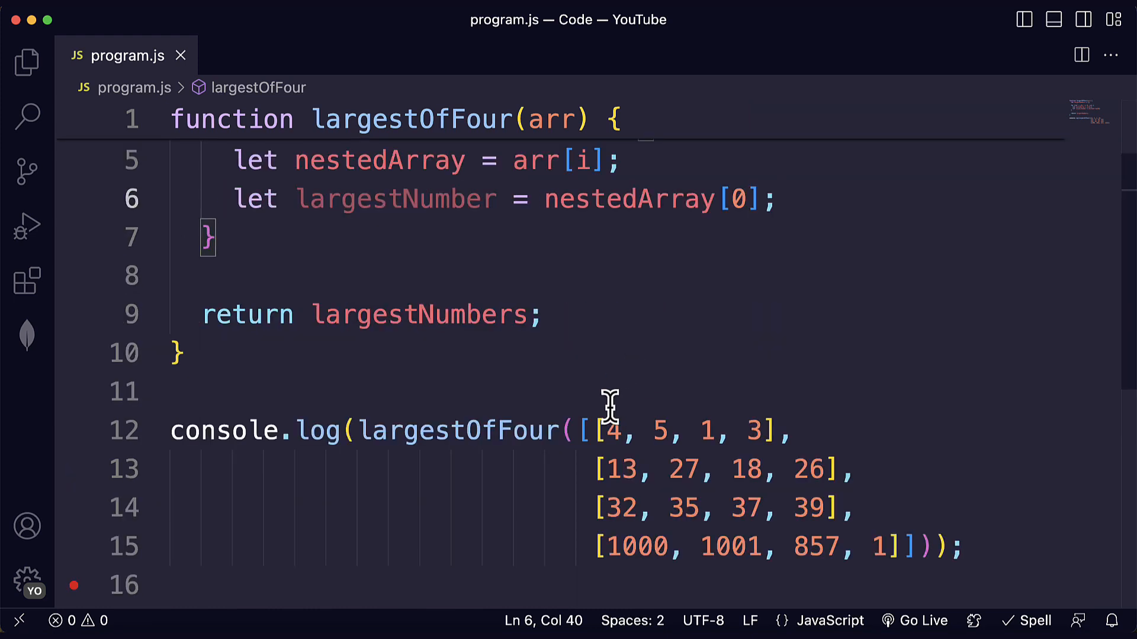
{"action": "left_click_drag", "start_coordinate": [593, 430], "coordinate": [792, 430]}
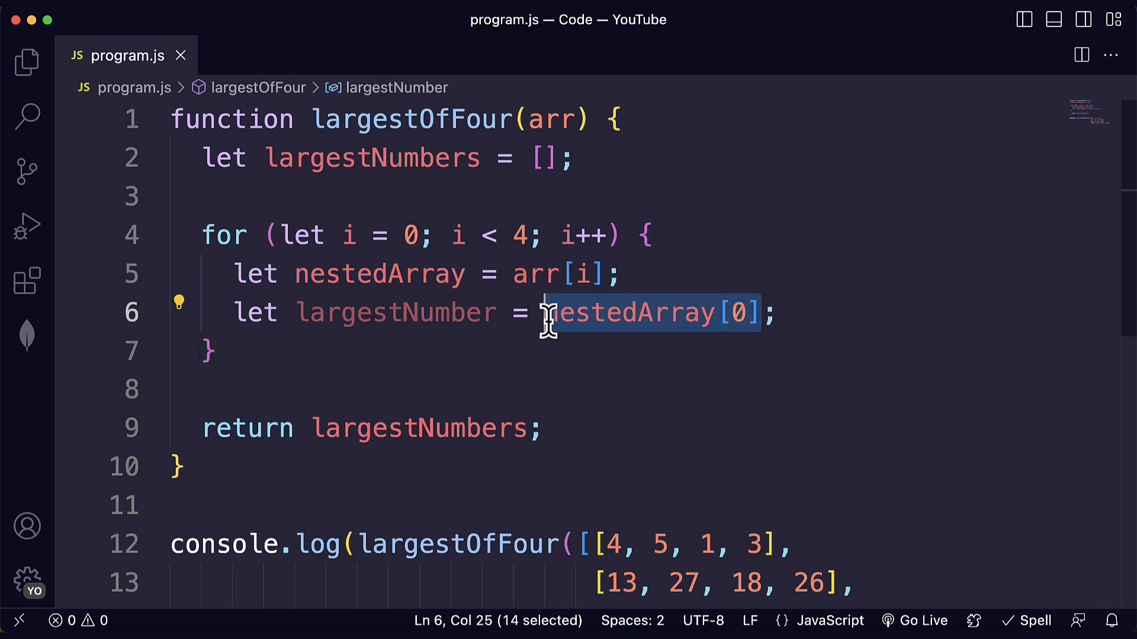
{"action": "double_click", "coordinate": [395, 313]}
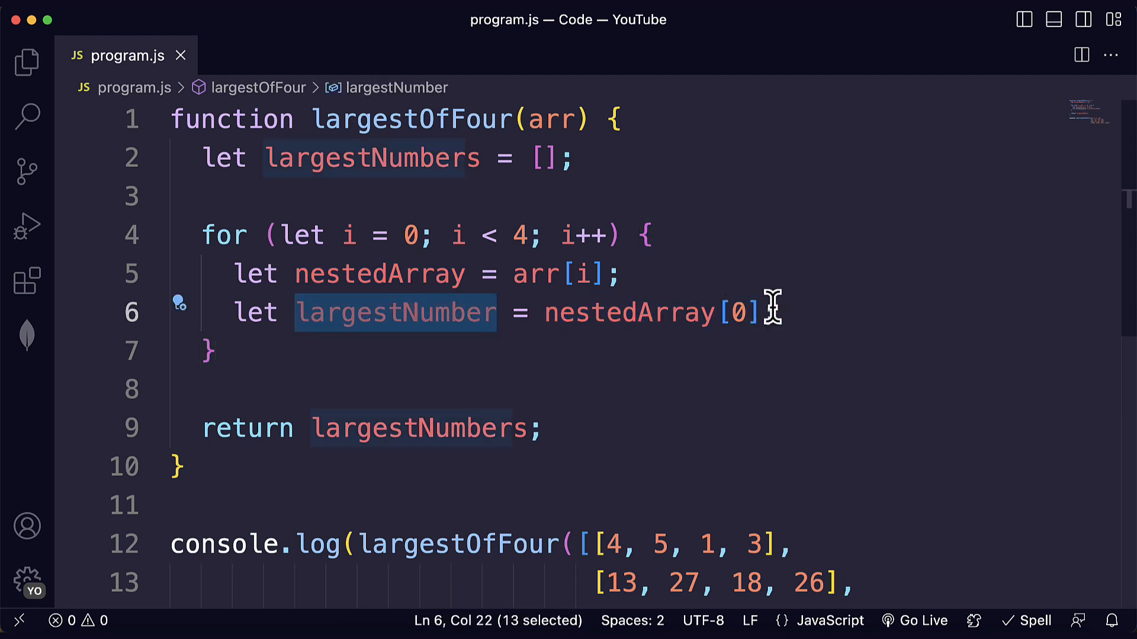
{"action": "type", "text": "for"}
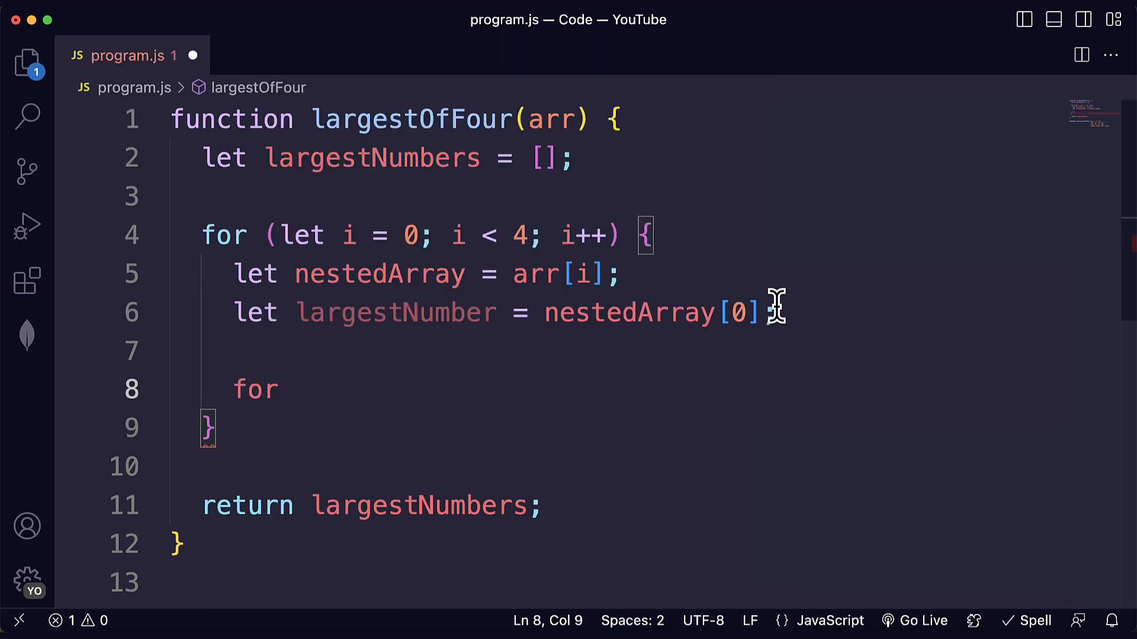
Step: Add braces to the inner for loop, save, and start its header with let j = 0
{"action": "type", "text": "() {"}
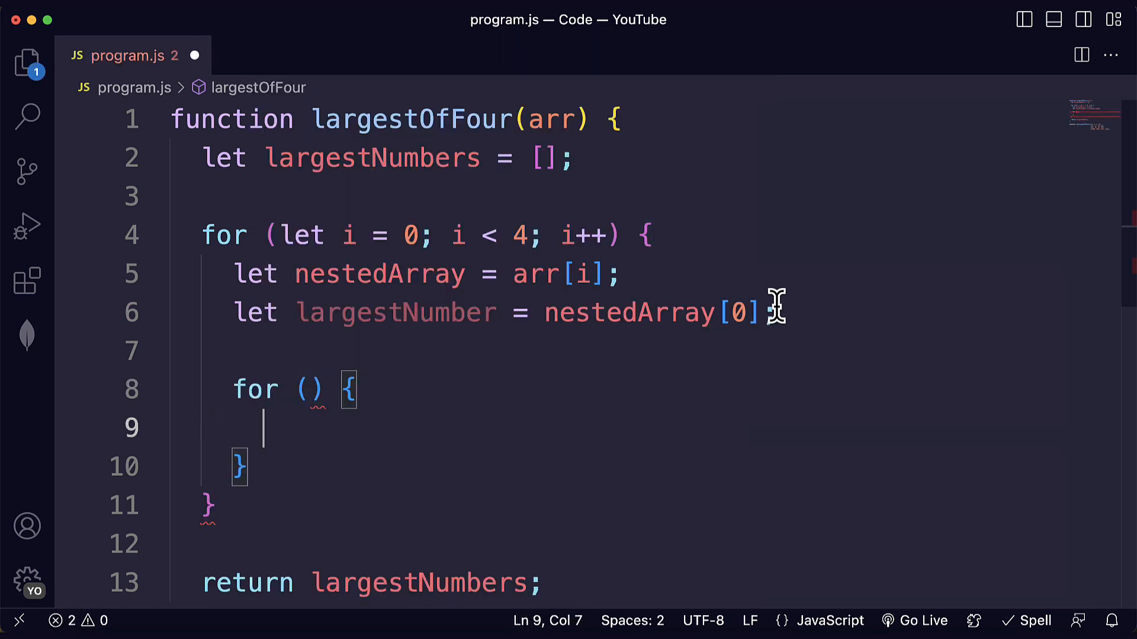
{"action": "key", "text": "cmd+s"}
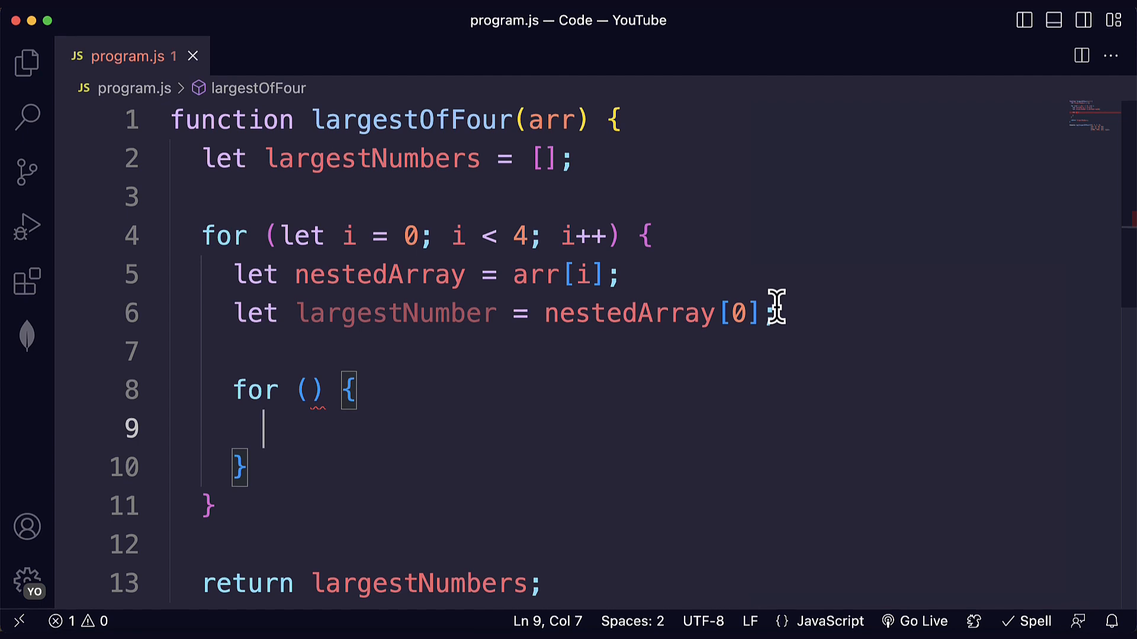
{"action": "double_click", "coordinate": [255, 390]}
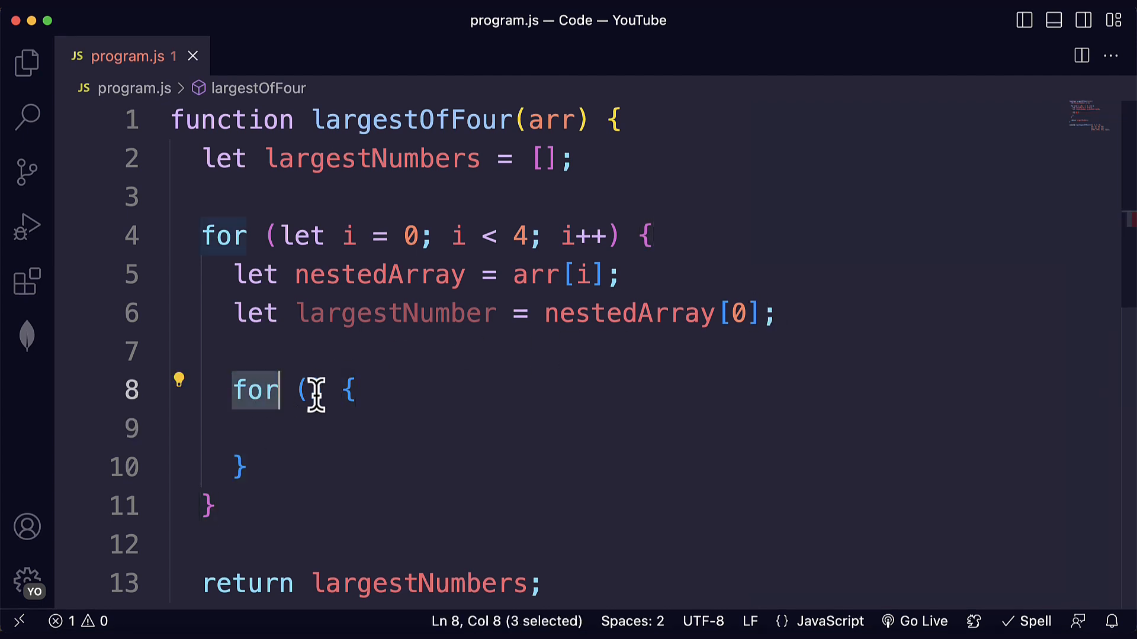
{"action": "type", "text": "()"}
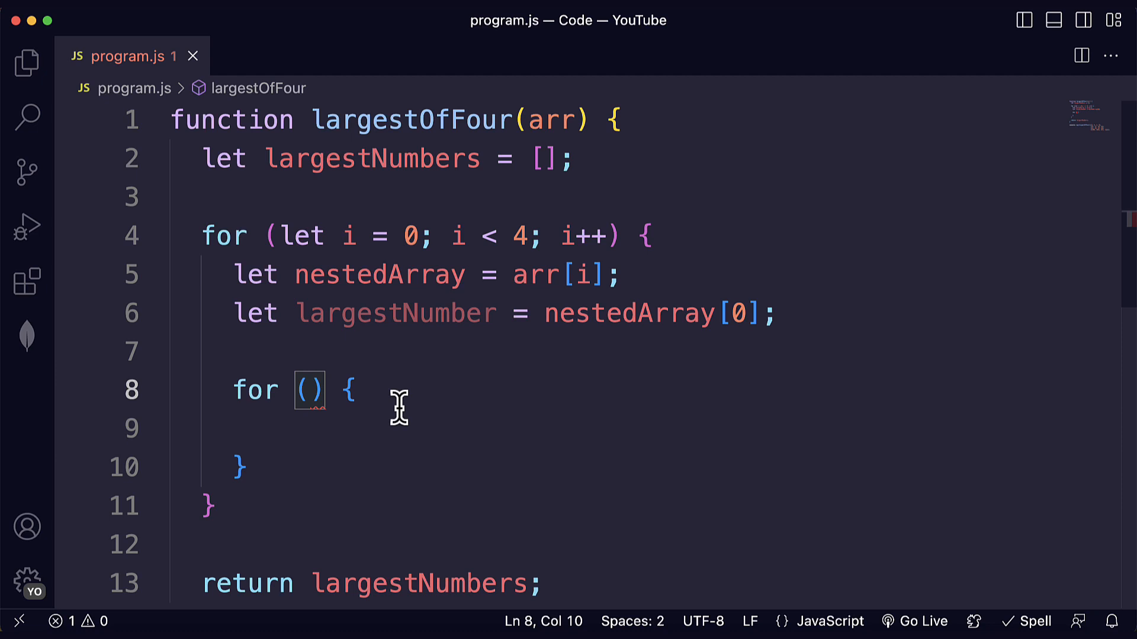
{"action": "type", "text": "let"}
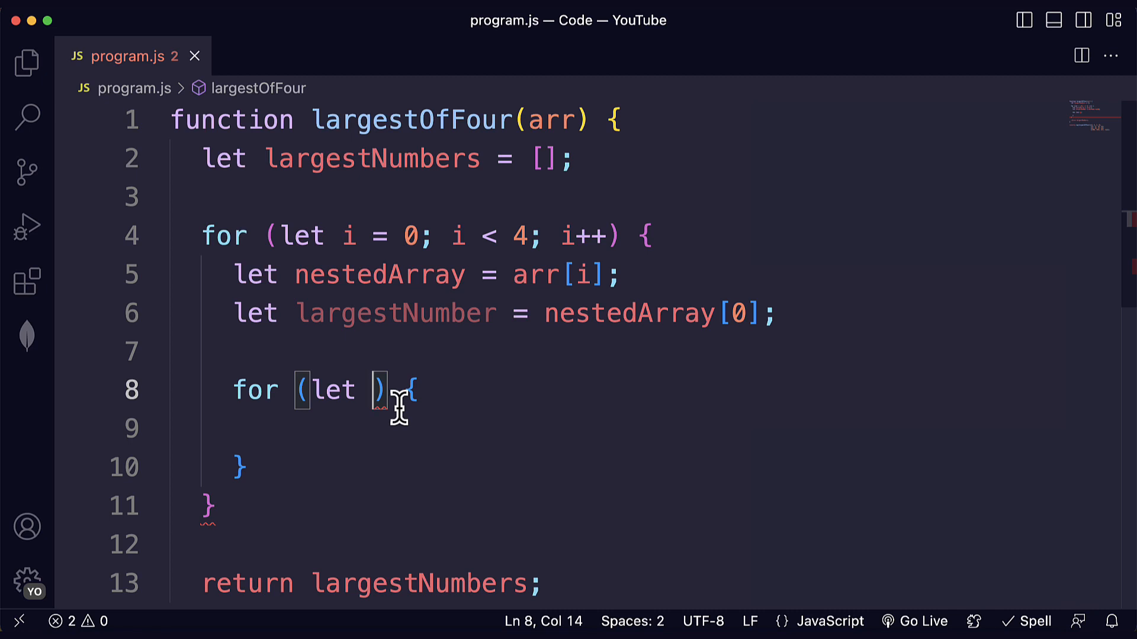
{"action": "type", "text": "j = 0;"}
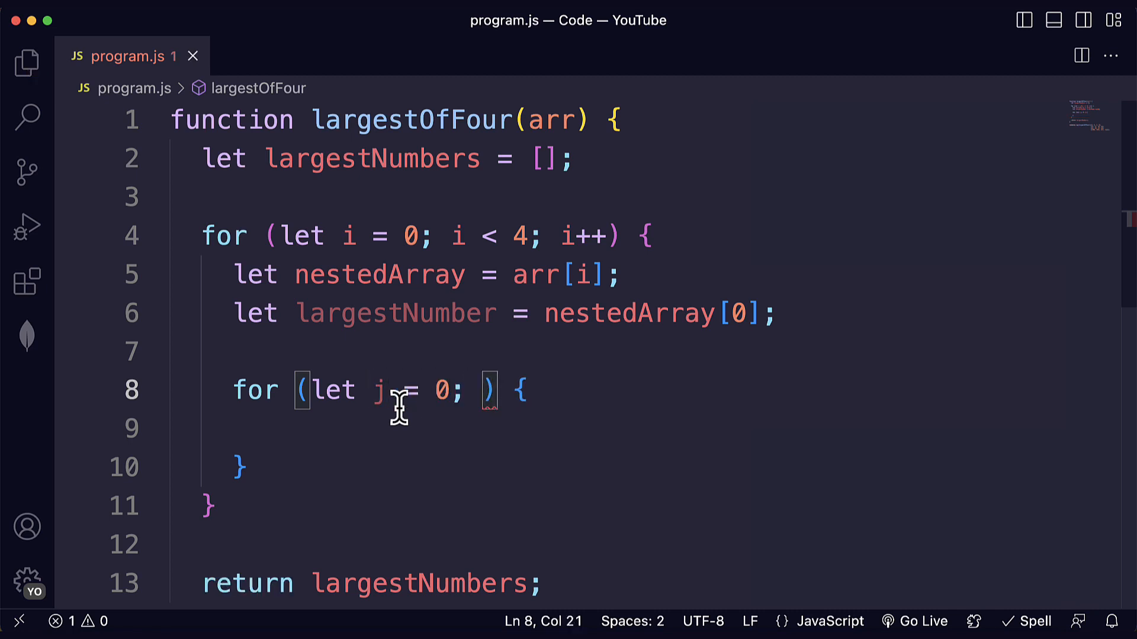
{"action": "mouse_move", "coordinate": [339, 275]}
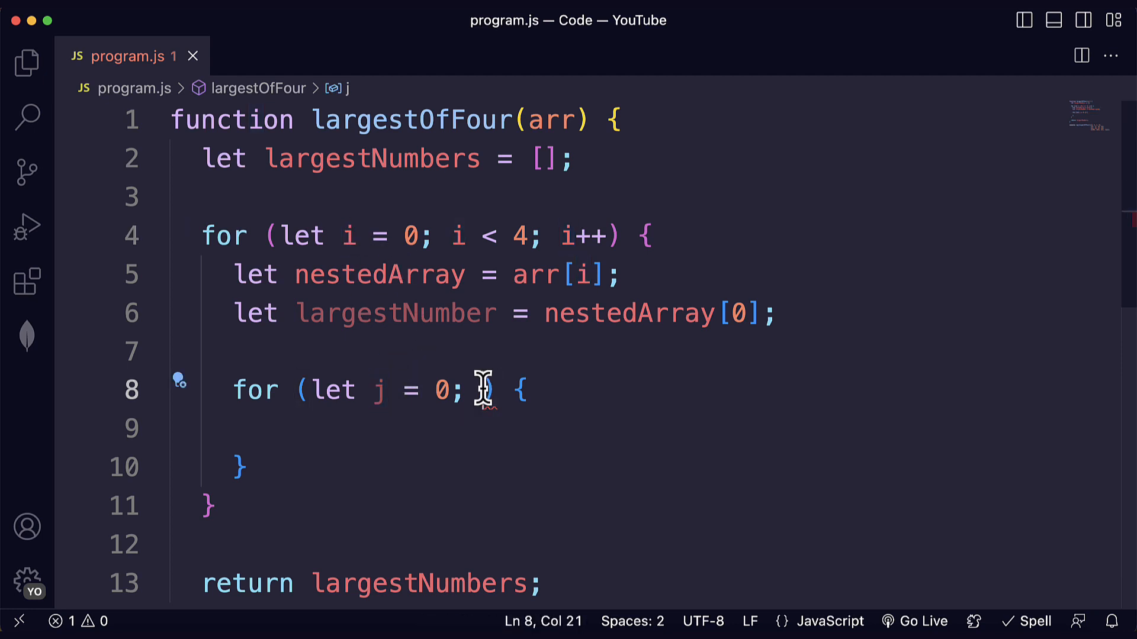
Step: Complete the inner loop header with j < nestedArray.length and j++
{"action": "type", "text": "j <"}
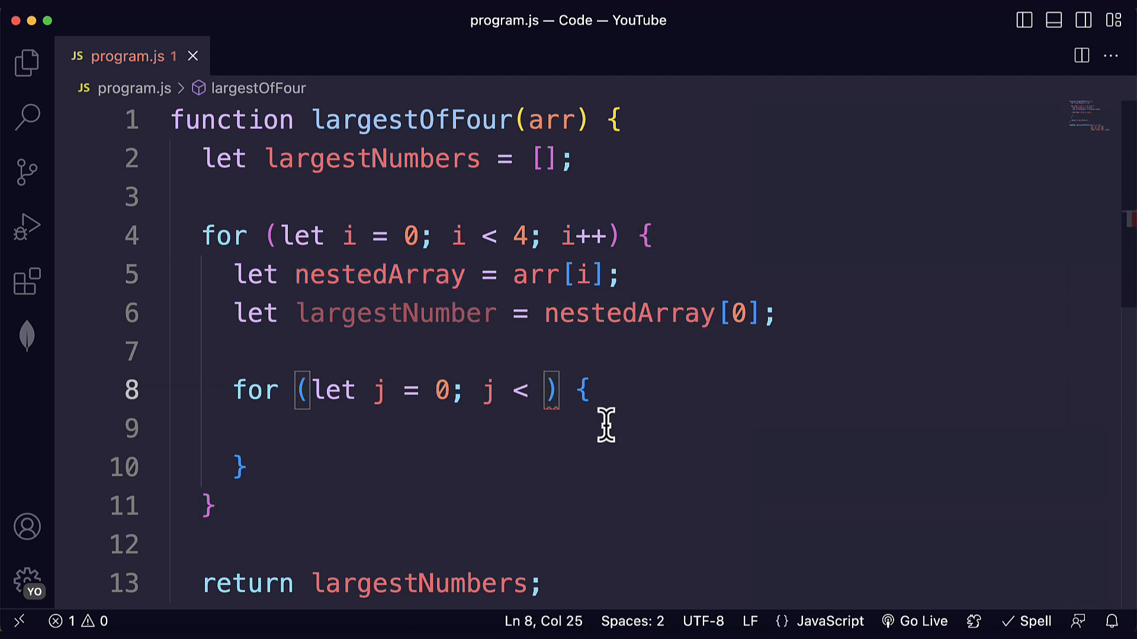
{"action": "type", "text": "nestedArray.length;"}
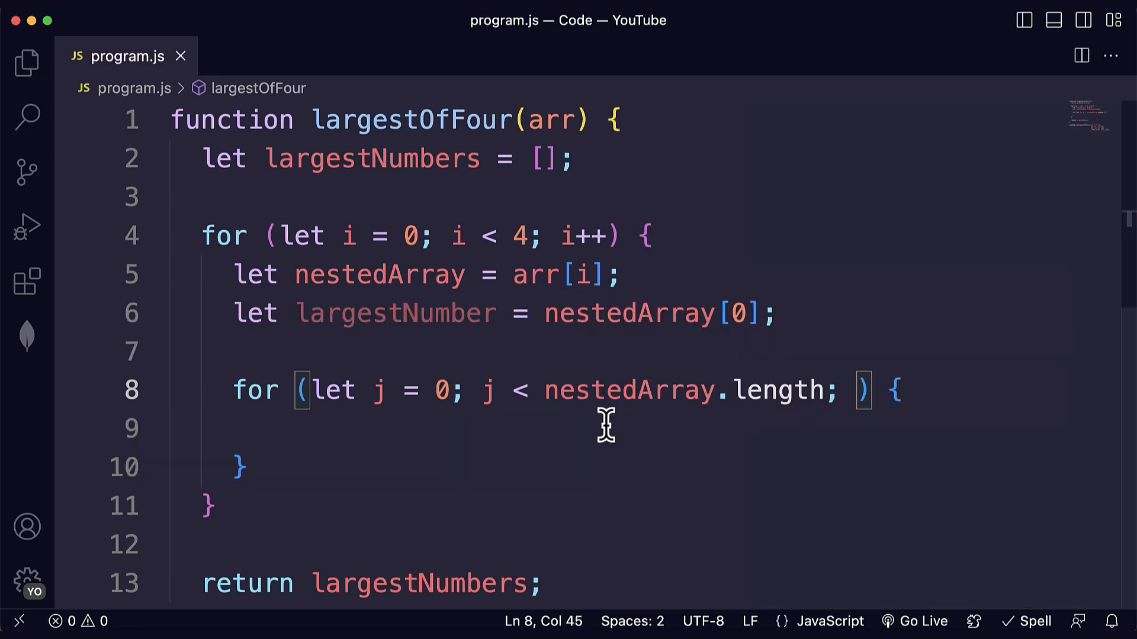
{"action": "type", "text": "j++"}
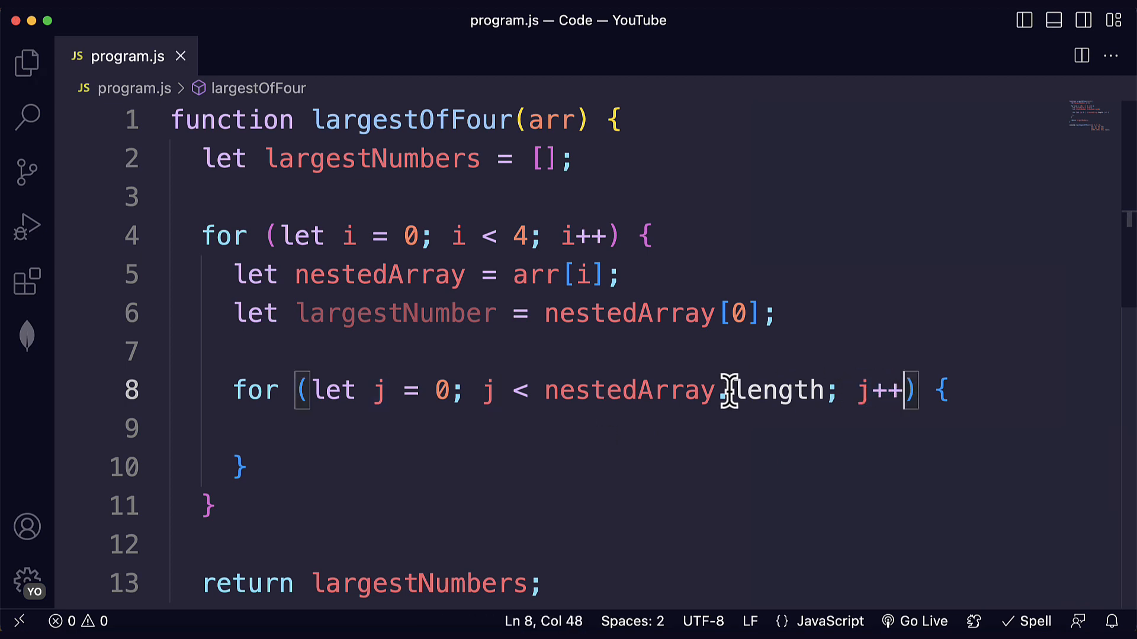
{"action": "double_click", "coordinate": [440, 390]}
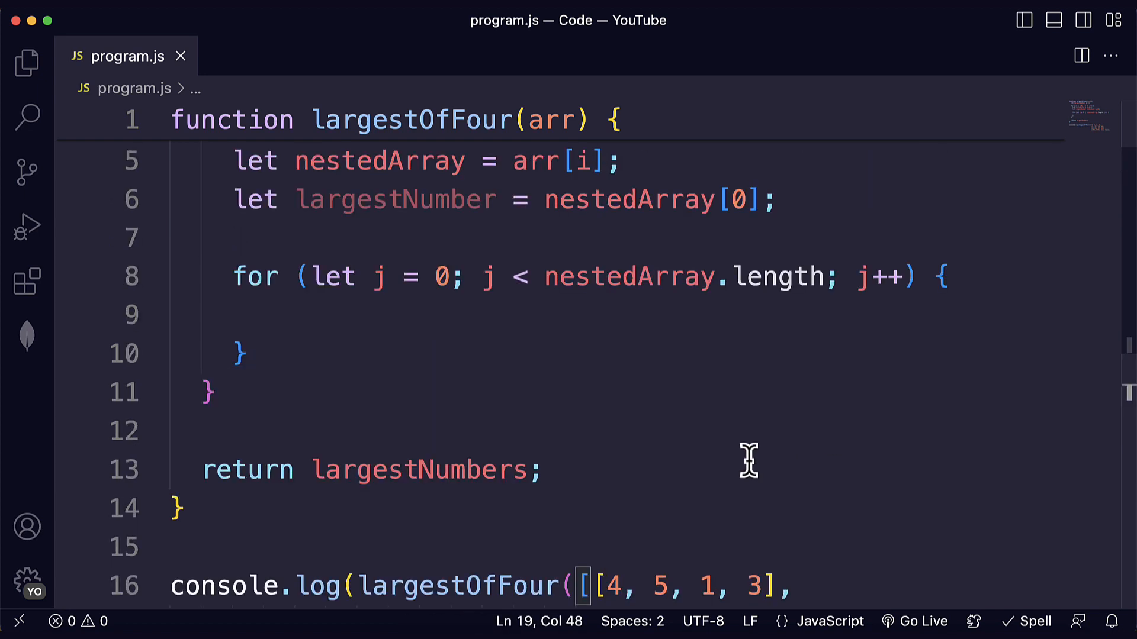
{"action": "left_click_drag", "start_coordinate": [545, 277], "coordinate": [806, 276]}
{"action": "type", "text": "4"}
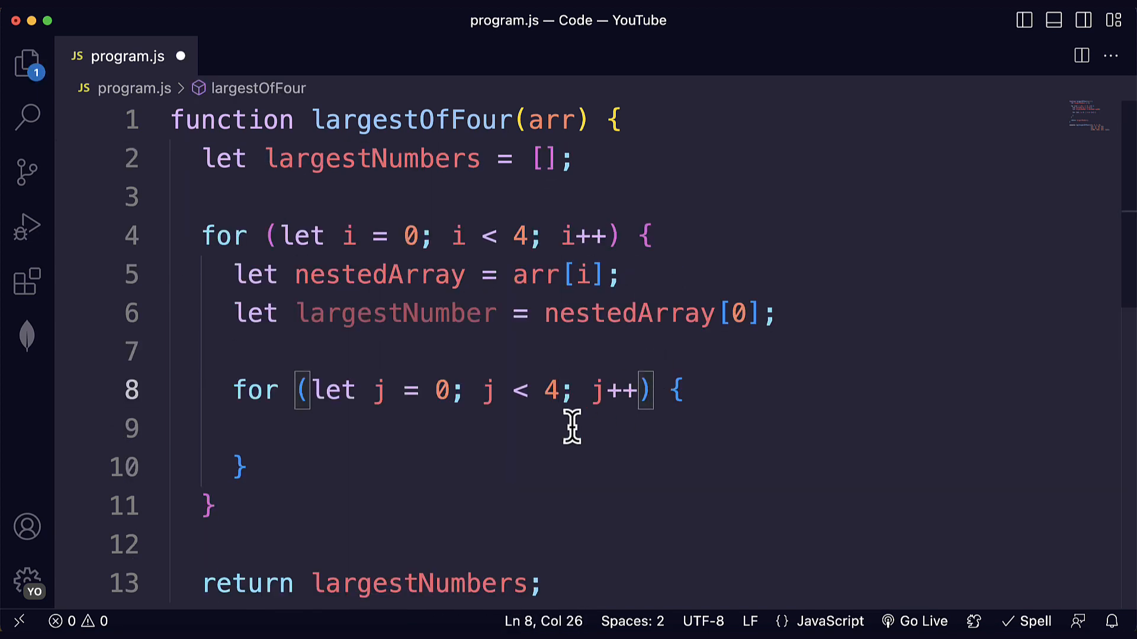
{"action": "type", "text": "nestedArray.length"}
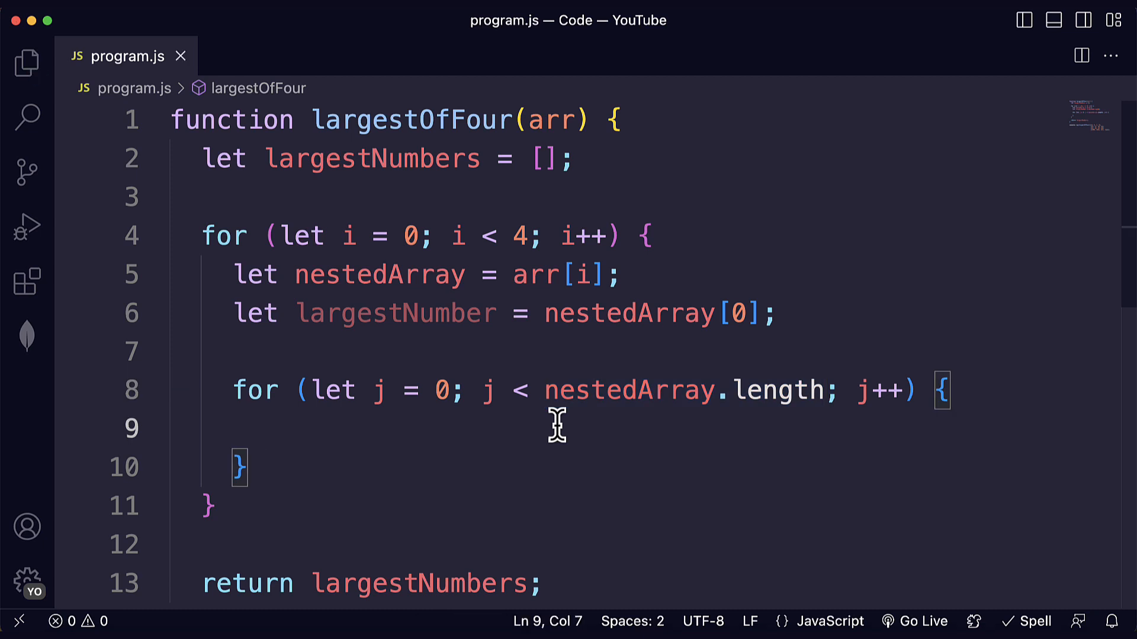
{"action": "double_click", "coordinate": [779, 390]}
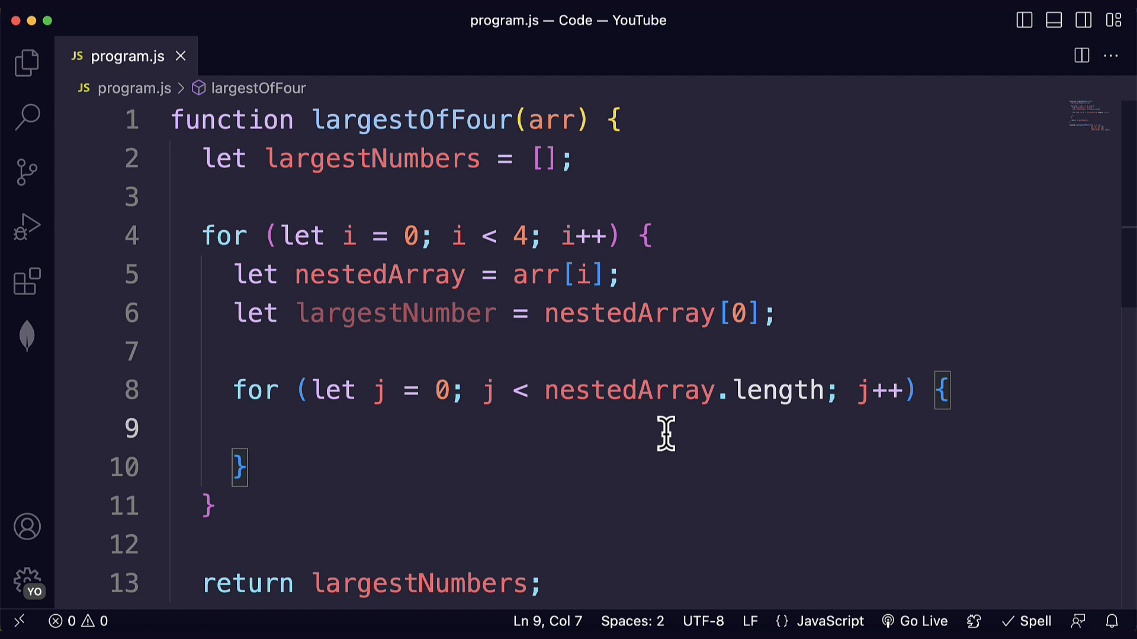
Step: Type a (Numbers) comment and an if () statement with braces in the inner loop
{"action": "type", "text": "// Elements"}
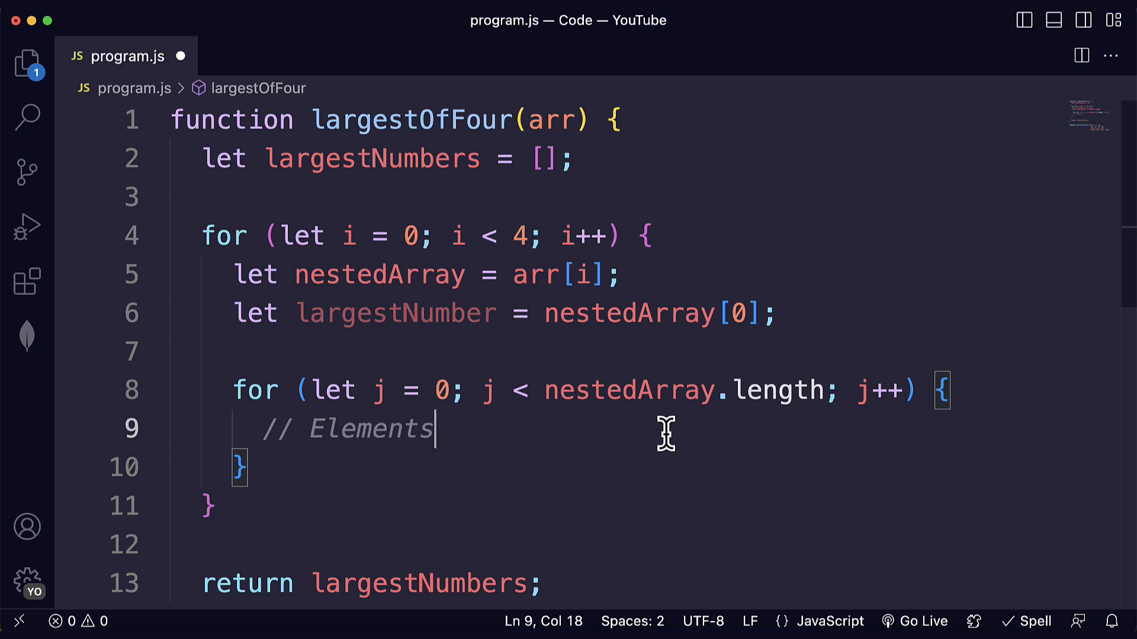
{"action": "type", "text": "(Numbers)"}
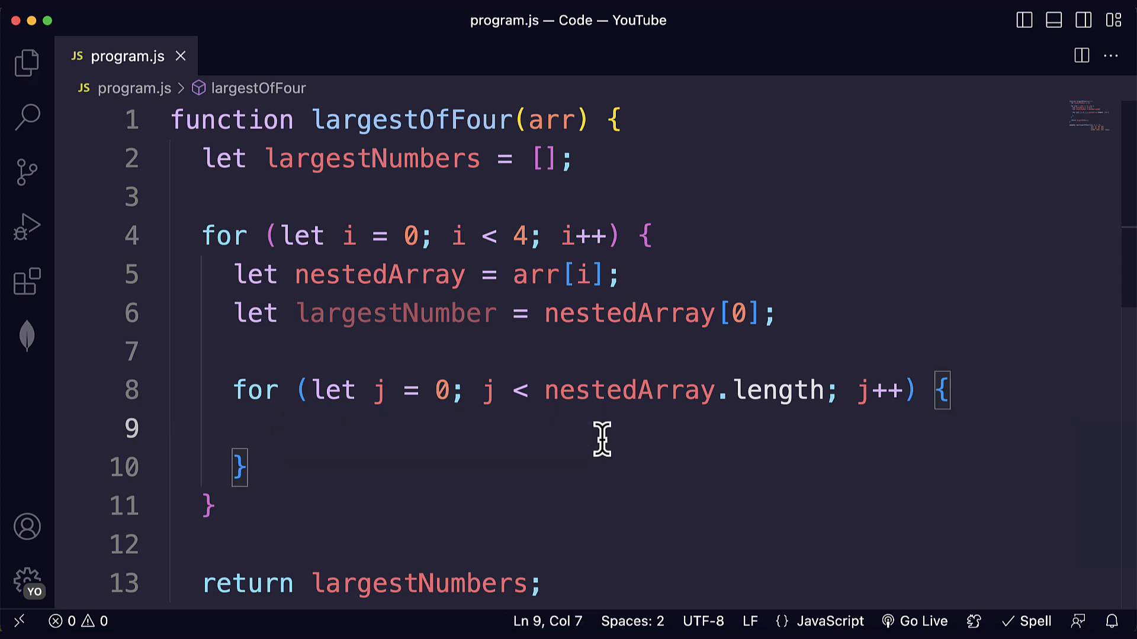
{"action": "type", "text": "if ("}
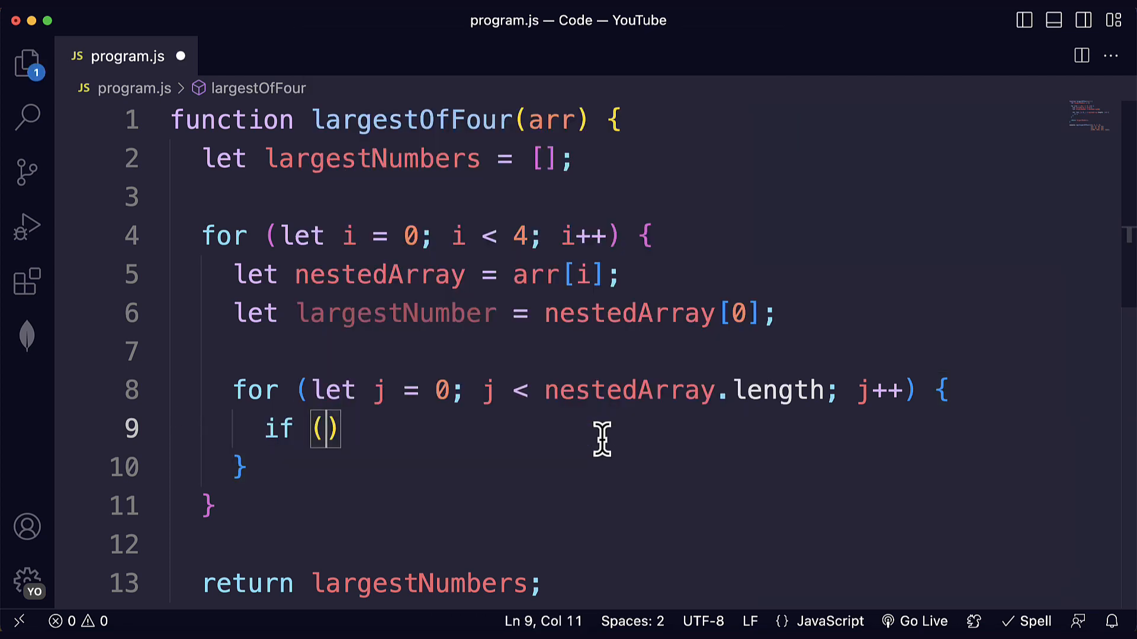
{"action": "type", "text": "{"}
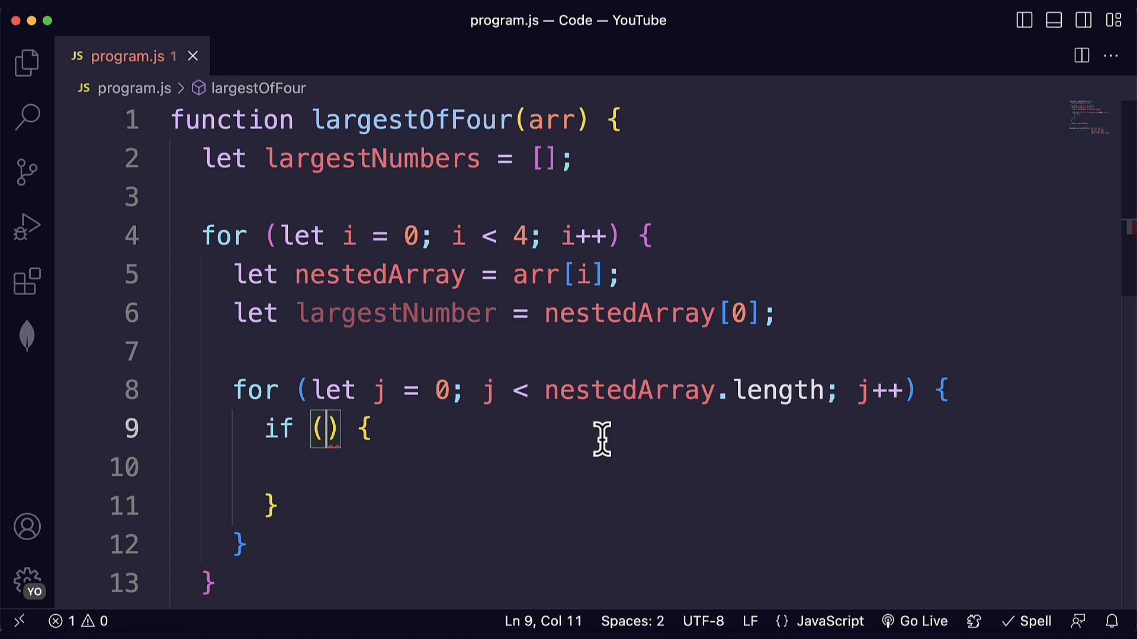
Step: Select largestNumber and the first test array's 5, typing 5 over each
{"action": "double_click", "coordinate": [396, 312]}
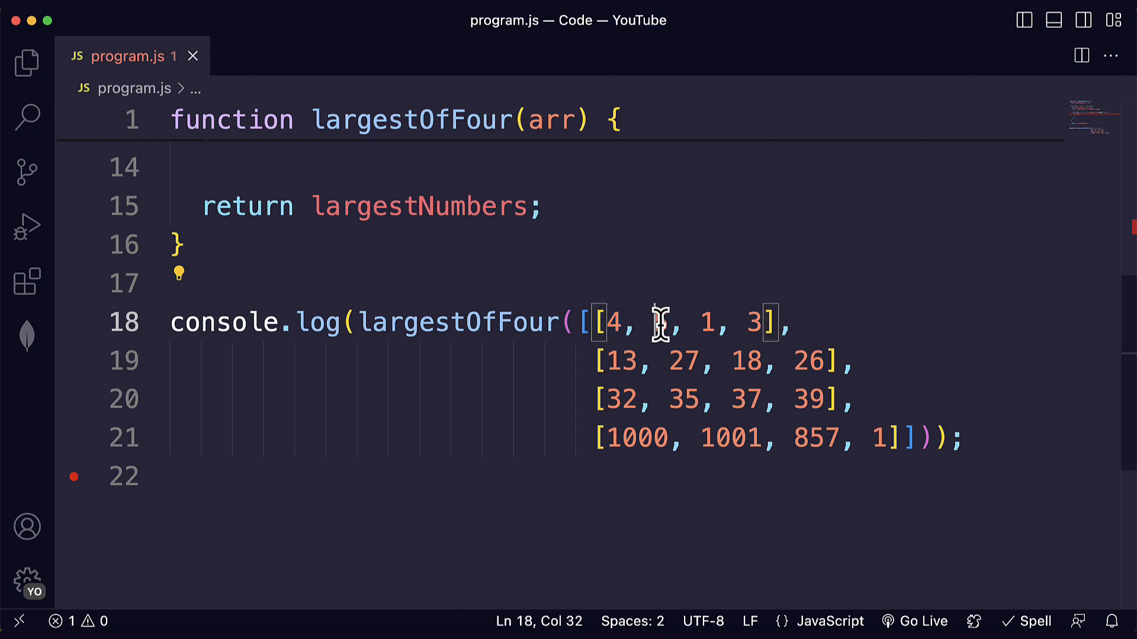
{"action": "type", "text": "5"}
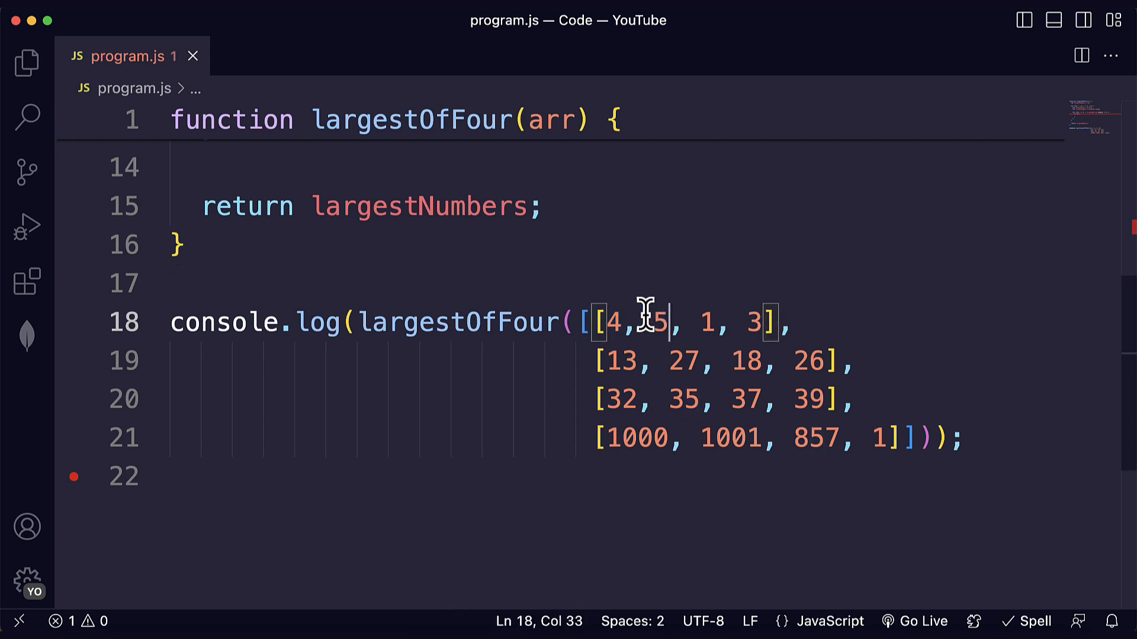
{"action": "double_click", "coordinate": [656, 322]}
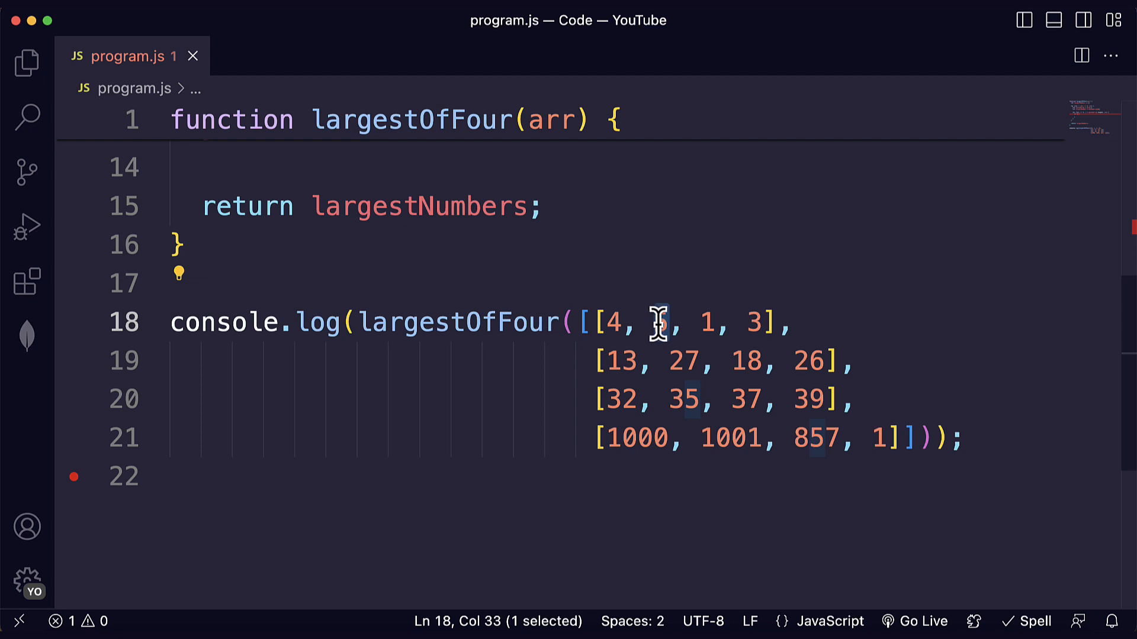
{"action": "type", "text": "5"}
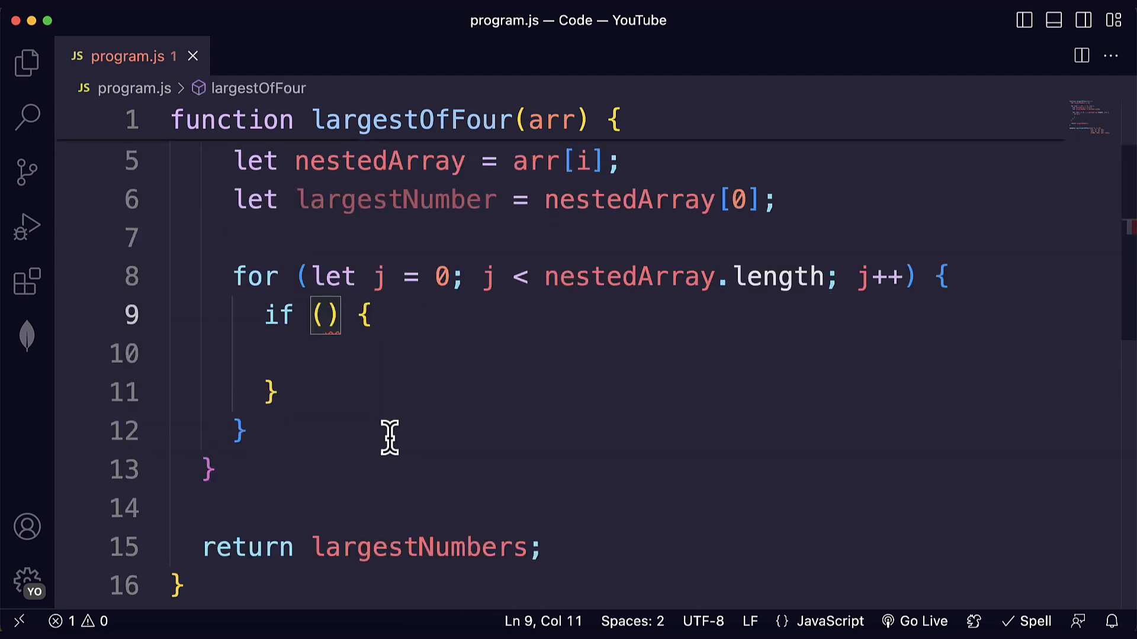
Step: Declare let element = nestedArray[j] and write the if condition element > largestNumber
{"action": "type", "text": "nestedArray[j"}
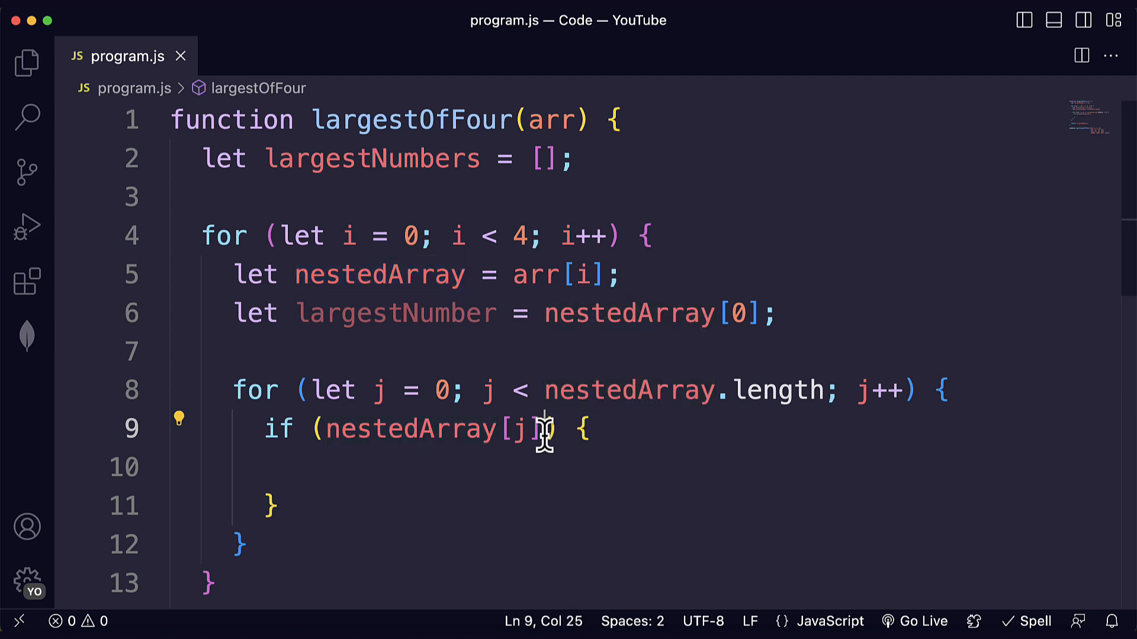
{"action": "type", "text": "let element"}
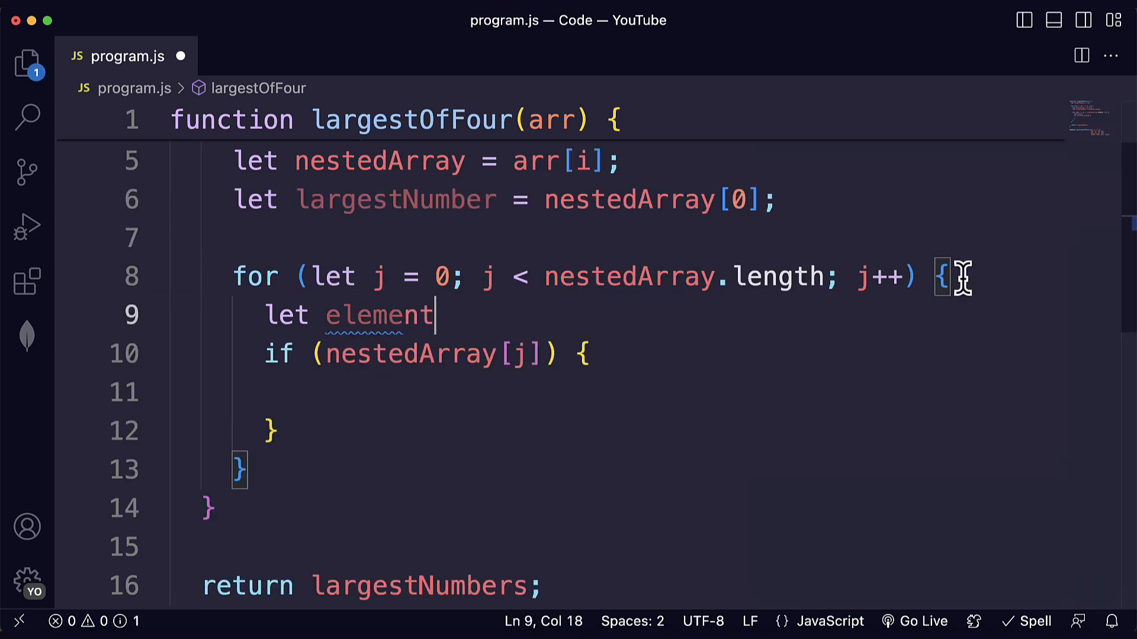
{"action": "type", "text": "="}
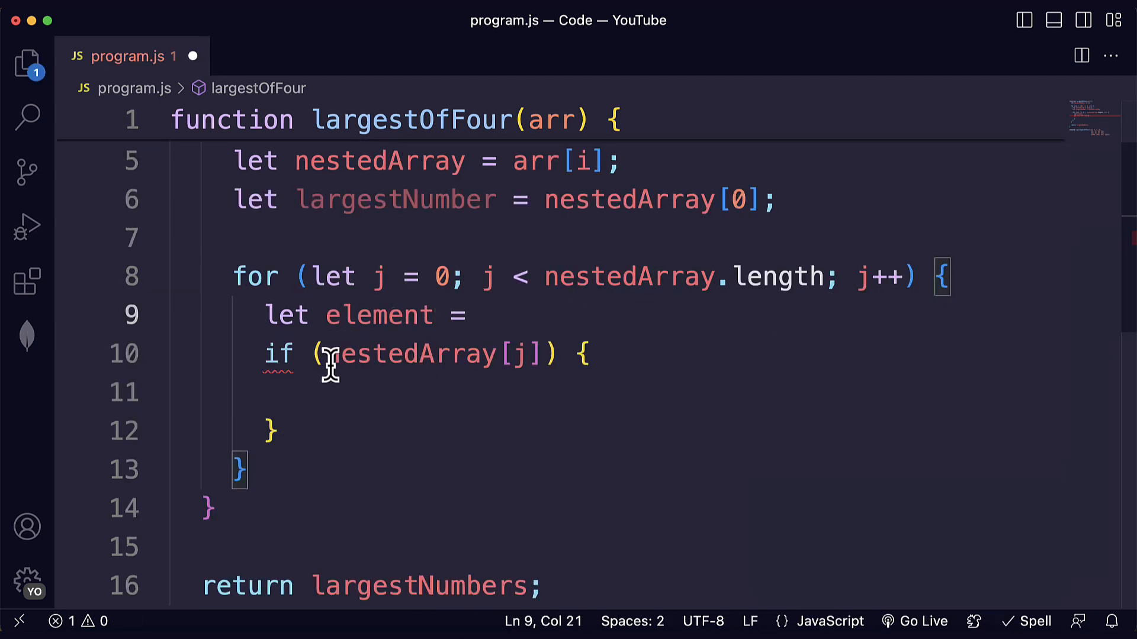
{"action": "type", "text": "nestedArray[j];"}
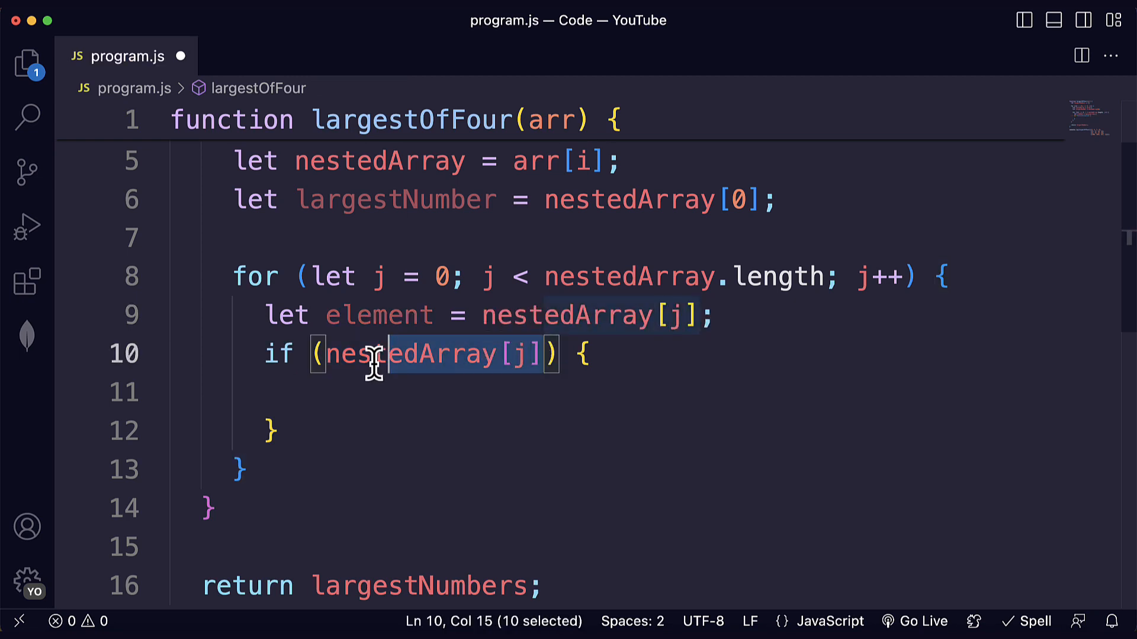
{"action": "type", "text": "eleme) {"}
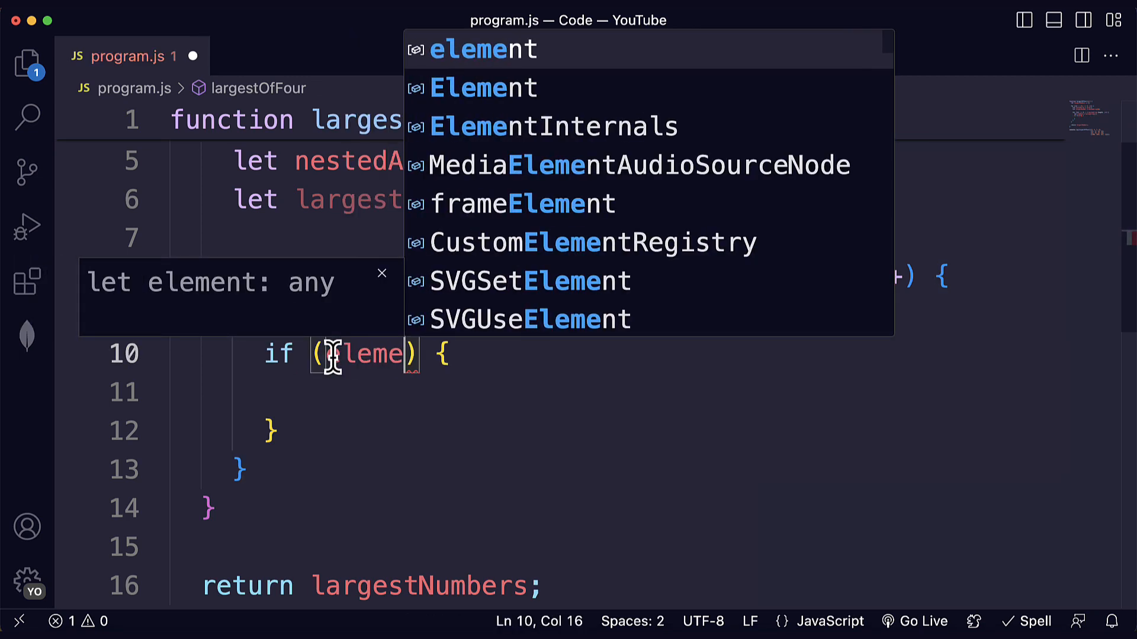
{"action": "type", "text": ">"}
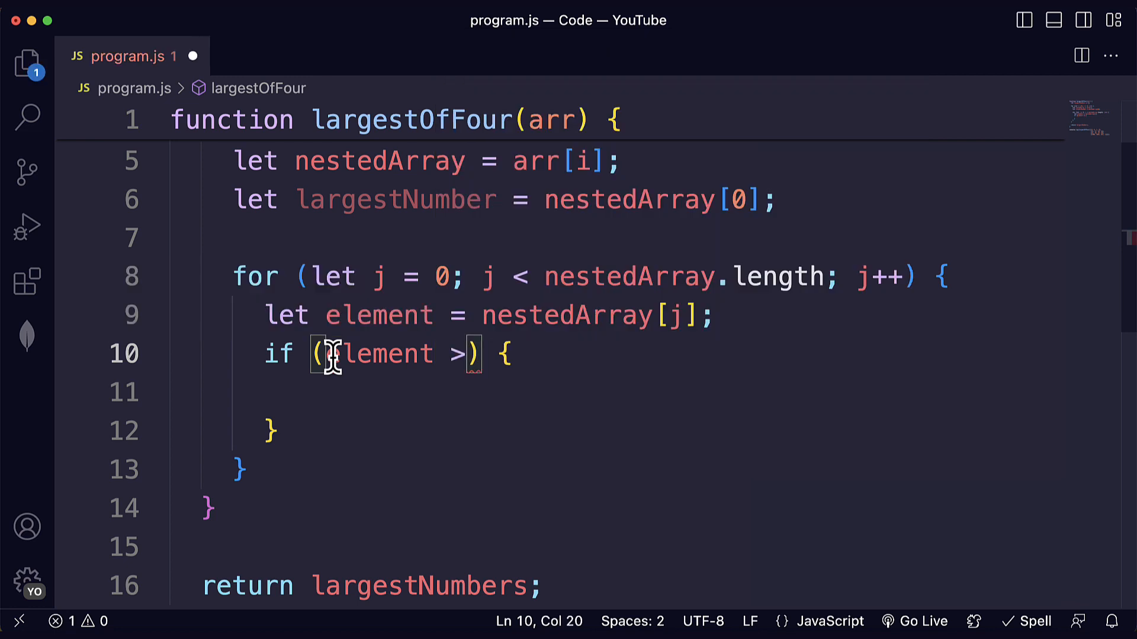
{"action": "type", "text": "largestNumber"}
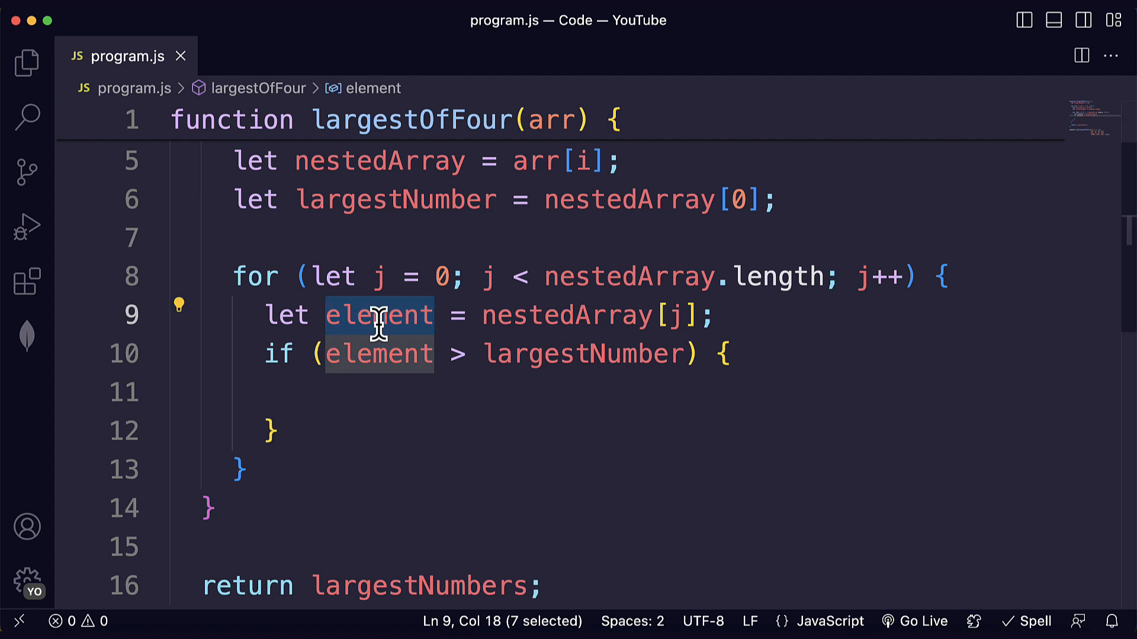
{"action": "type", "text": "currentNumber"}
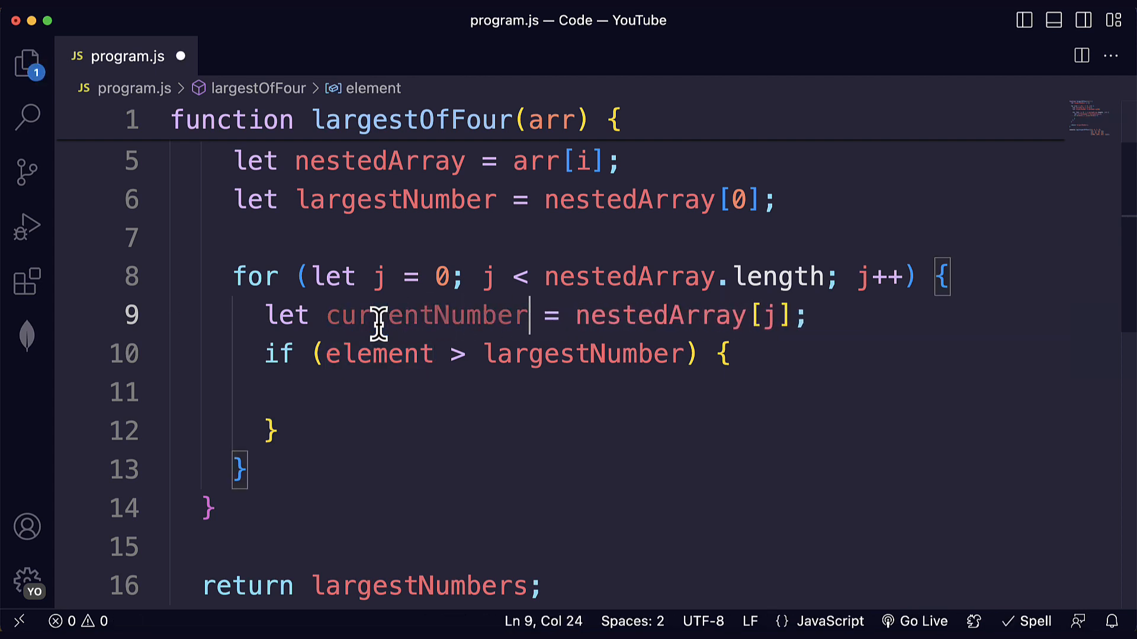
{"action": "double_click", "coordinate": [426, 314]}
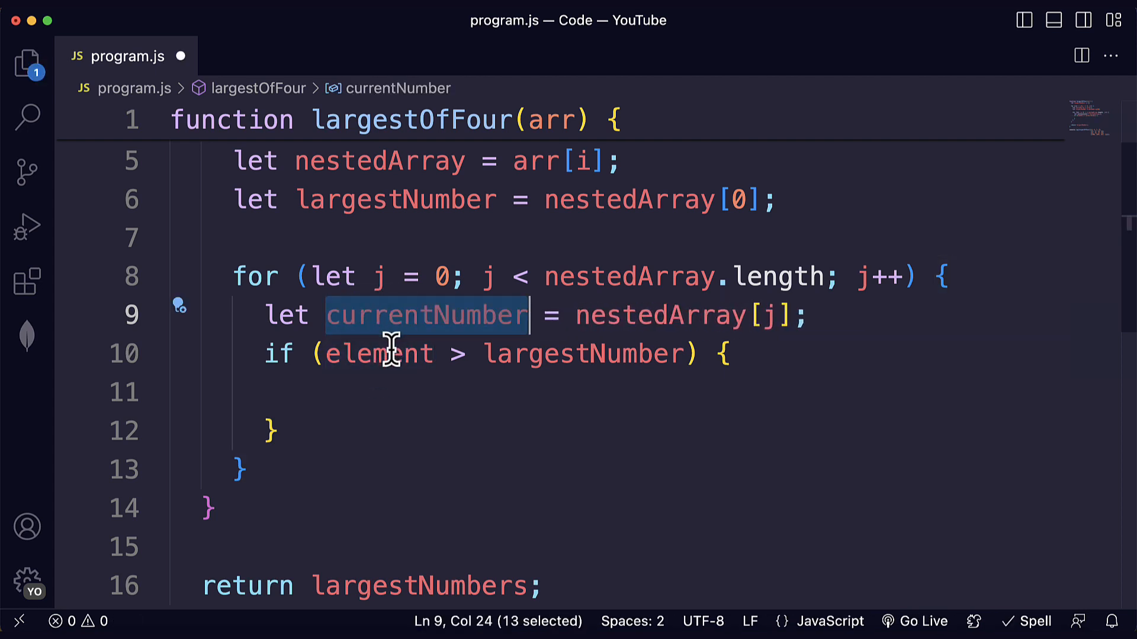
{"action": "type", "text": "currentNumber"}
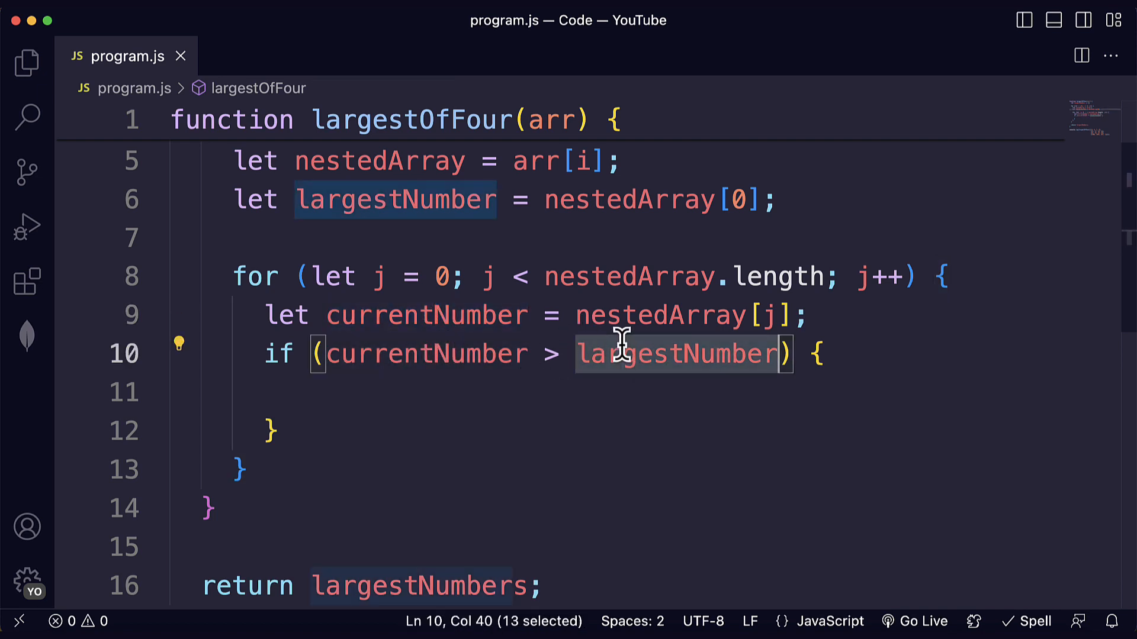
{"action": "left_click", "coordinate": [558, 392]}
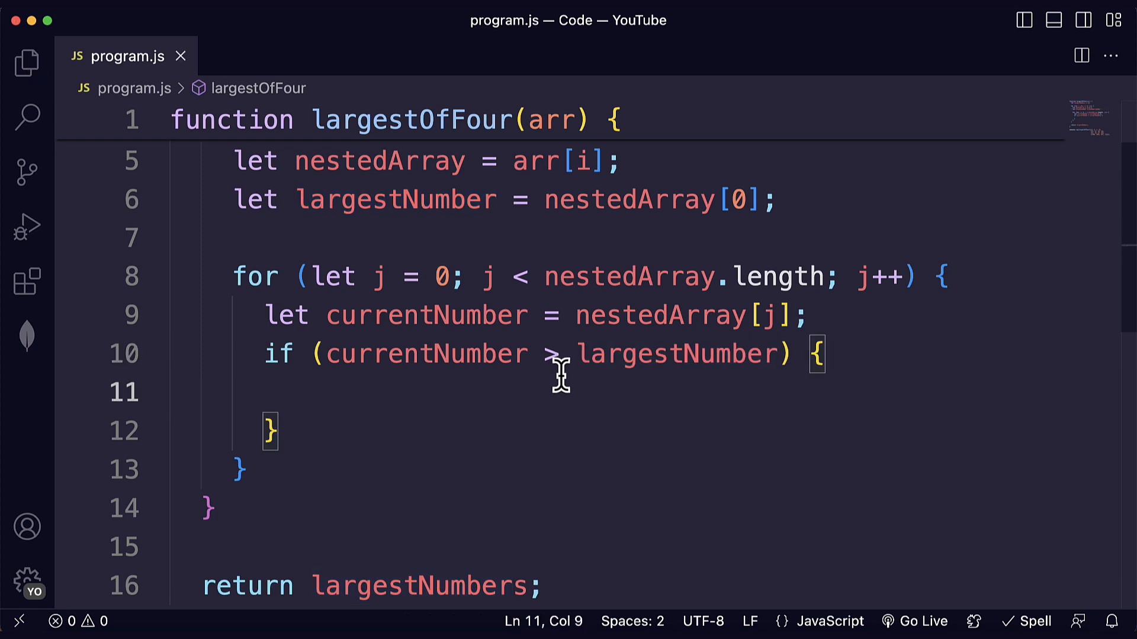
{"action": "type", "text": "largestNumber"}
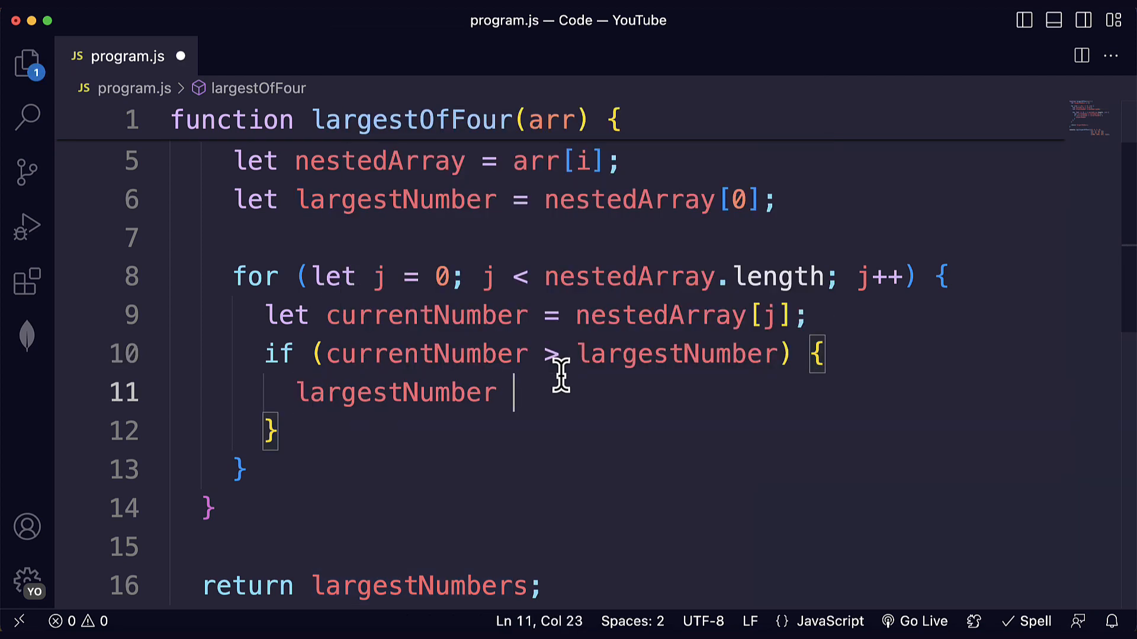
{"action": "type", "text": "= currentNumber;"}
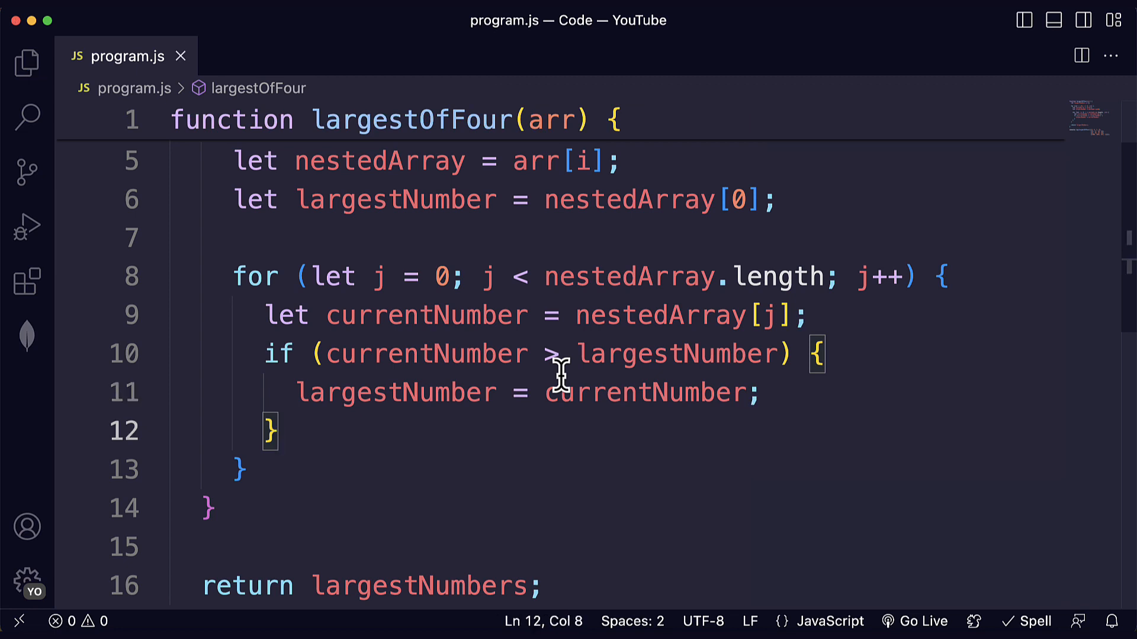
{"action": "double_click", "coordinate": [427, 314]}
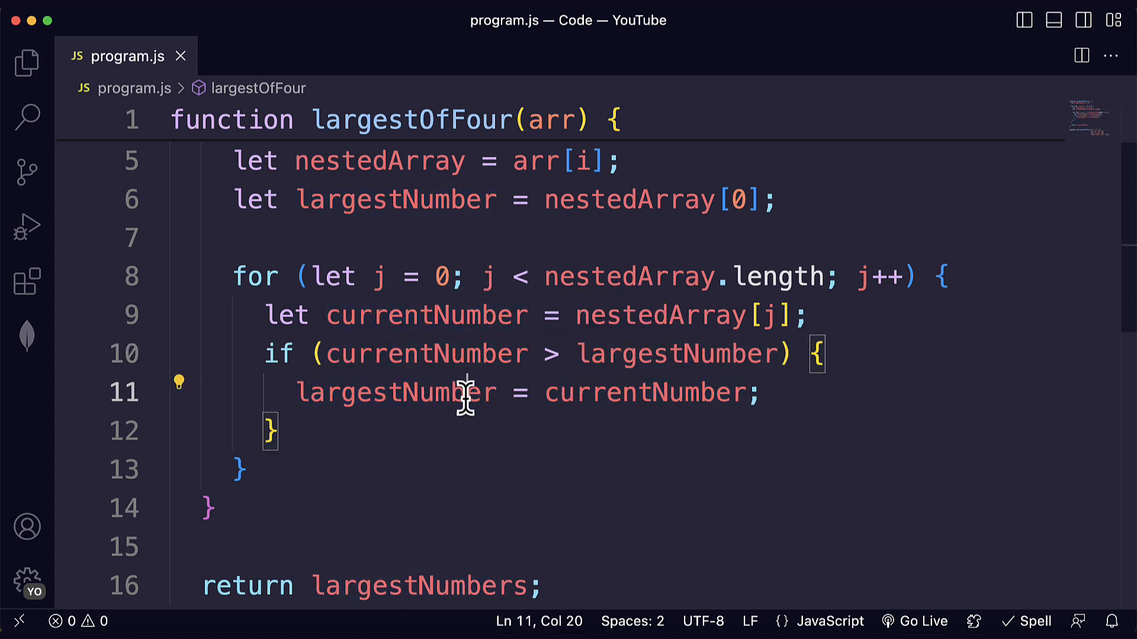
{"action": "double_click", "coordinate": [644, 392]}
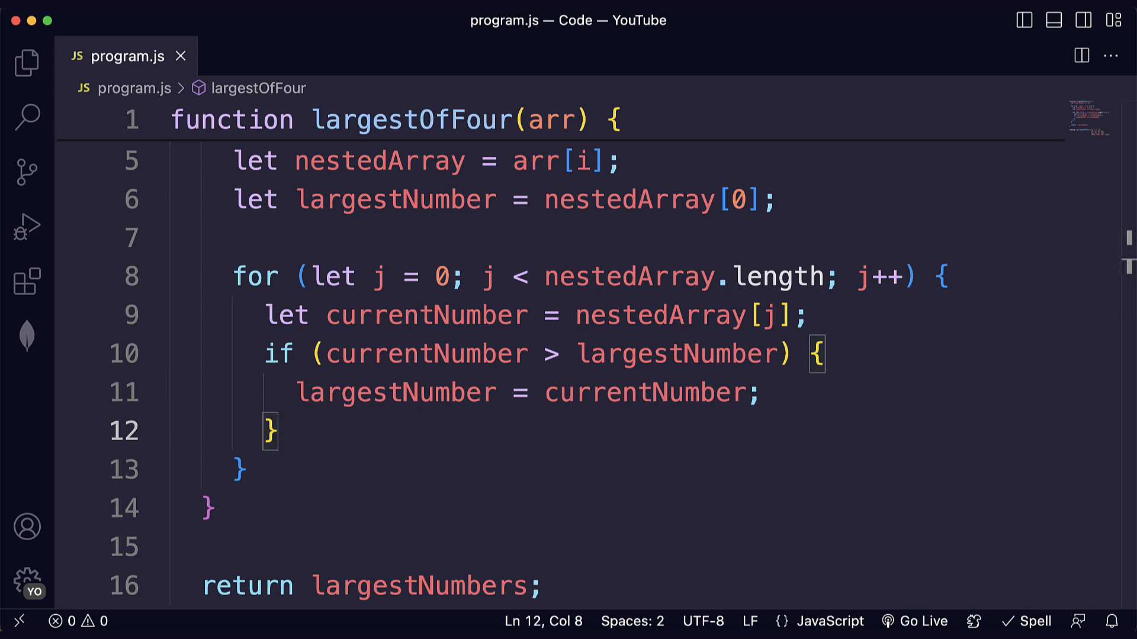
{"action": "mouse_move", "coordinate": [375, 441]}
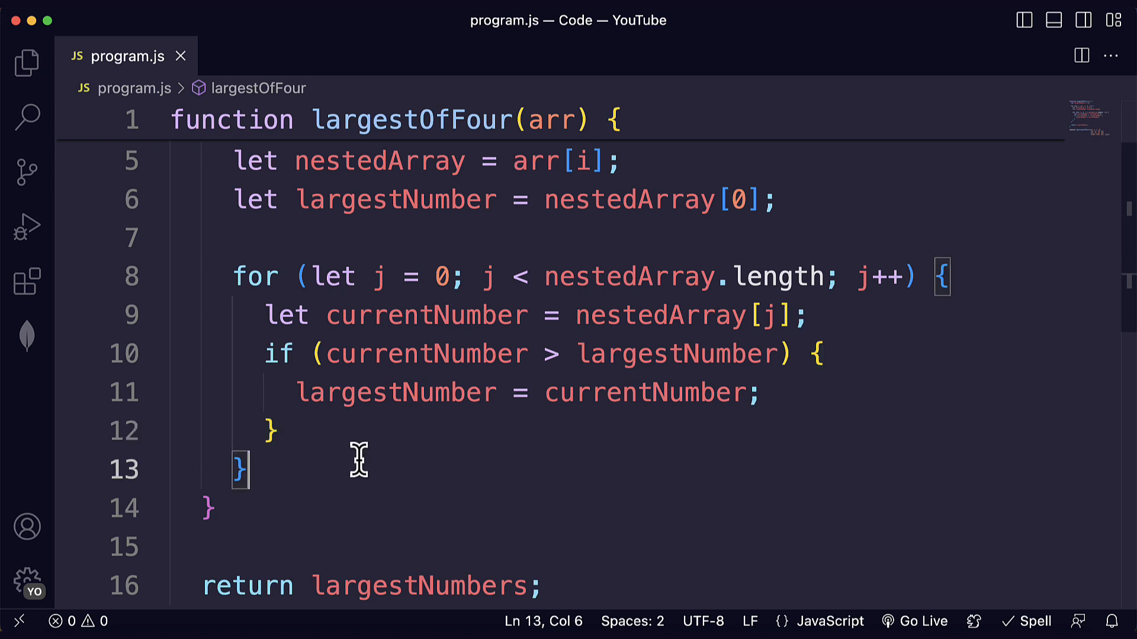
Step: Add largestNumbers.push(largestNumber) on a new line after the inner loop
{"action": "double_click", "coordinate": [395, 200]}
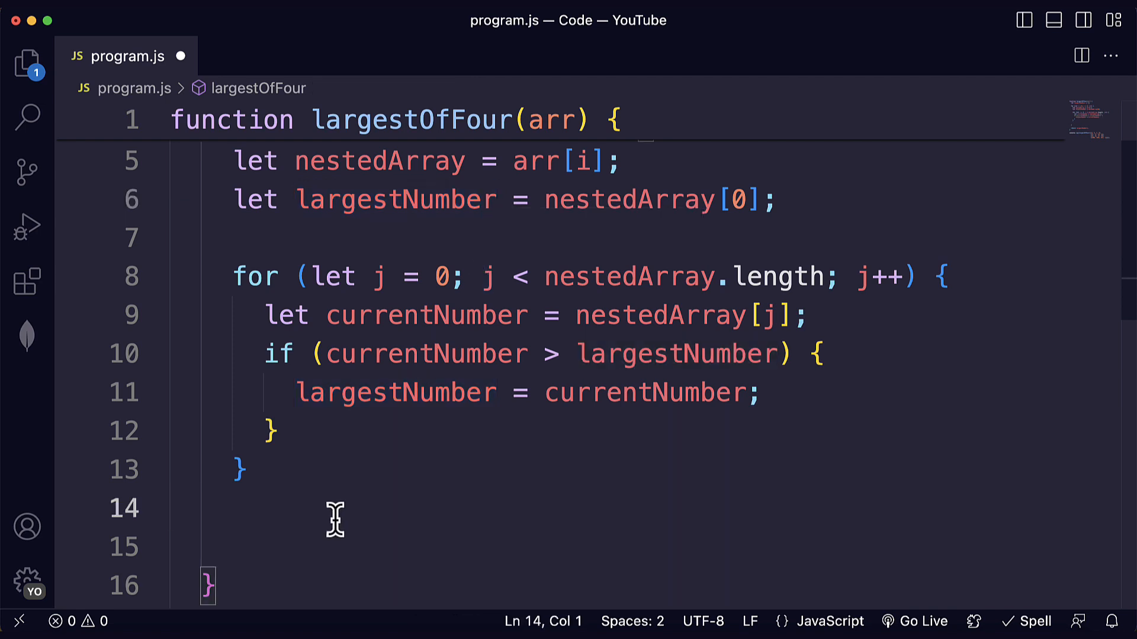
{"action": "key", "text": "enter"}
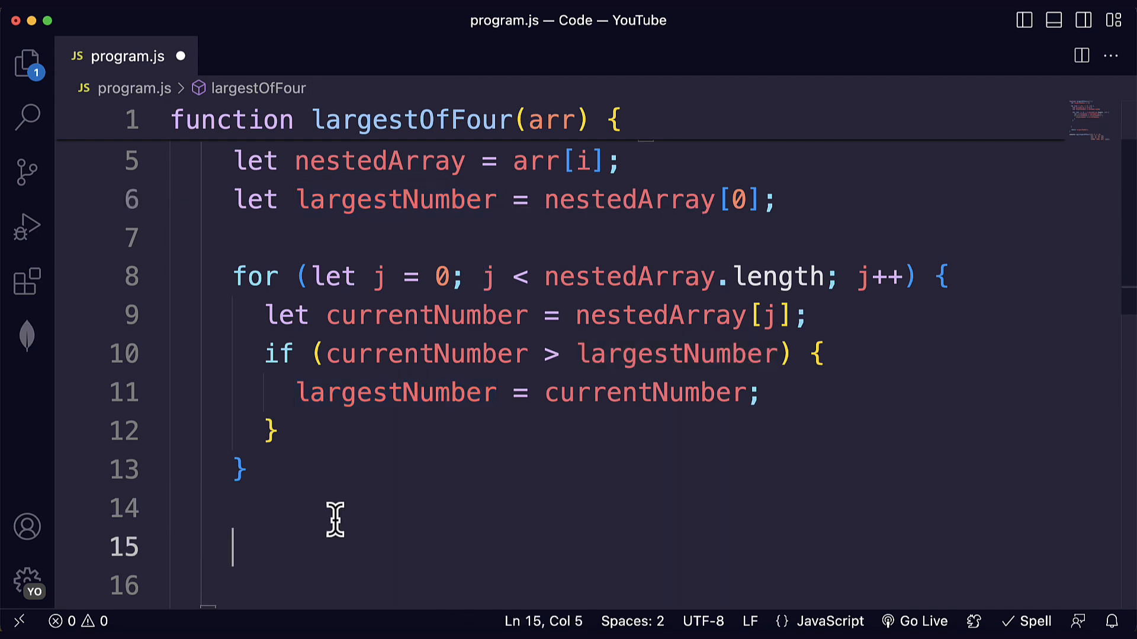
{"action": "type", "text": "largestNumbers."}
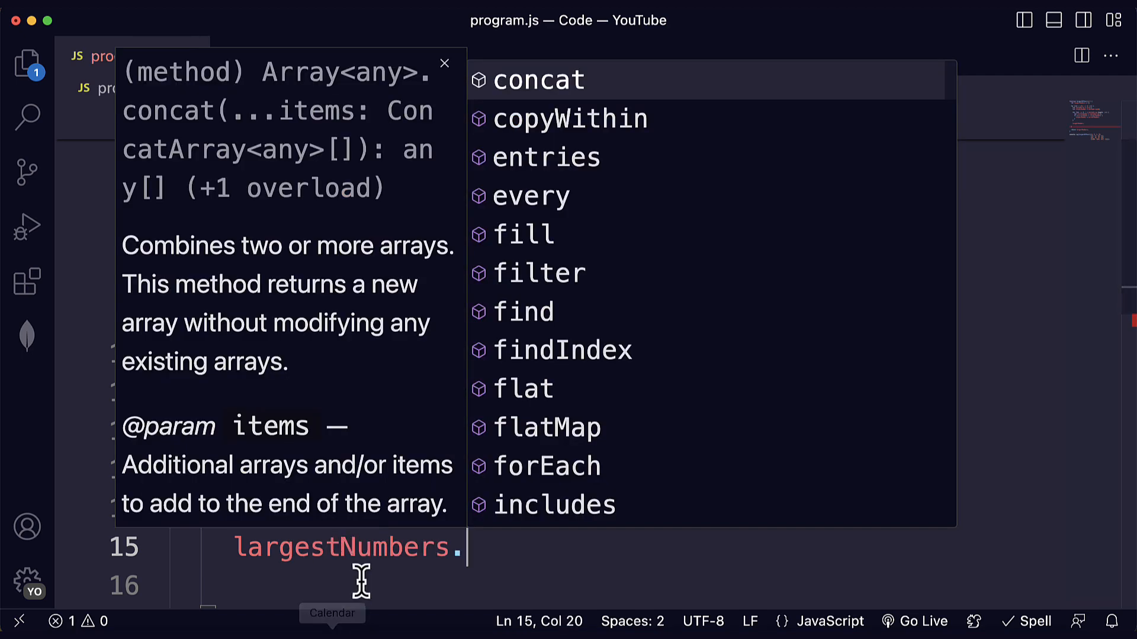
{"action": "key", "text": "Escape"}
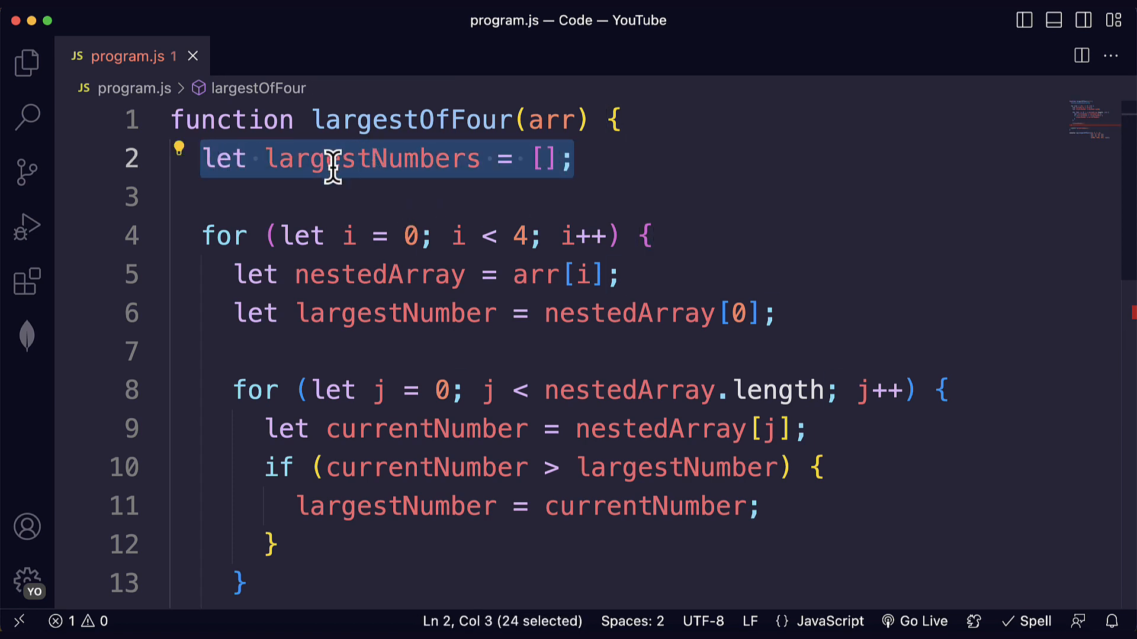
{"action": "double_click", "coordinate": [372, 158]}
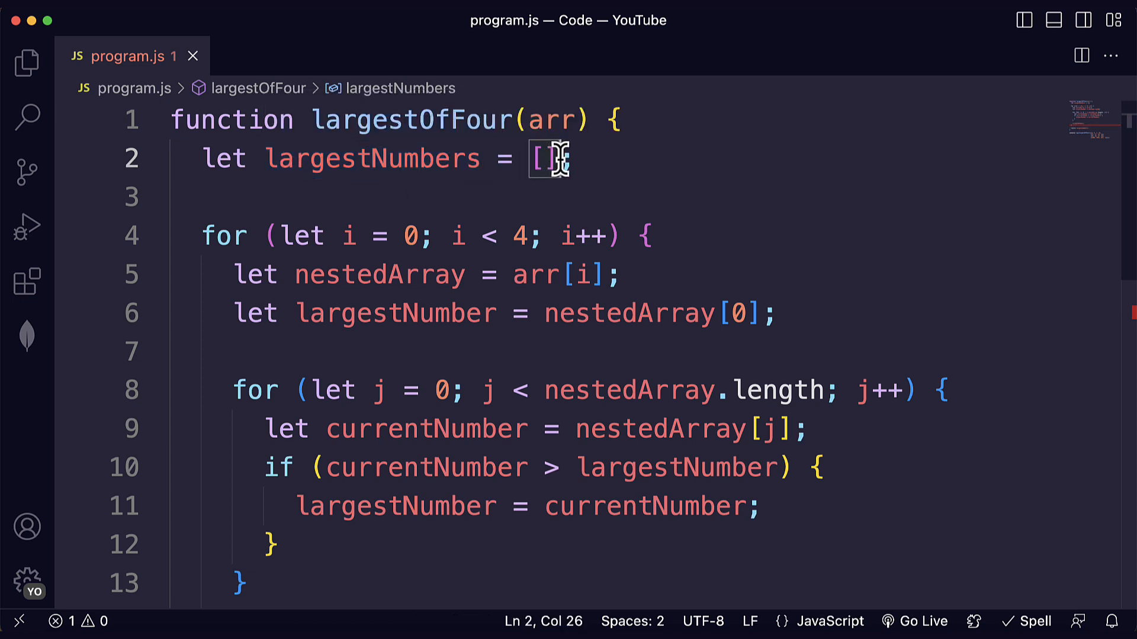
{"action": "double_click", "coordinate": [372, 158]}
{"action": "type", "text": "largestNumbers."}
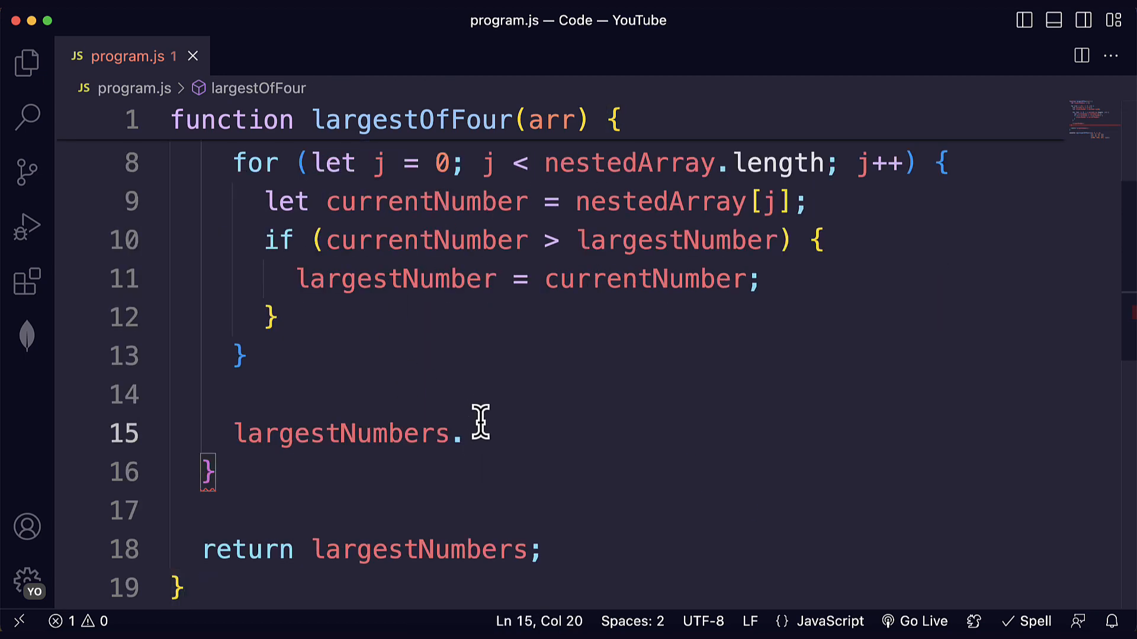
{"action": "mouse_move", "coordinate": [491, 445]}
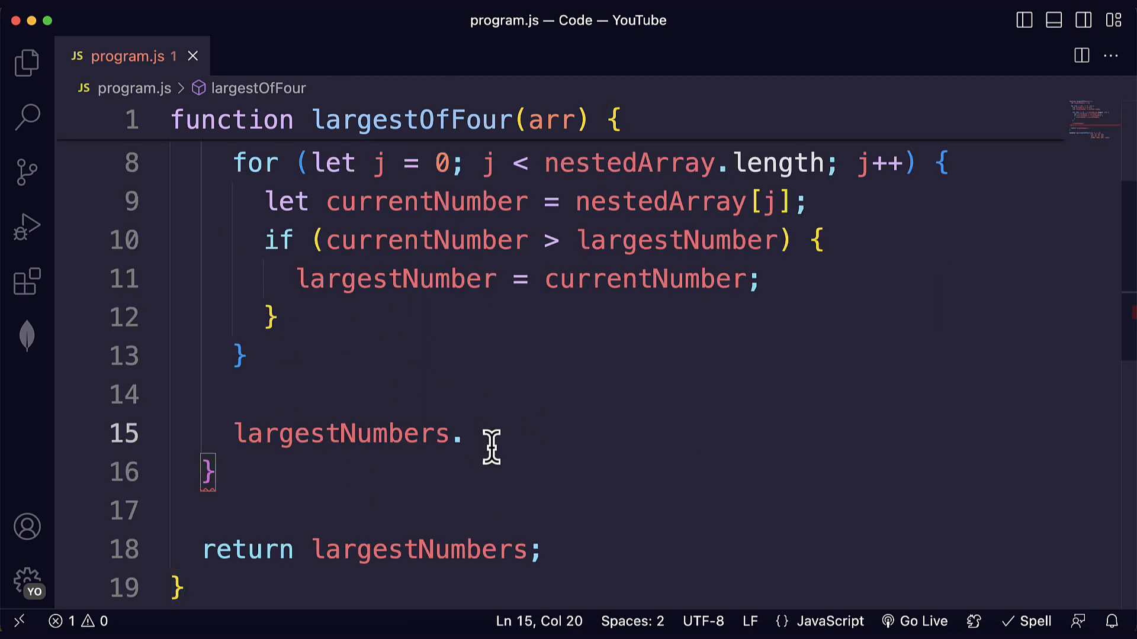
{"action": "type", "text": "push();"}
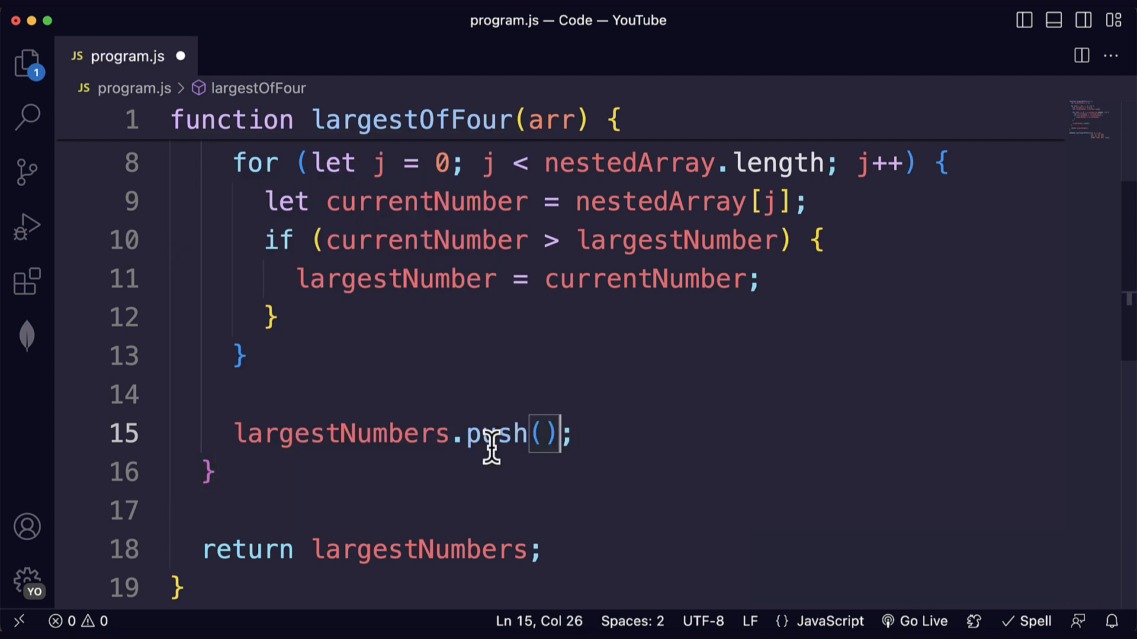
{"action": "key", "text": "Left"}
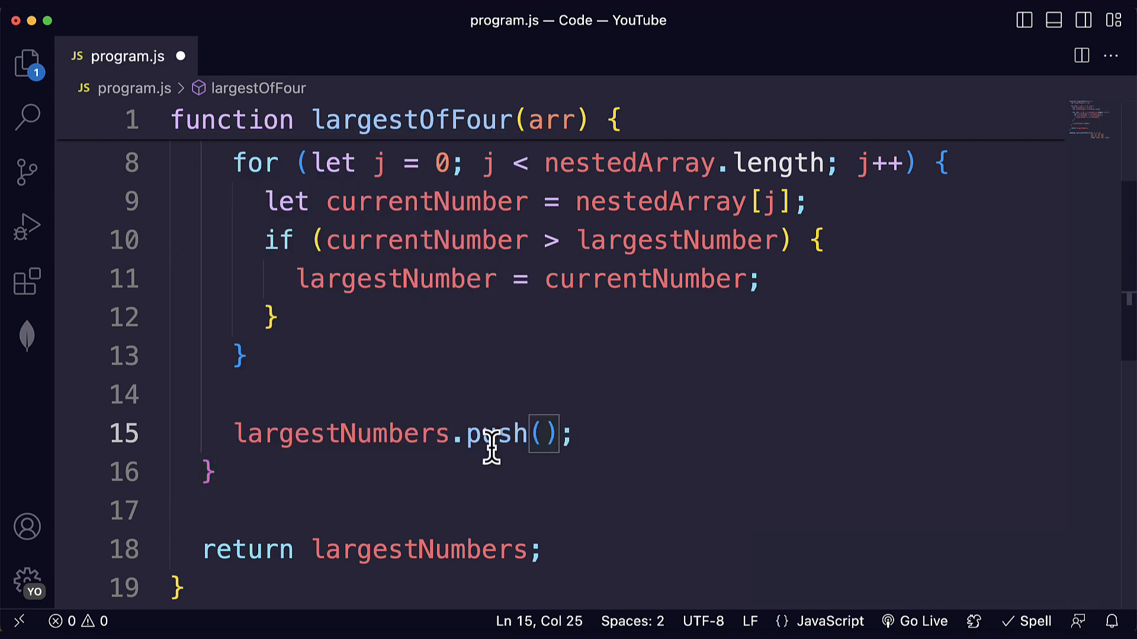
{"action": "type", "text": "largestNumber"}
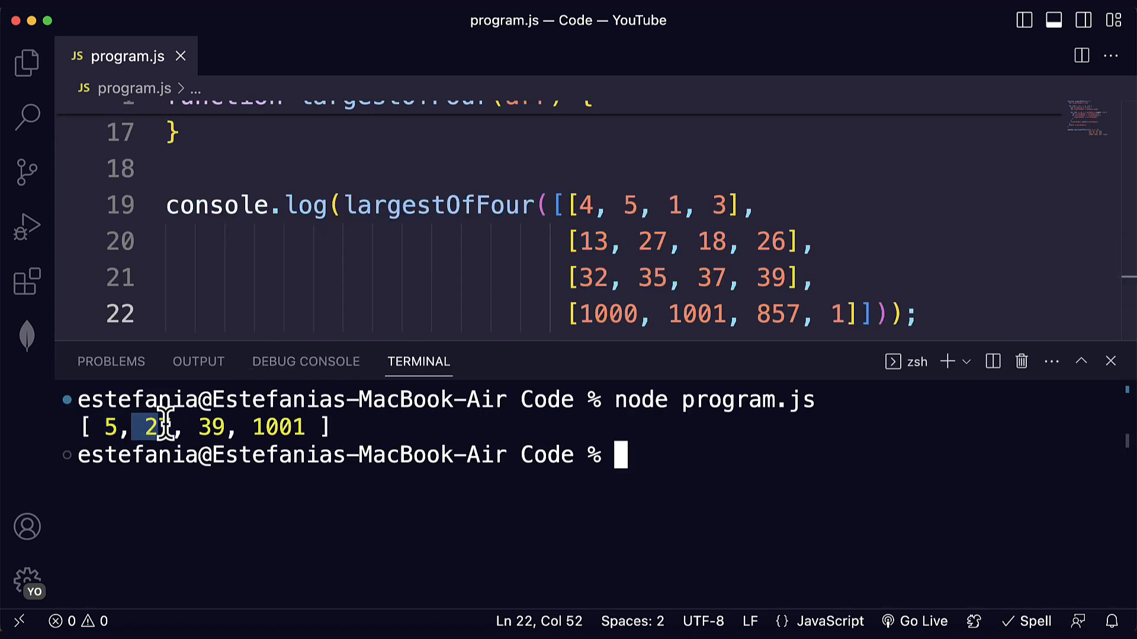
Step: Highlight 27 and 1001 in the node program.js terminal output
{"action": "double_click", "coordinate": [278, 427]}
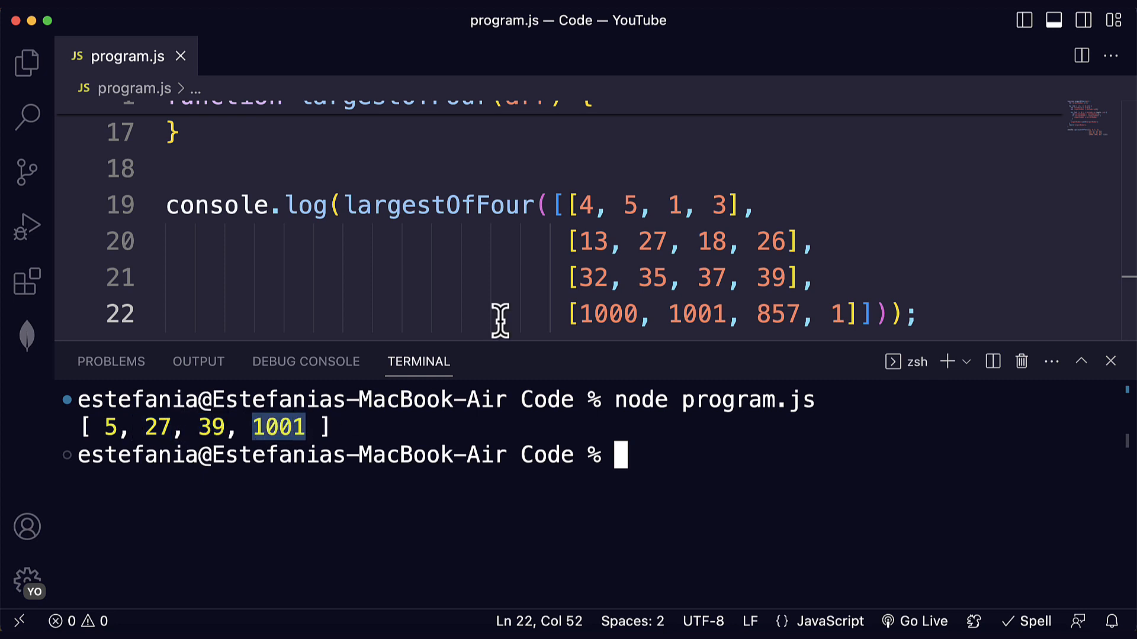
{"action": "double_click", "coordinate": [652, 241]}
{"action": "type", "text": "node program.js"}
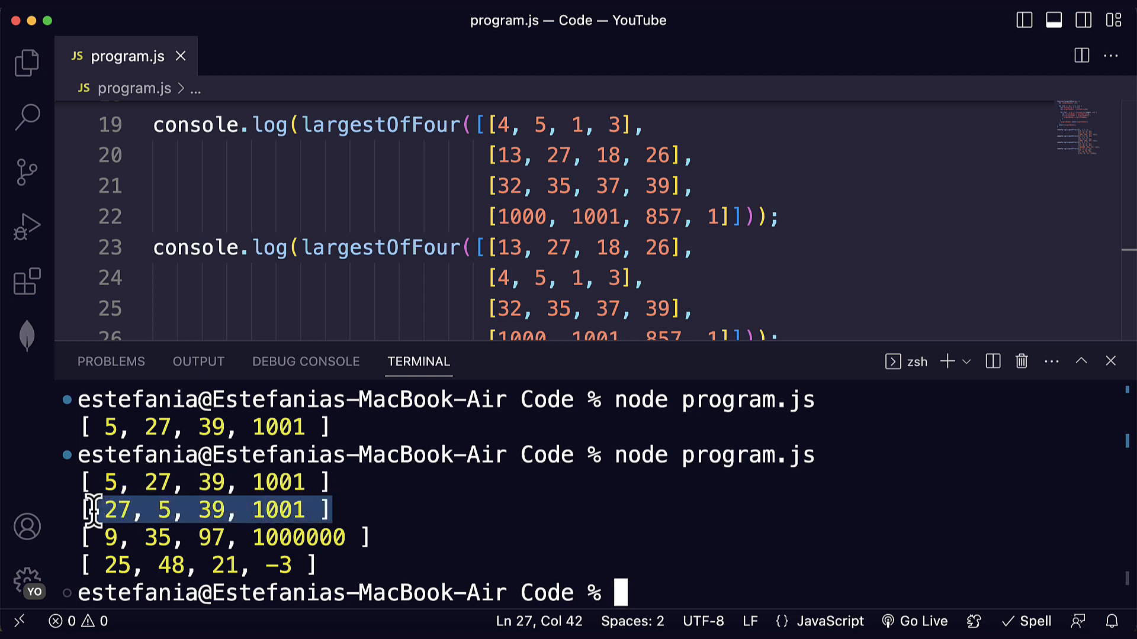
{"action": "mouse_move", "coordinate": [1109, 214]}
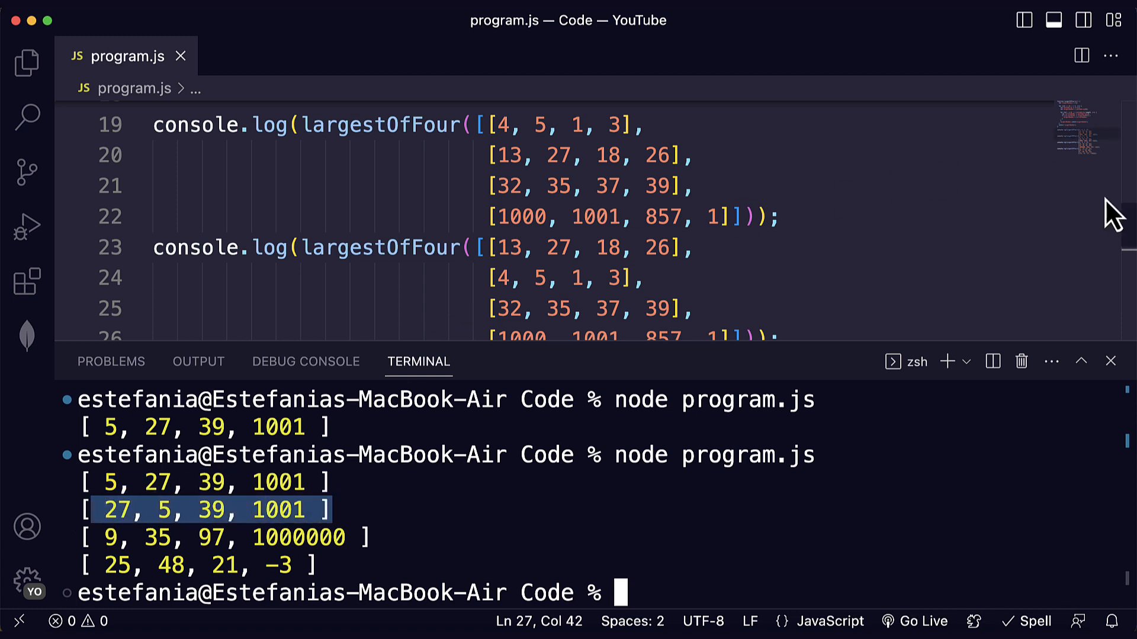
Step: Review the printed results, checking values like 5 in the second and last test cases
{"action": "scroll", "scroll_direction": "down", "scroll_amount": 3}
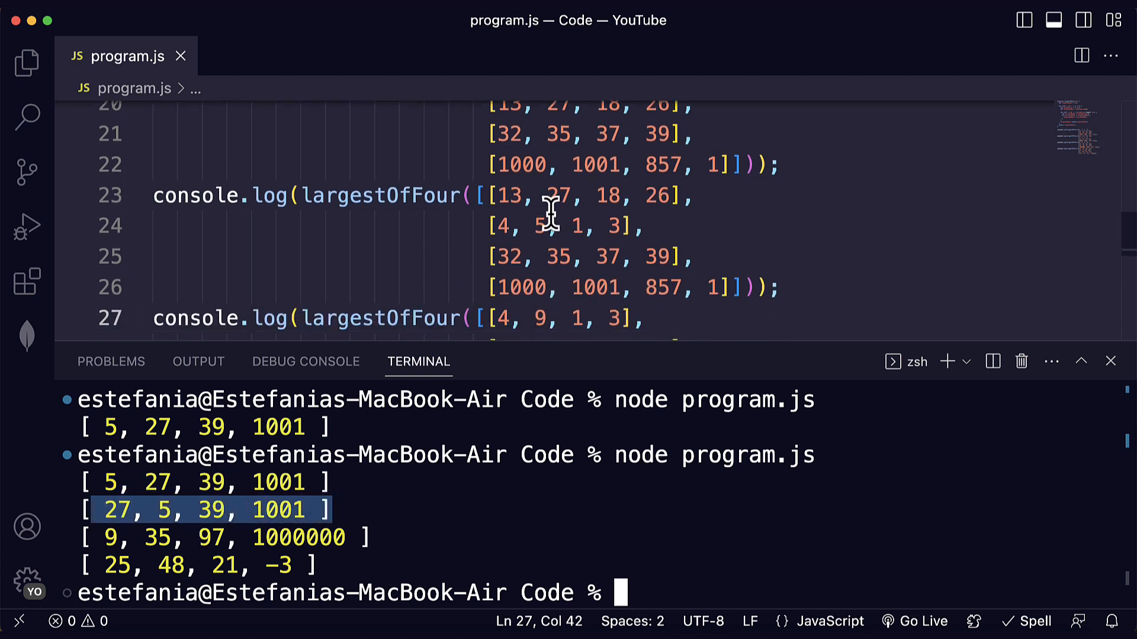
{"action": "double_click", "coordinate": [535, 226]}
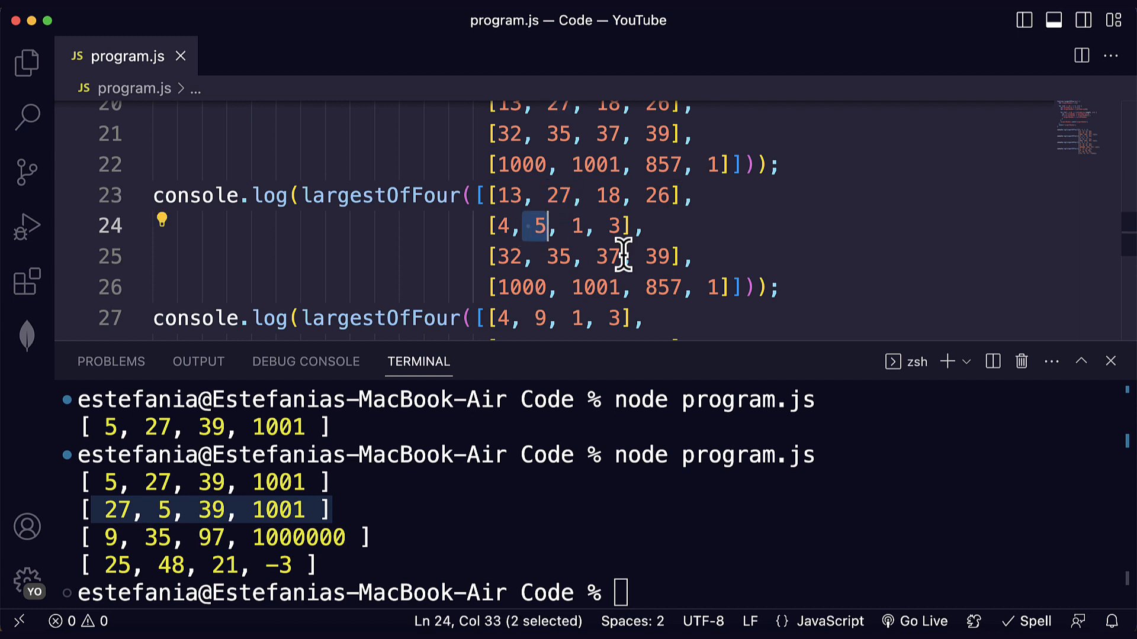
{"action": "double_click", "coordinate": [593, 288]}
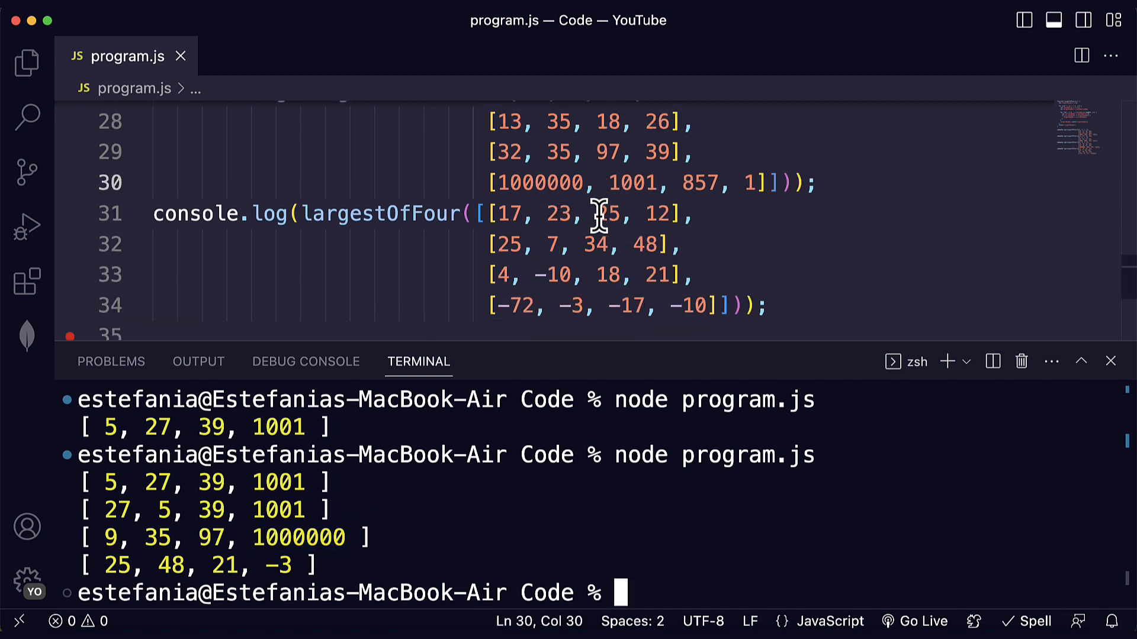
{"action": "double_click", "coordinate": [607, 214]}
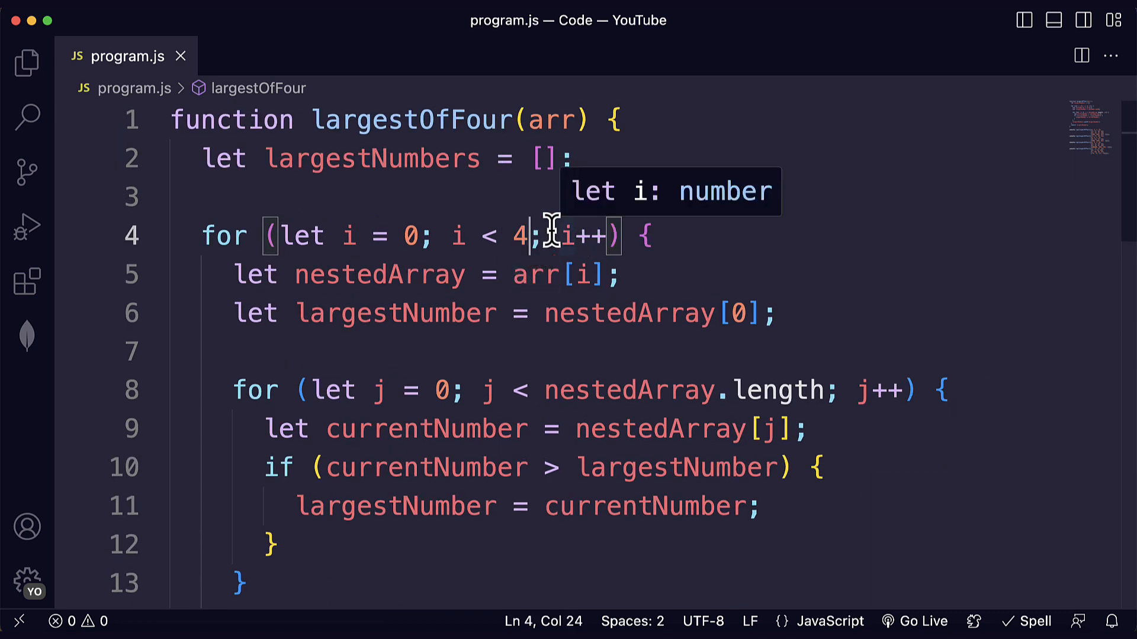
Step: Replace the outer loop's fixed limit 4 with arr.length, matching the inner nestedArray.length loop
{"action": "left_click_drag", "start_coordinate": [449, 236], "coordinate": [529, 236]}
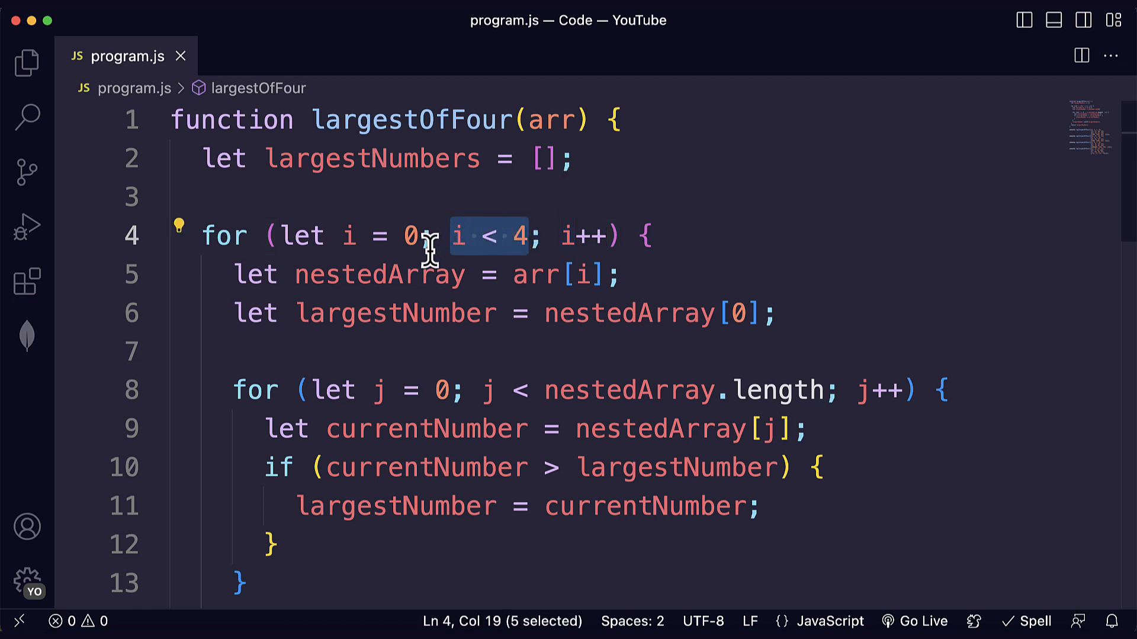
{"action": "left_click", "coordinate": [522, 236]}
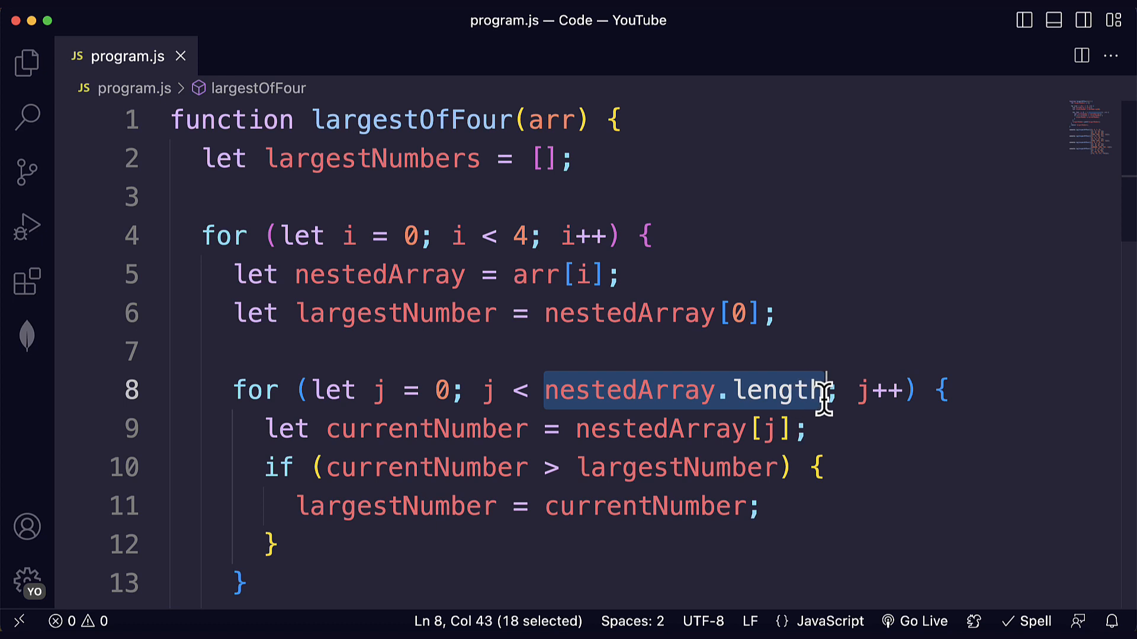
{"action": "type", "text": "arr.length"}
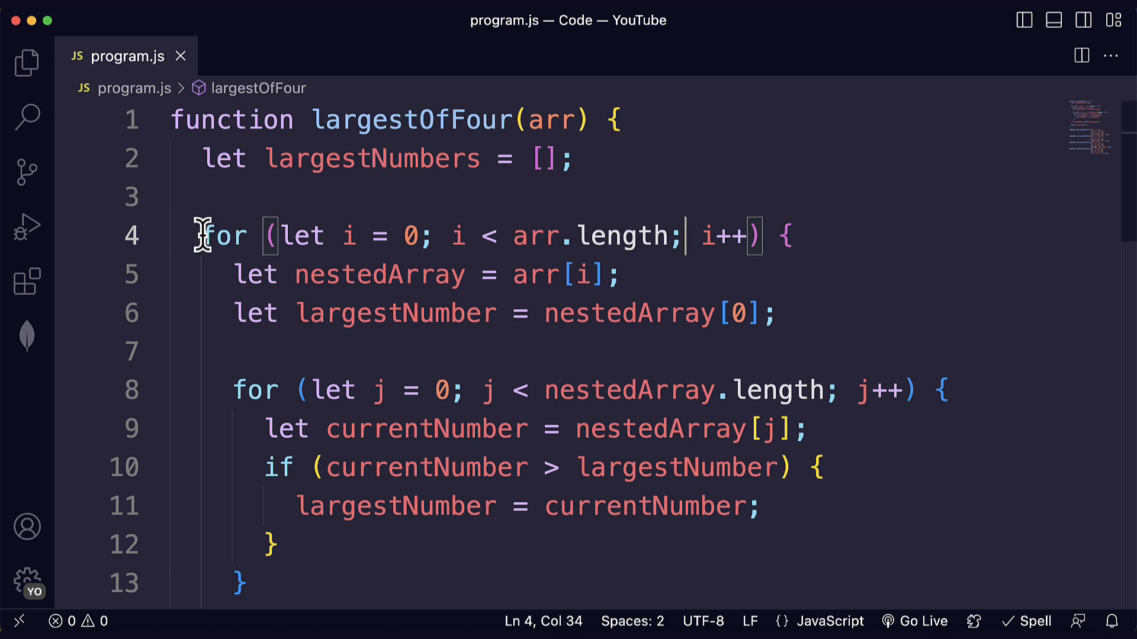
{"action": "double_click", "coordinate": [621, 236]}
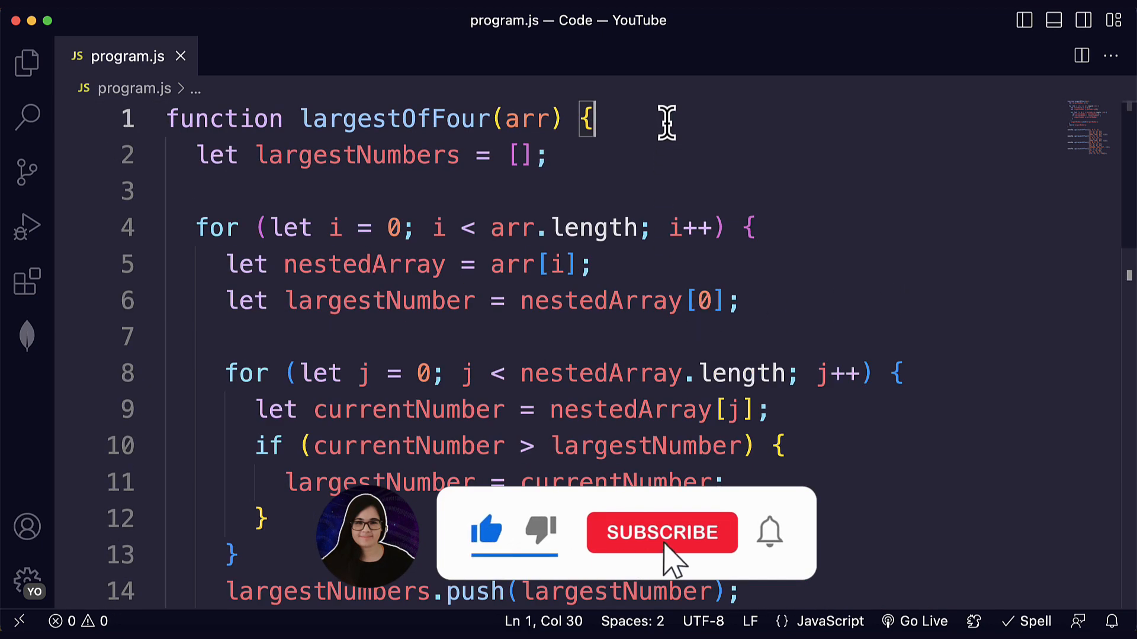
{"action": "left_click", "coordinate": [661, 533]}
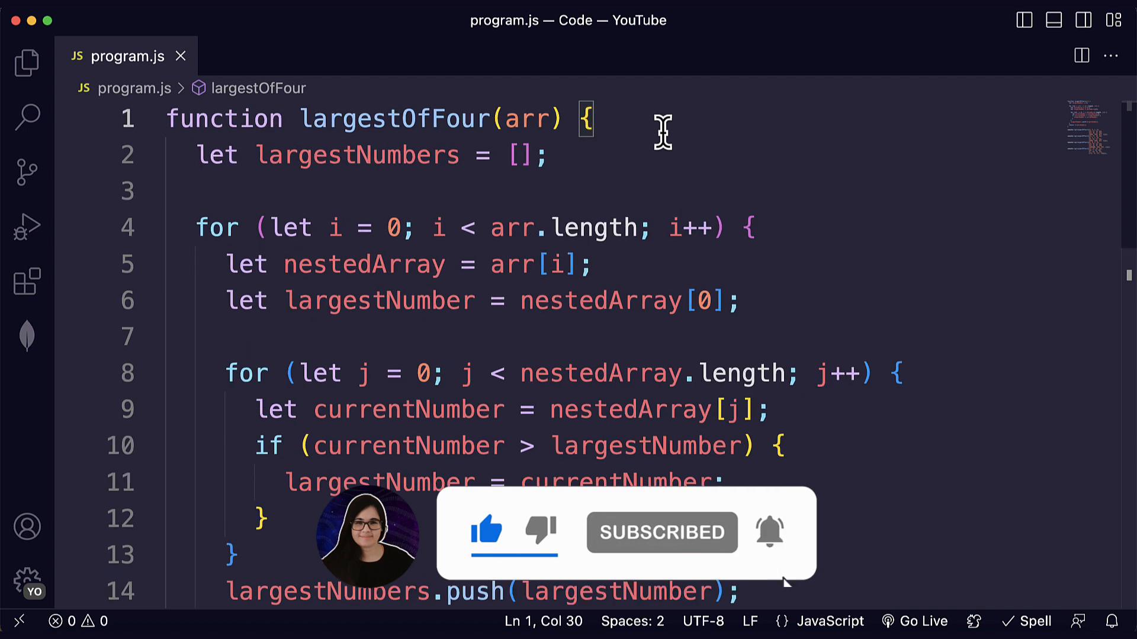